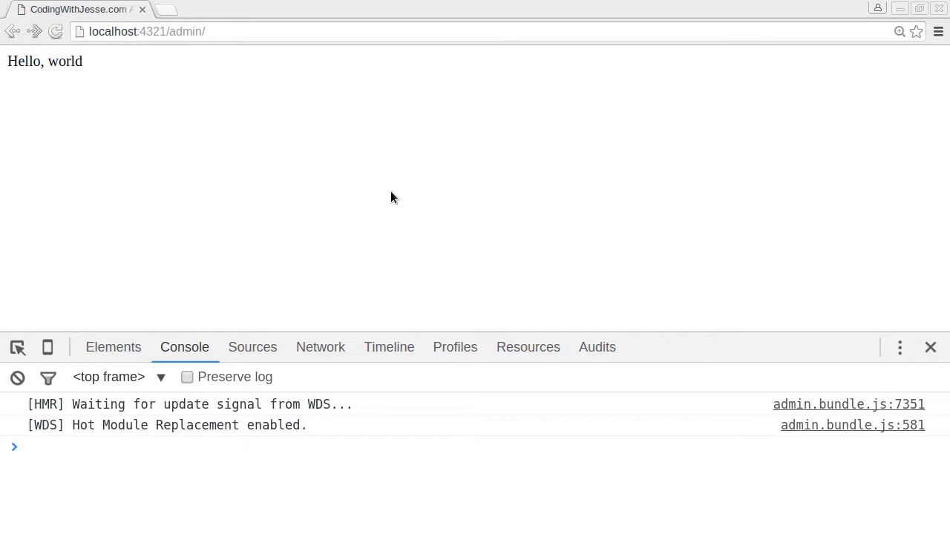
pyautogui.moveTo(523, 169)
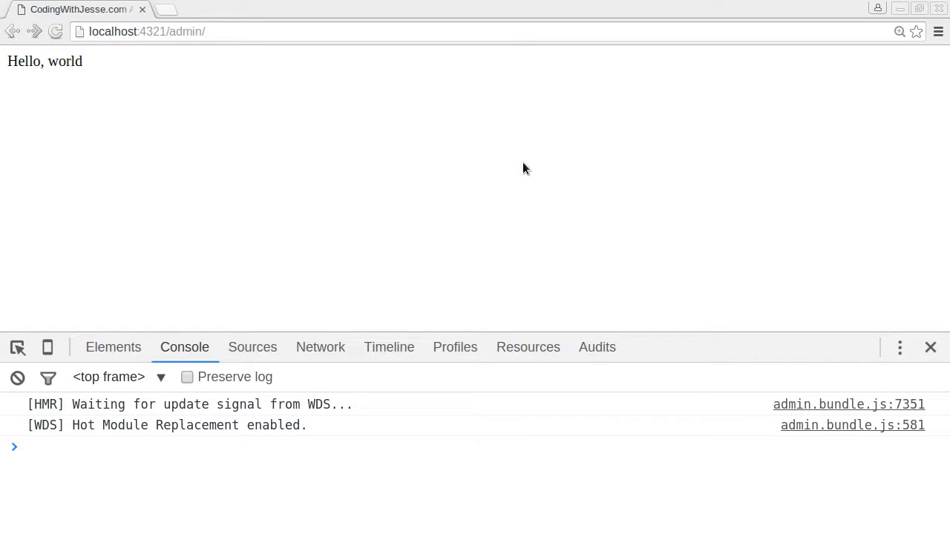
# Step: Switch from the Chrome admin page to the Xfce4 terminal window
pyautogui.press('alt+Tab')
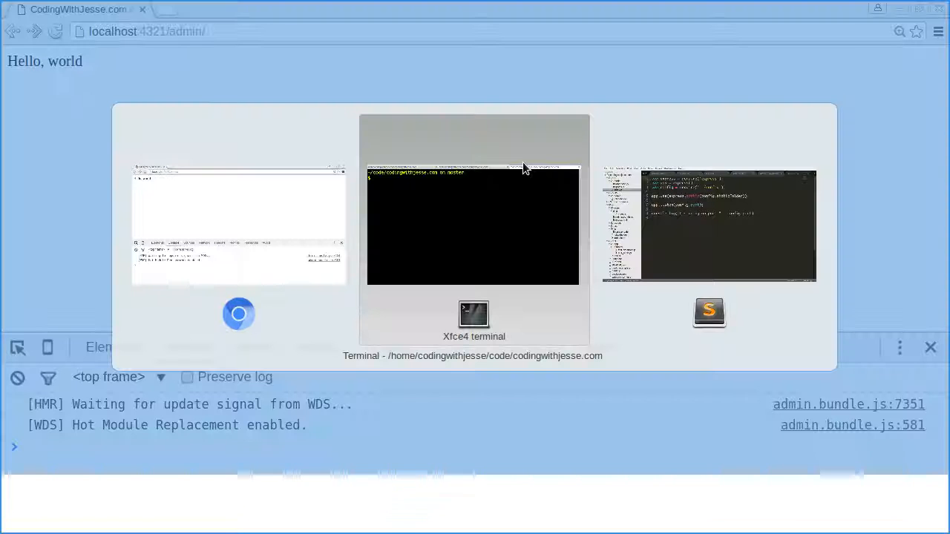
# Step: Run npm install bootstrap --save in the terminal to add Bootstrap as a dependency
pyautogui.click(474, 226)
pyautogui.write('npm install bootstrap --')
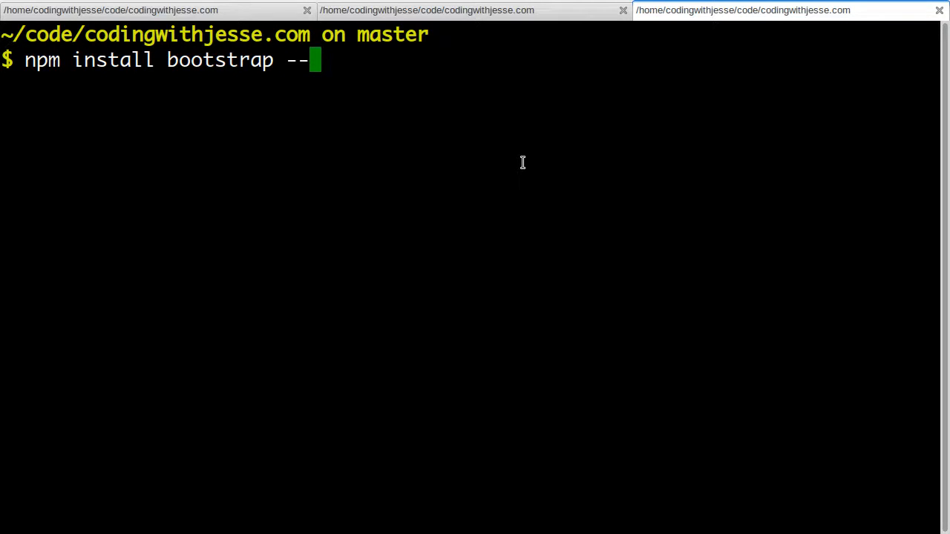
pyautogui.write('save')
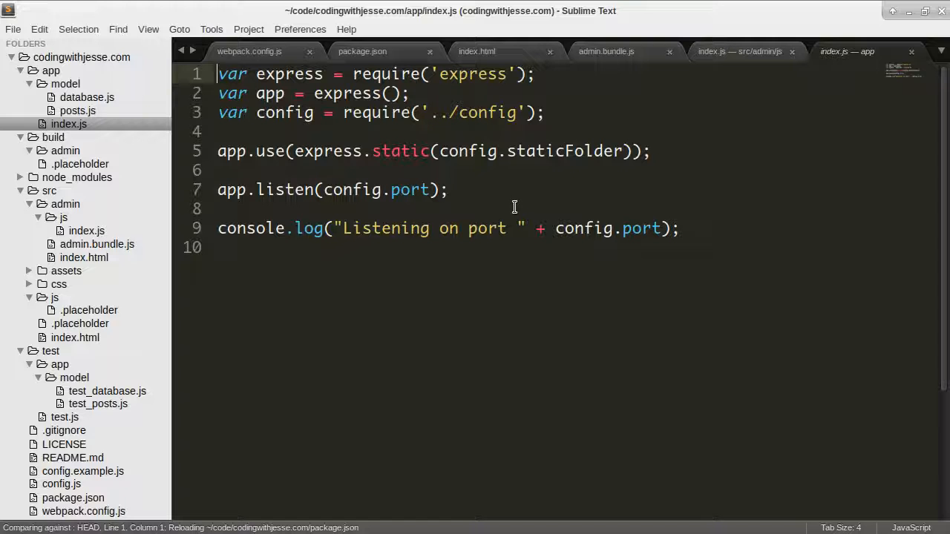
# Step: Replace the Hello, world div in admin index.js with an <Admin /> component
pyautogui.click(739, 50)
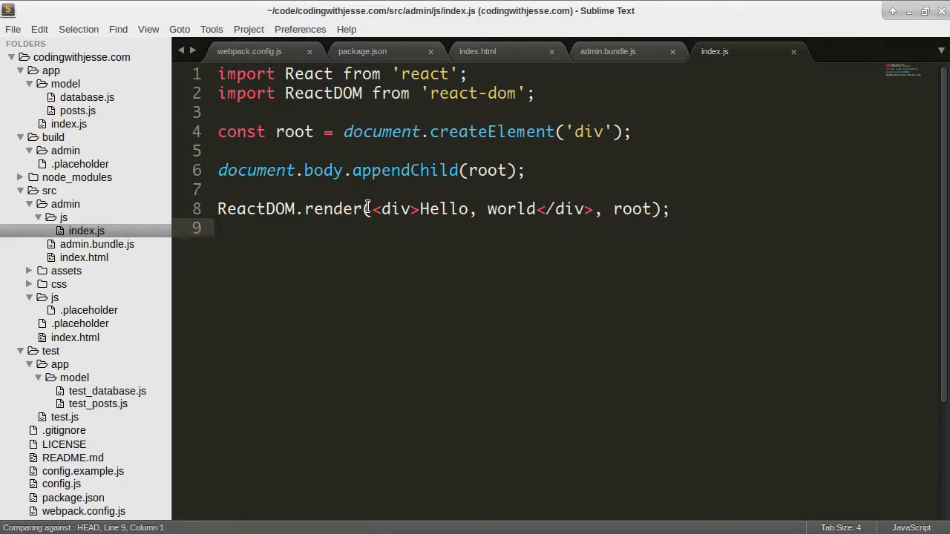
pyautogui.press('ctrl+x')
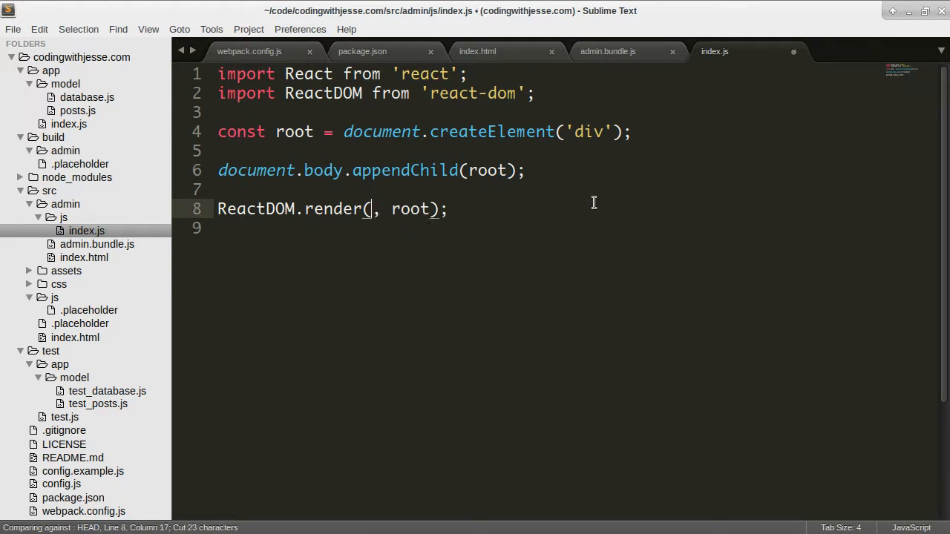
pyautogui.write('<Admin')
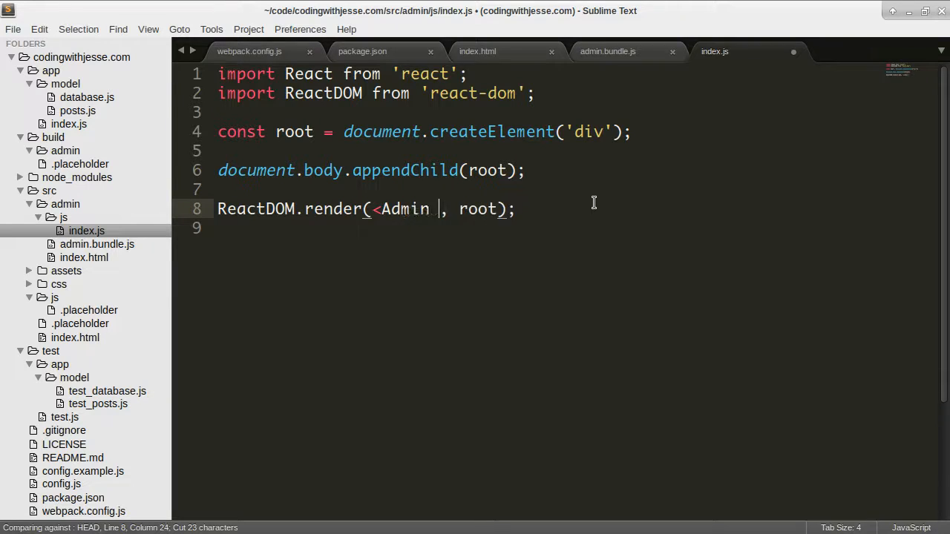
pyautogui.write('/>')
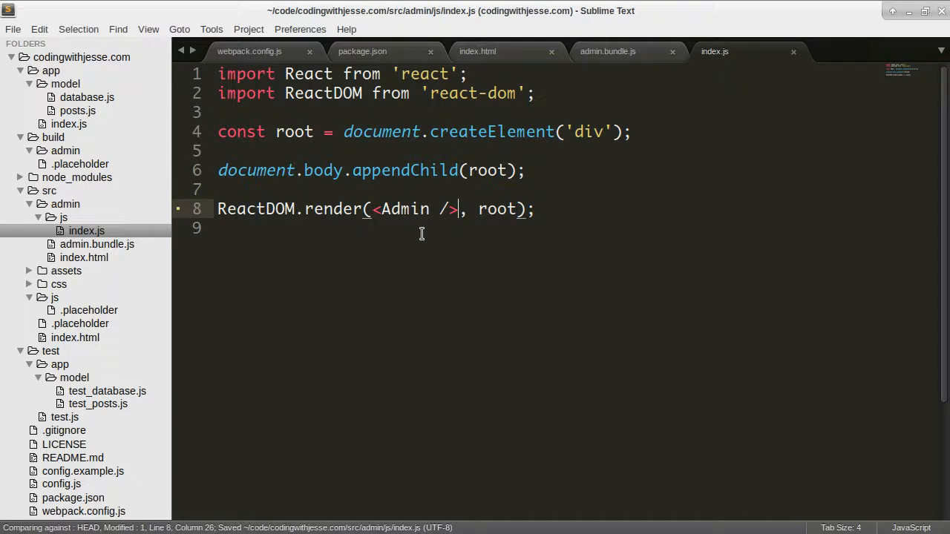
# Step: Start an import Admin from '' line at the top of the file
pyautogui.write('import')
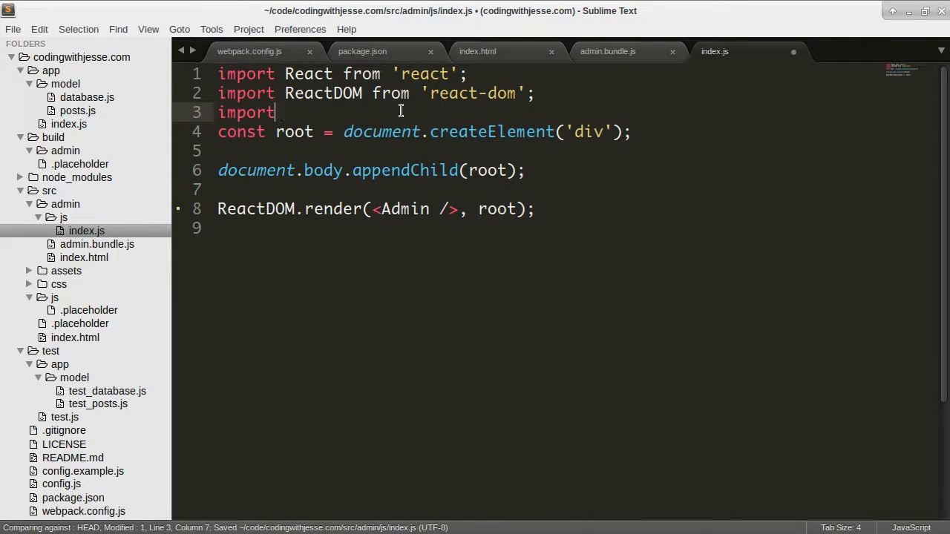
pyautogui.write("Admin from ''")
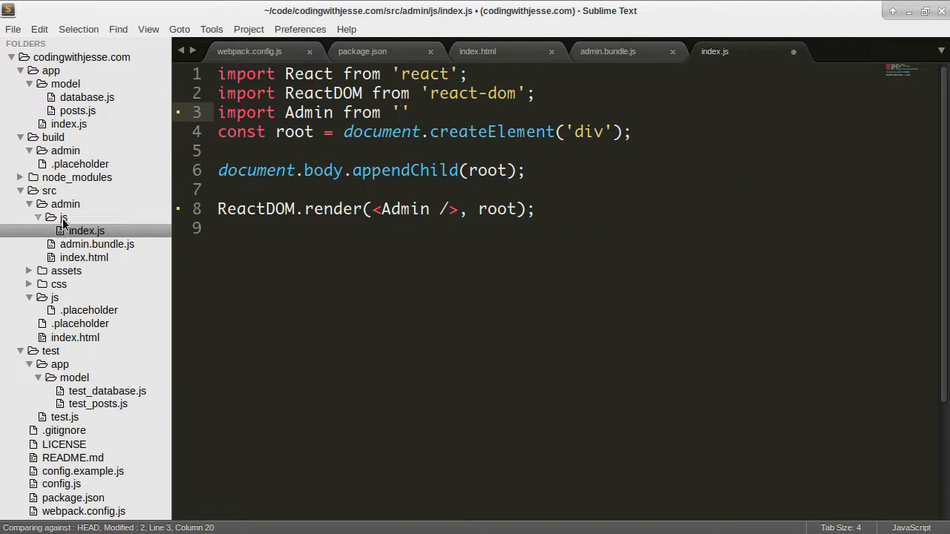
# Step: Create a view folder under js and save a new file there as index.js
pyautogui.rightClick(62, 217)
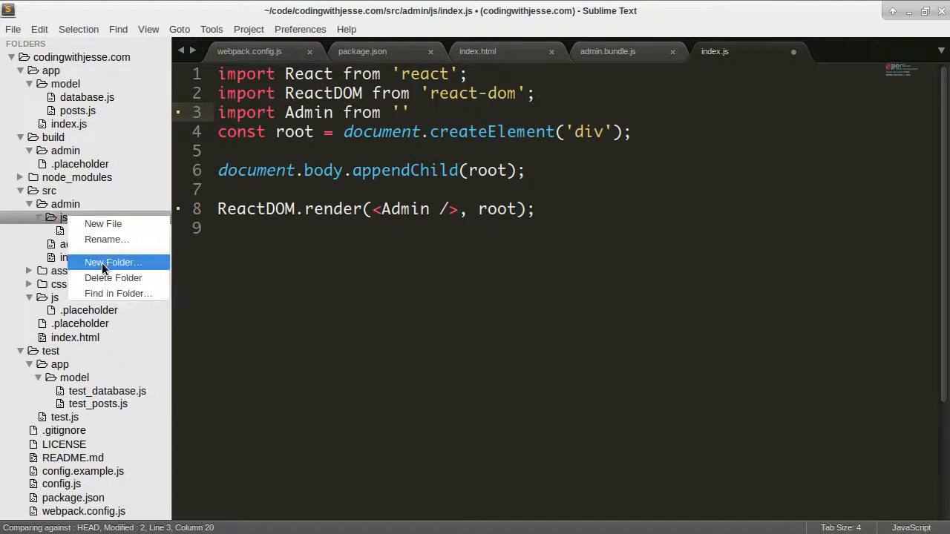
pyautogui.click(113, 262)
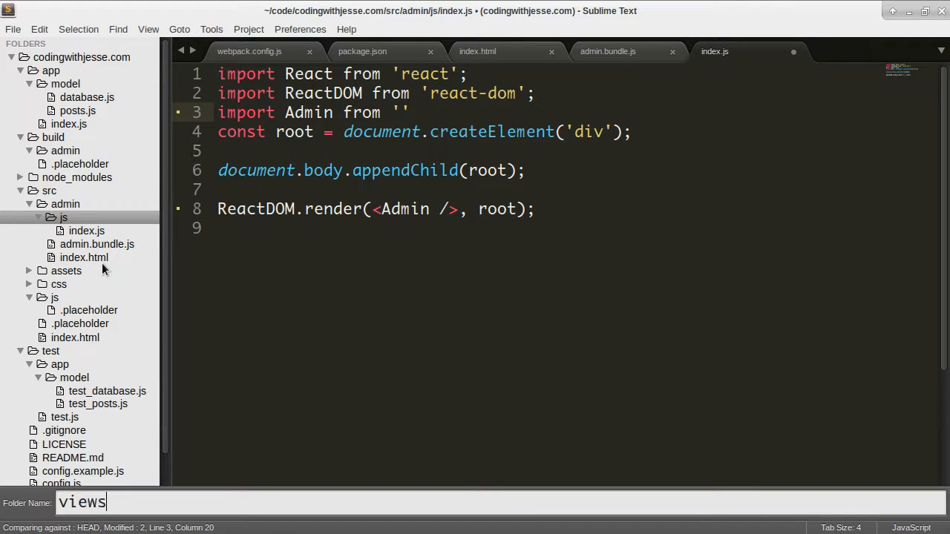
pyautogui.press('Return')
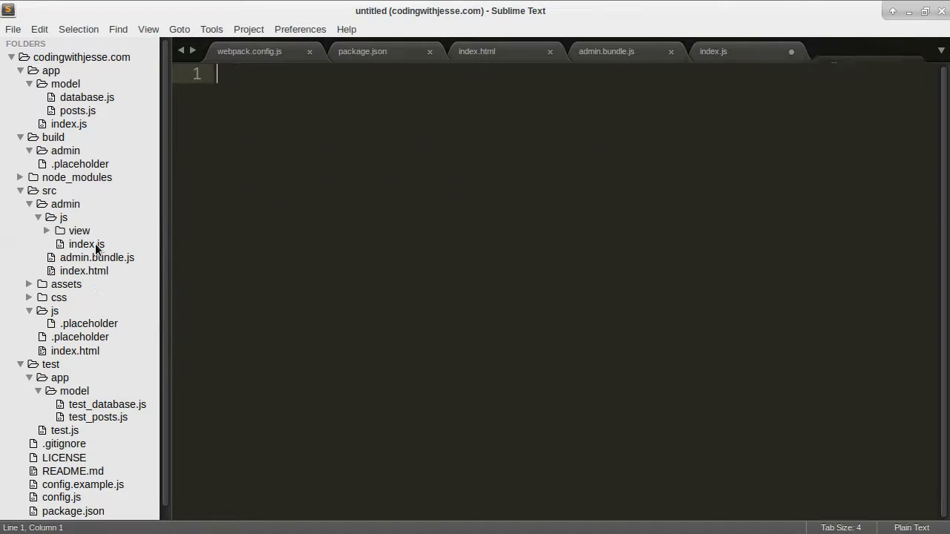
pyautogui.write('index.js')
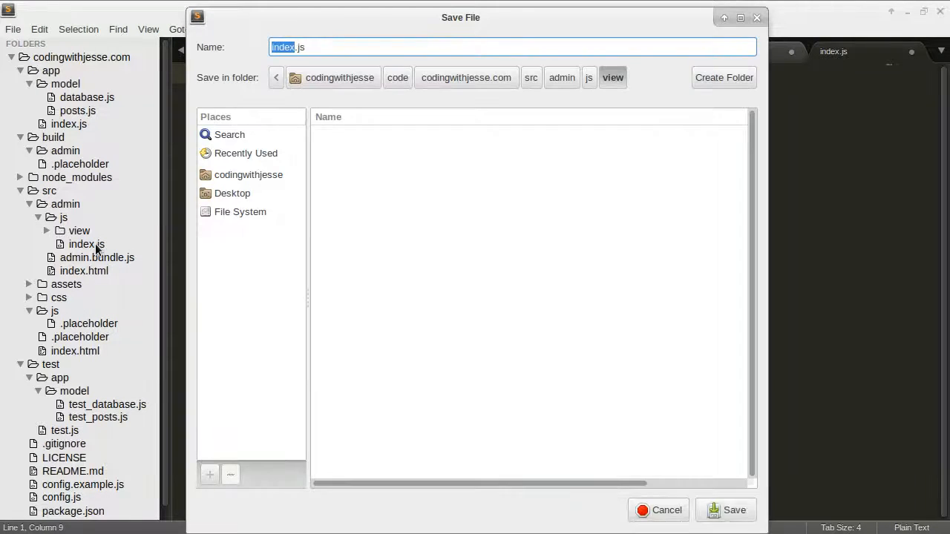
pyautogui.click(726, 510)
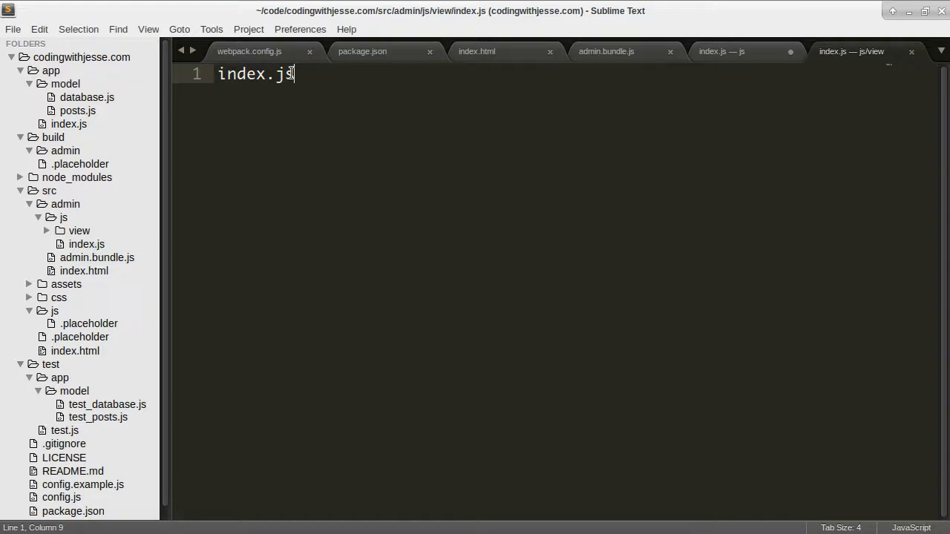
# Step: Complete the import path to './view/index' in admin index.js and save it
pyautogui.click(722, 50)
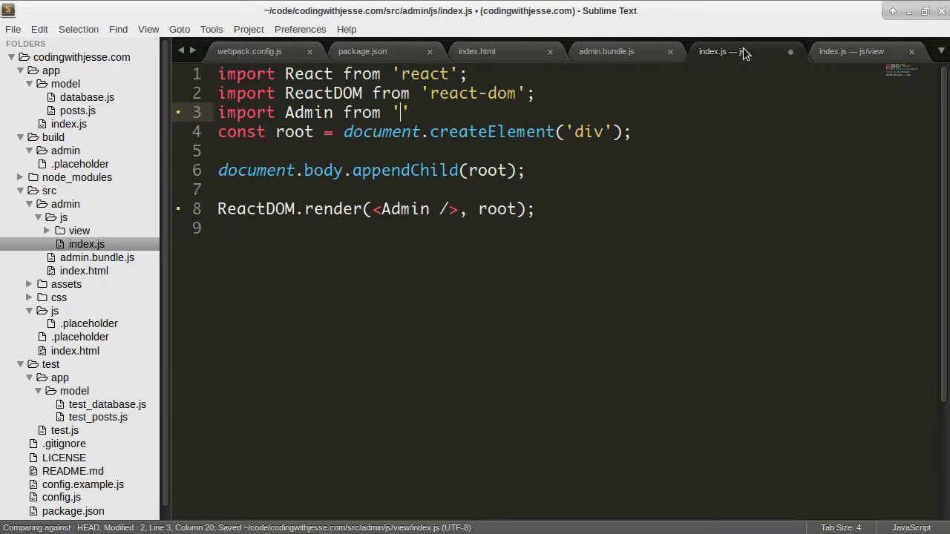
pyautogui.write('view/index')
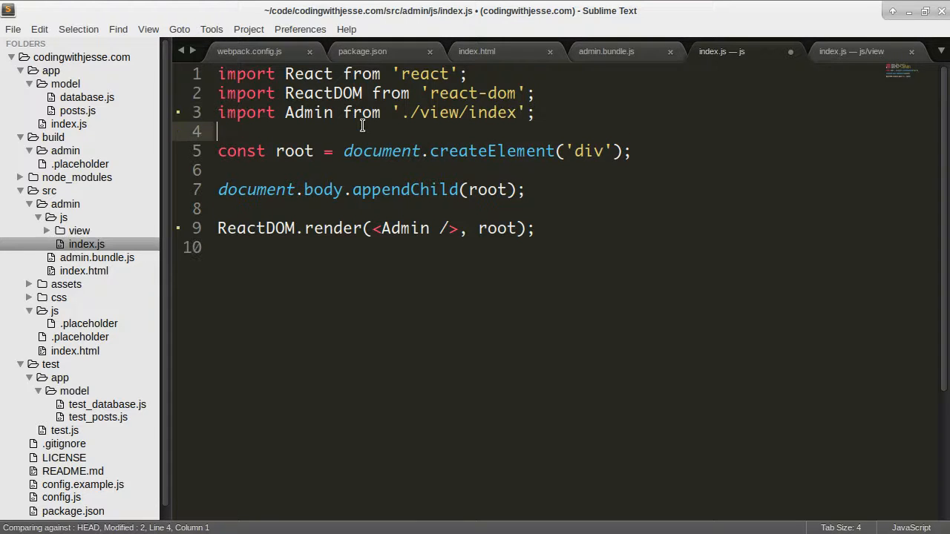
pyautogui.press('ctrl+s')
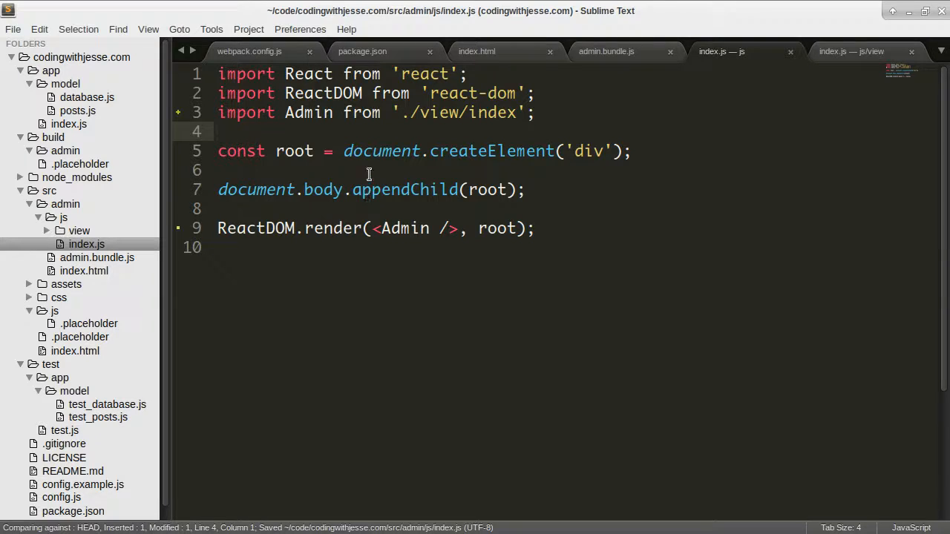
pyautogui.click(852, 50)
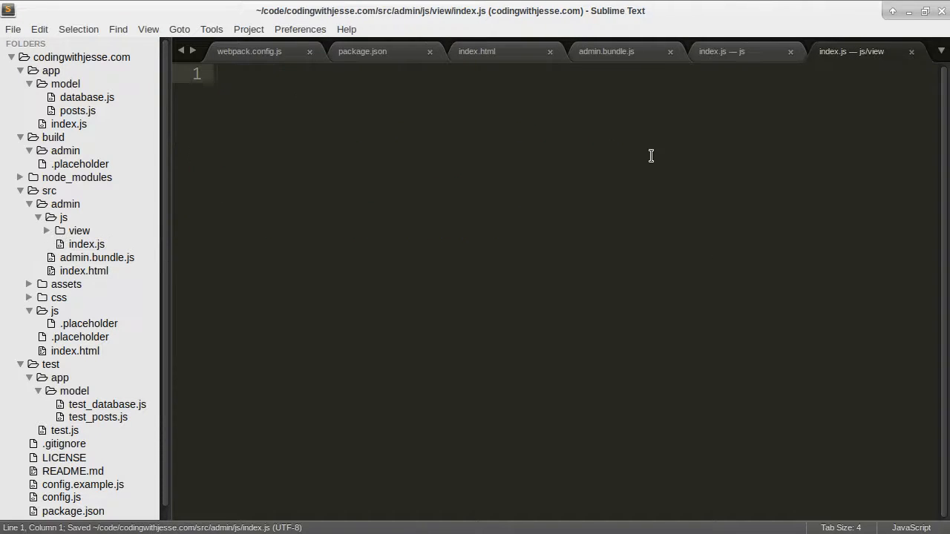
# Step: Write a default-exported arrow component in view/index.js returning a div reading I'm in React
pyautogui.write('export defa')
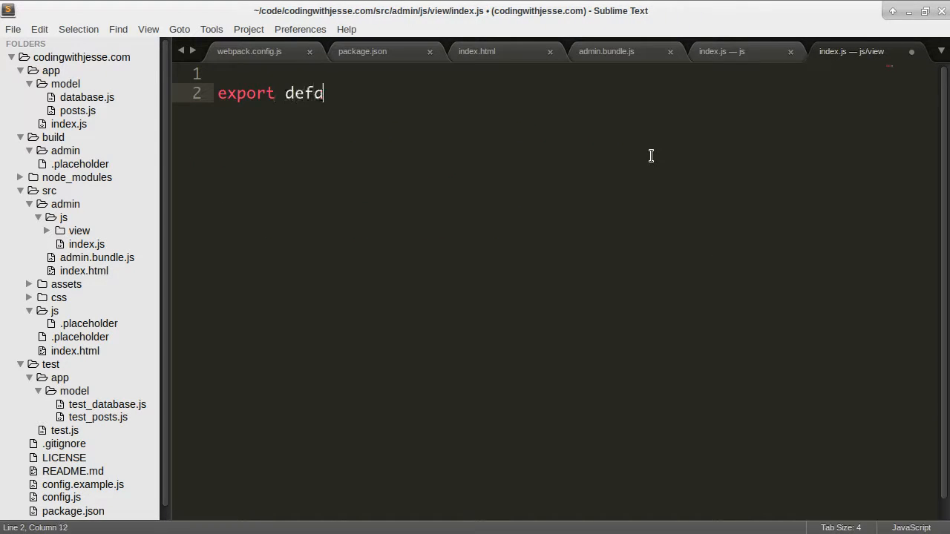
pyautogui.write('ult')
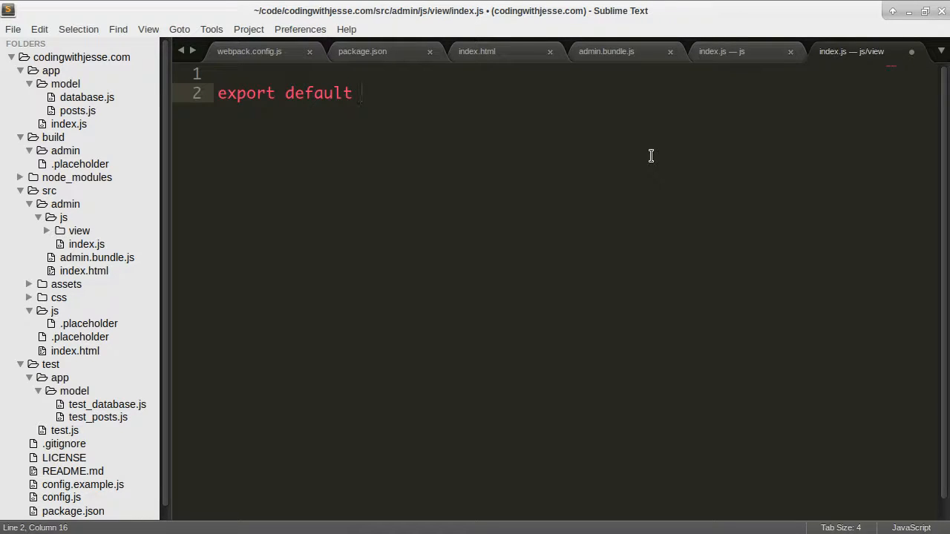
pyautogui.write('() =>')
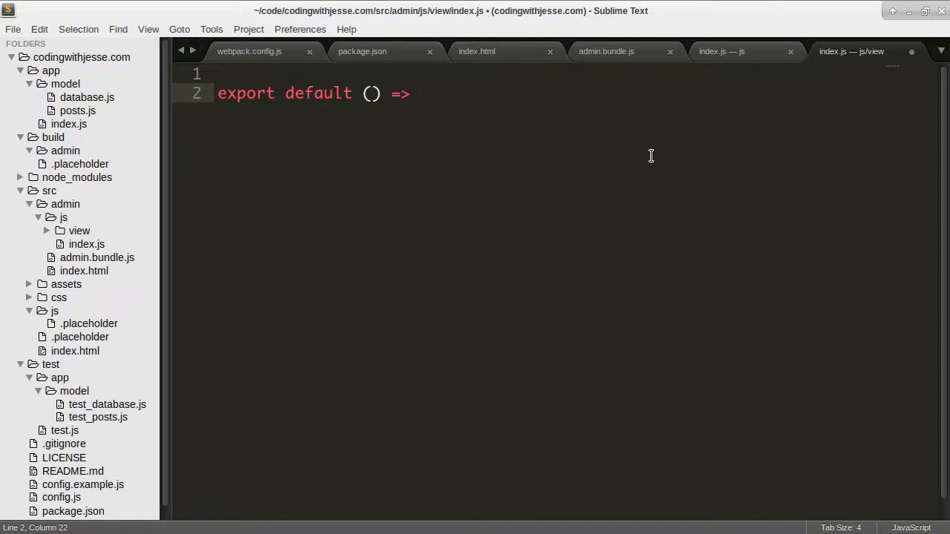
pyautogui.write('()')
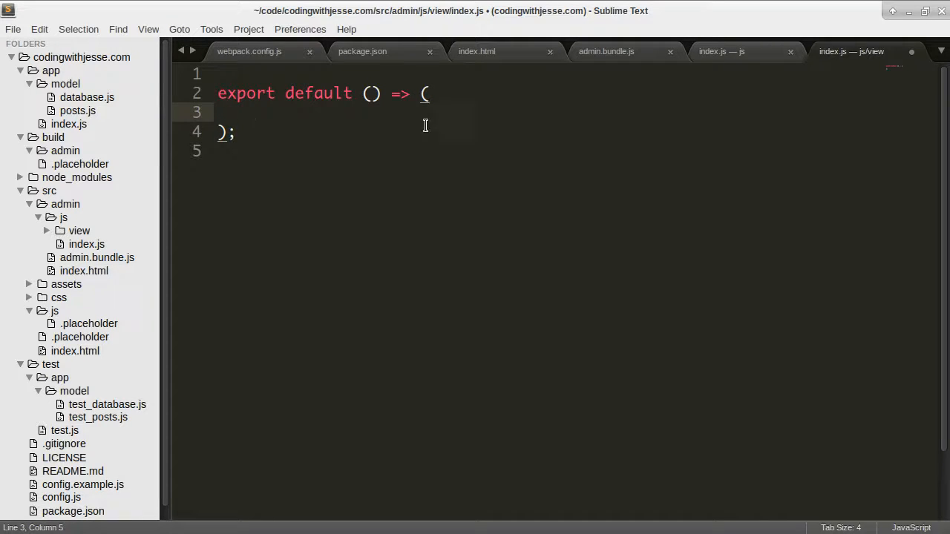
pyautogui.write('<div')
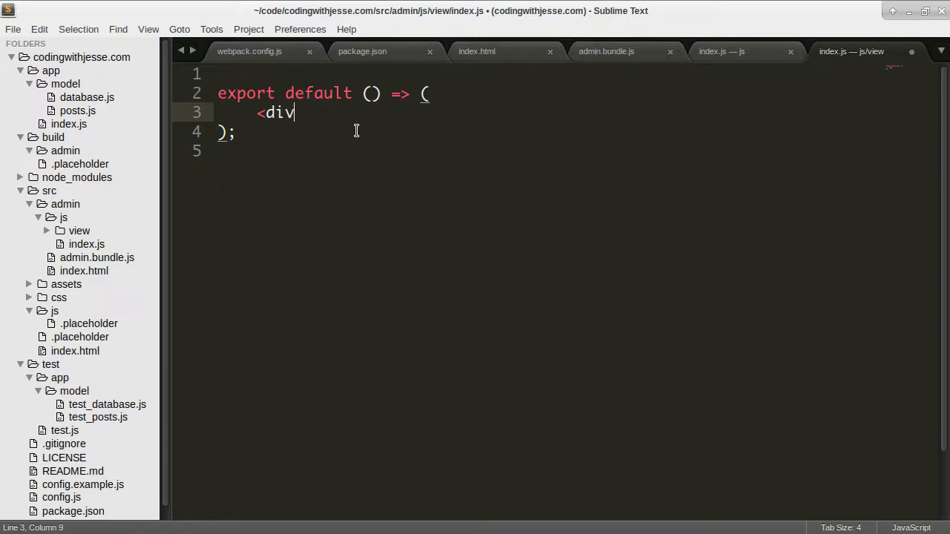
pyautogui.write(">I'm")
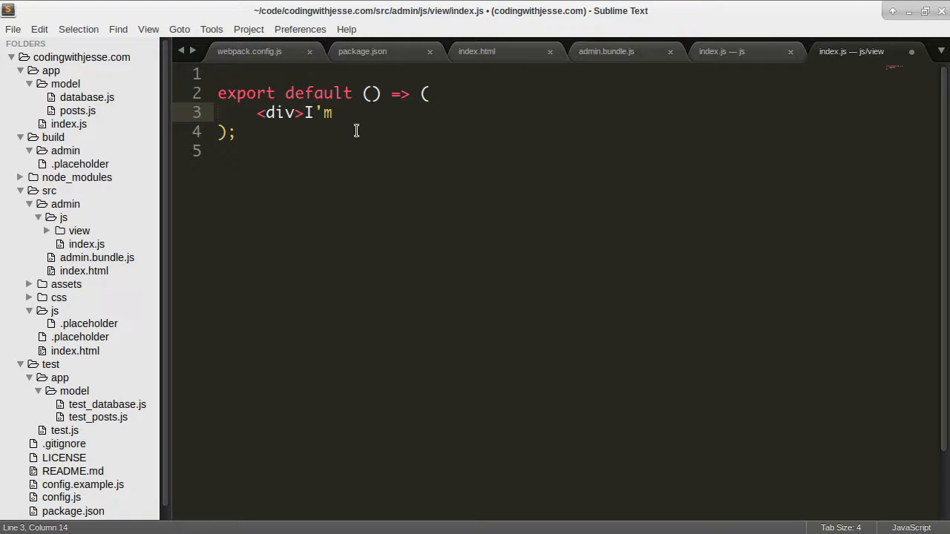
pyautogui.write('in React</d')
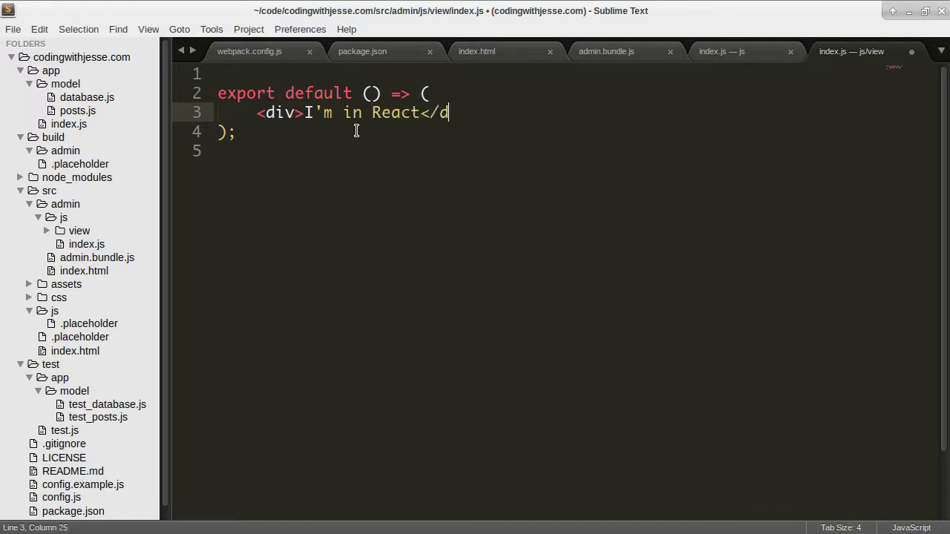
pyautogui.write('iv>')
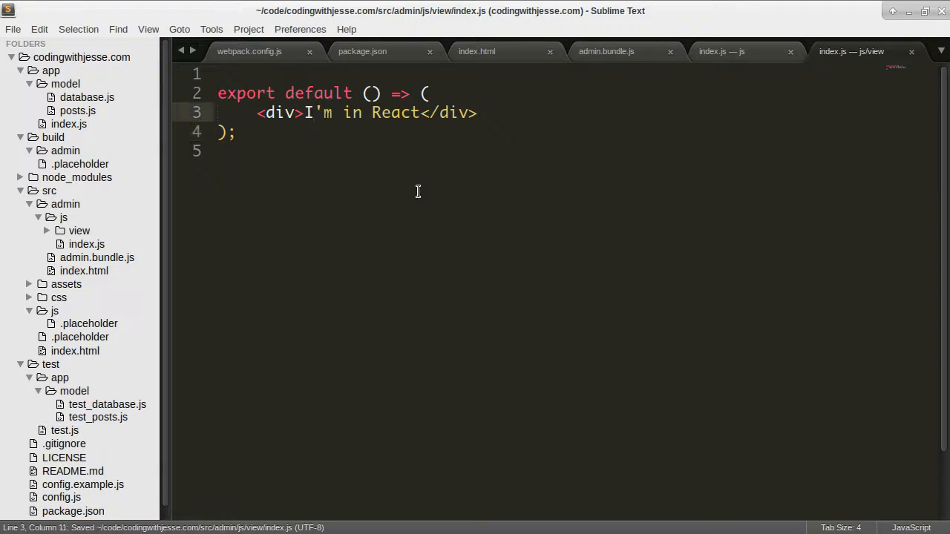
pyautogui.click(305, 113)
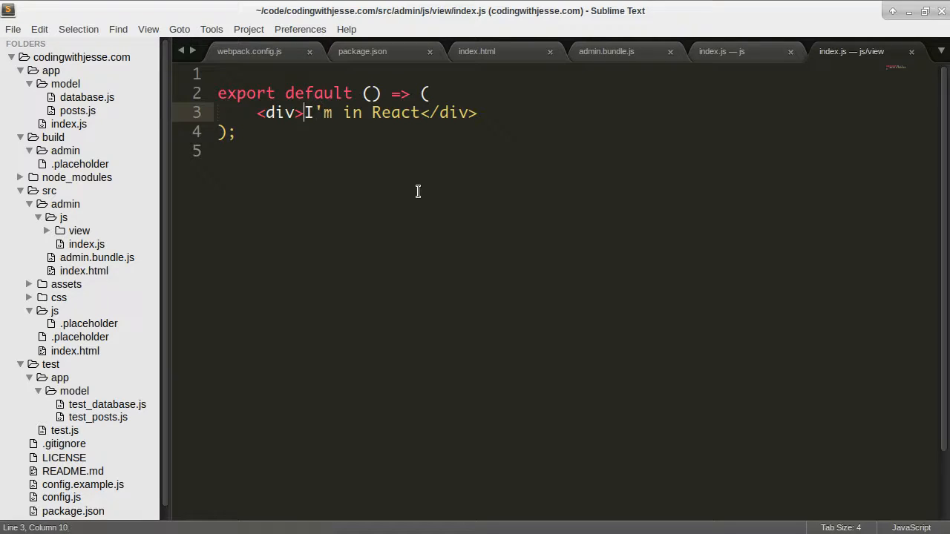
pyautogui.press('Return')
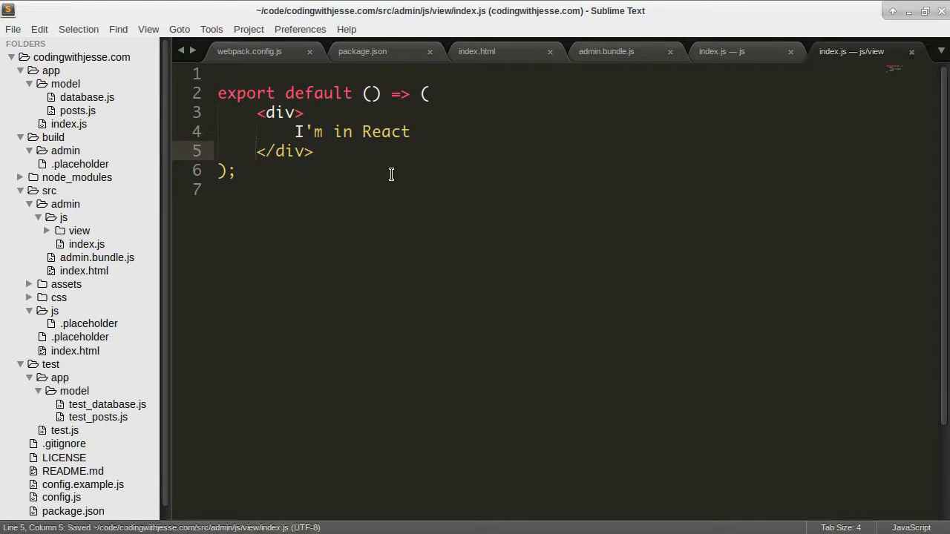
# Step: Begin an import statement on the file's top line
pyautogui.click(223, 75)
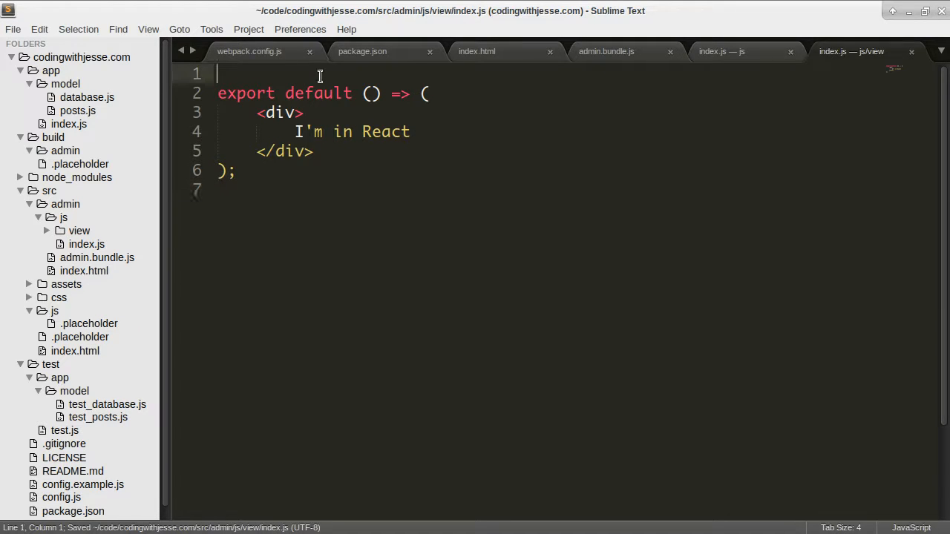
pyautogui.write('import')
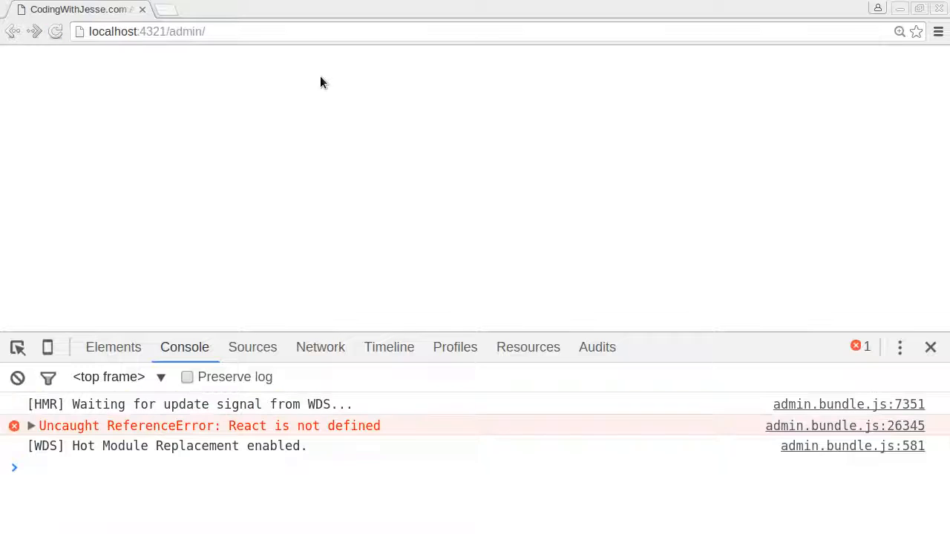
pyautogui.moveTo(814, 422)
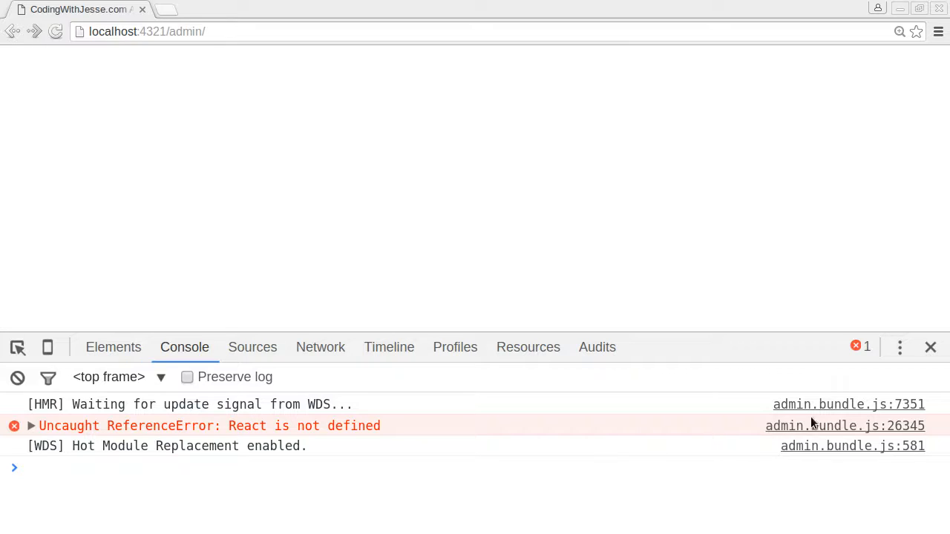
# Step: Open admin.bundle.js in DevTools Sources at the React is not defined error
pyautogui.click(252, 348)
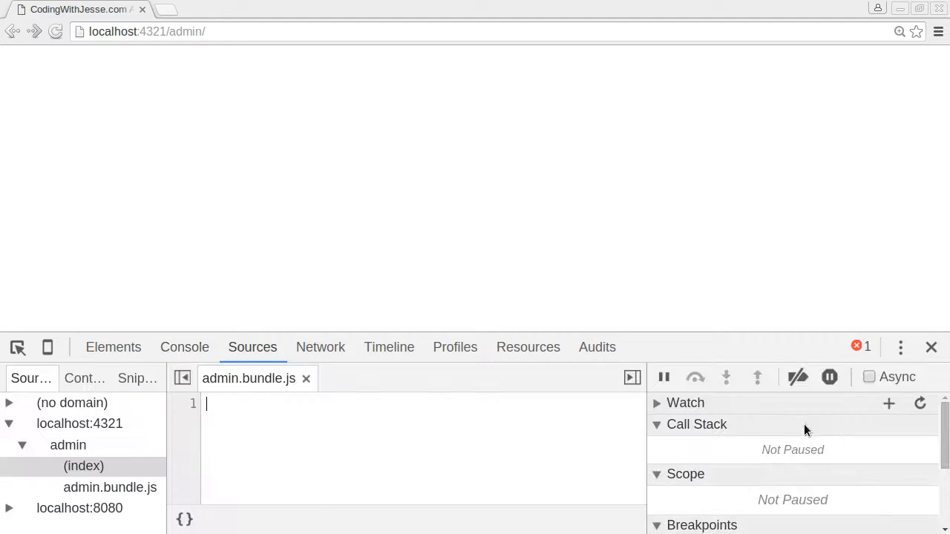
pyautogui.click(110, 487)
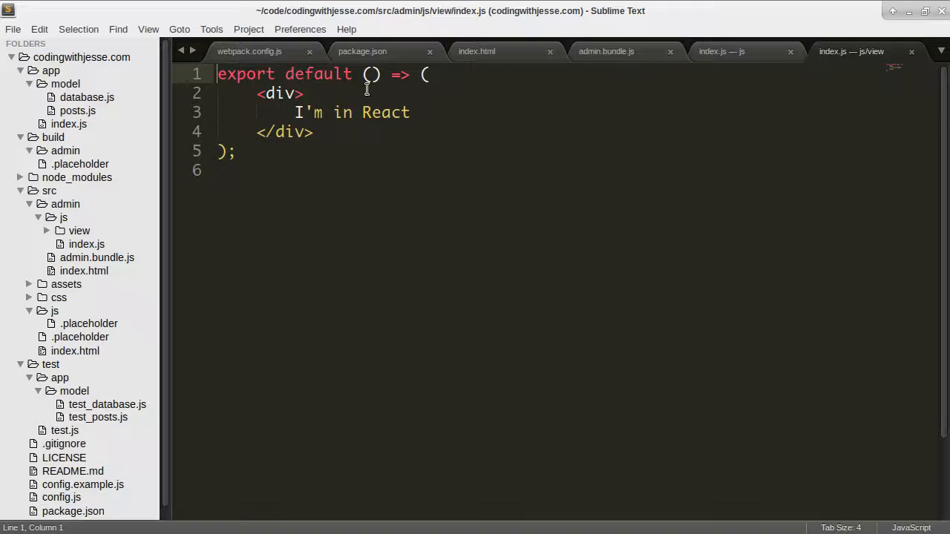
# Step: Add import React from 'react' at the top of view/index.js so the page renders
pyautogui.write('import')
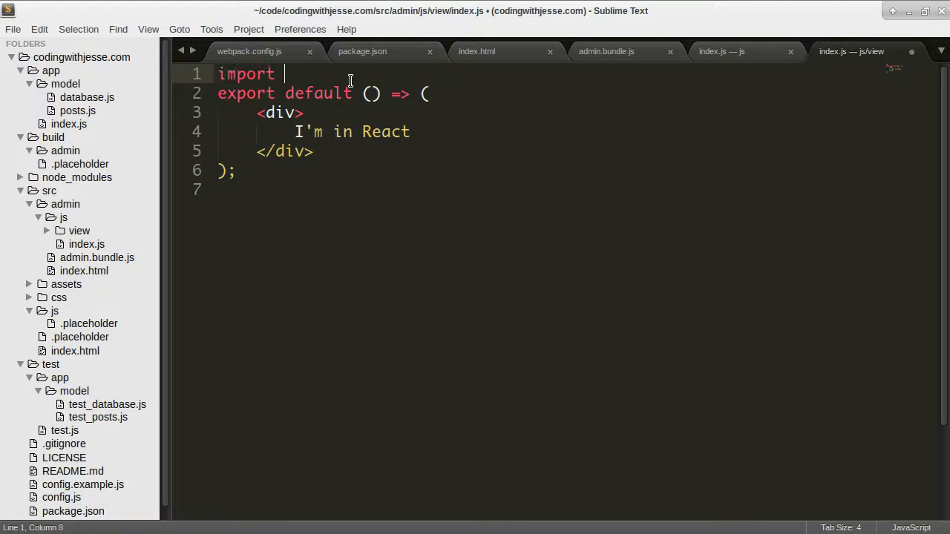
pyautogui.write("React from ''")
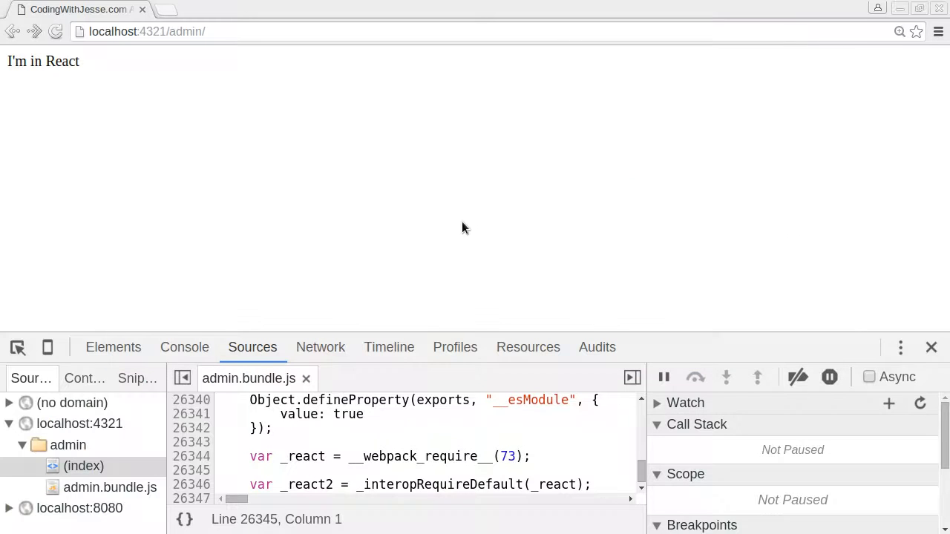
pyautogui.press('alt+Tab')
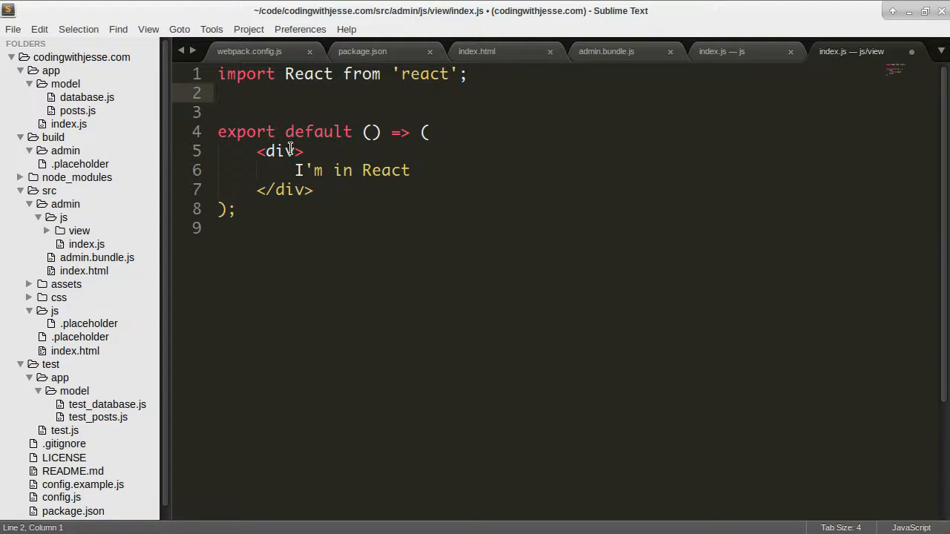
# Step: Start a className="container" attribute on the component's div
pyautogui.write('classNma')
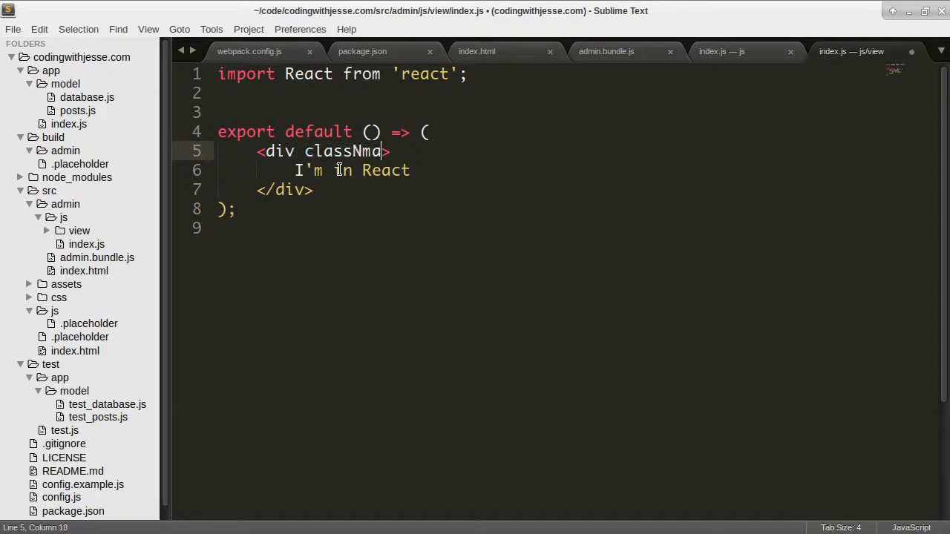
pyautogui.write('="contain"')
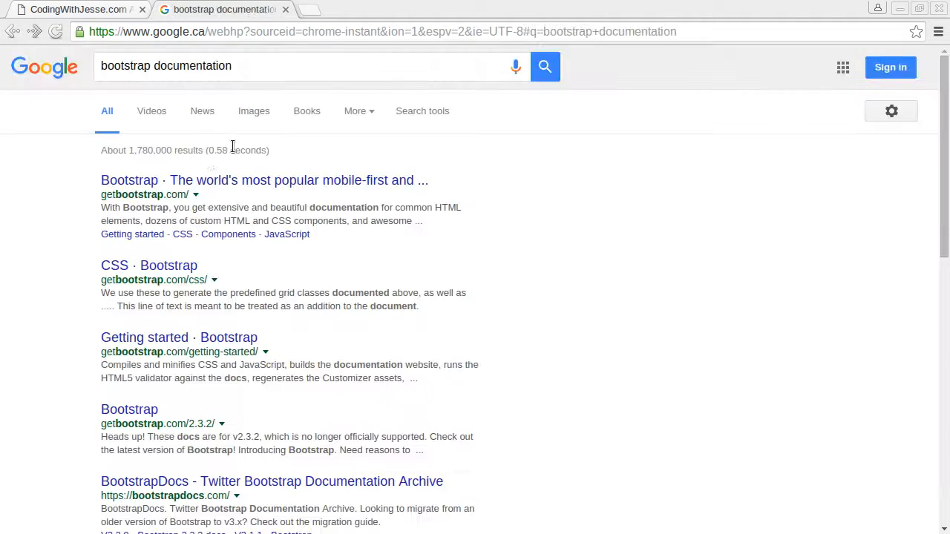
pyautogui.moveTo(132, 234)
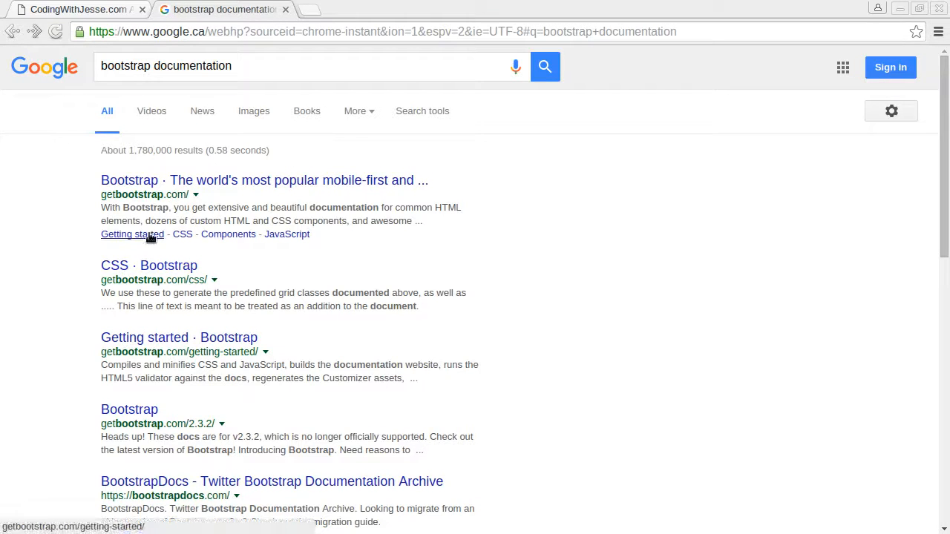
# Step: Open getbootstrap.com's Getting started page and scroll through Basic template and Examples
pyautogui.click(264, 182)
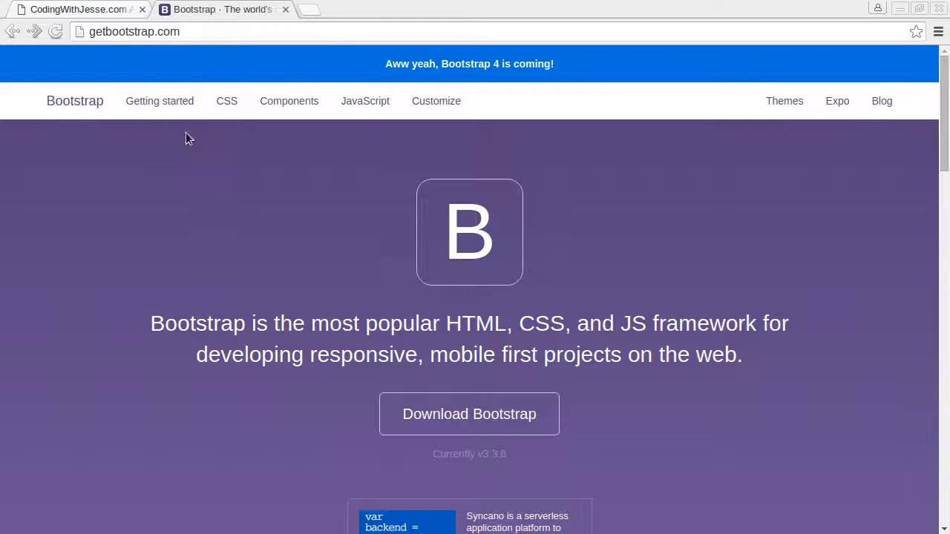
pyautogui.click(160, 101)
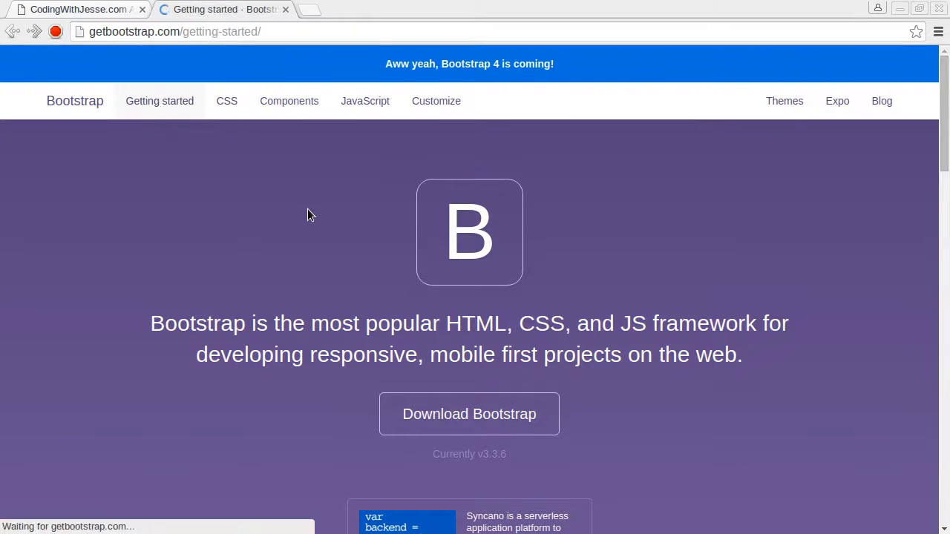
pyautogui.scroll(-3)
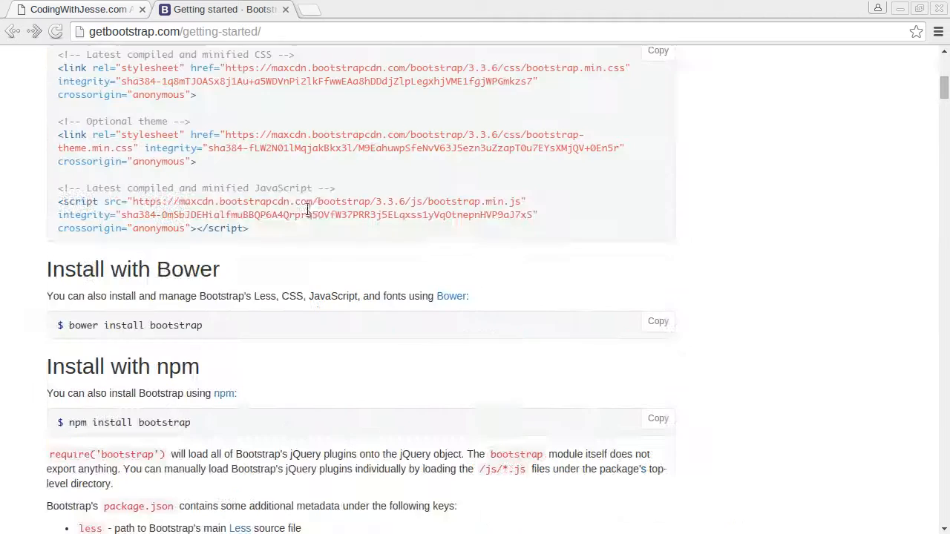
pyautogui.scroll(-3)
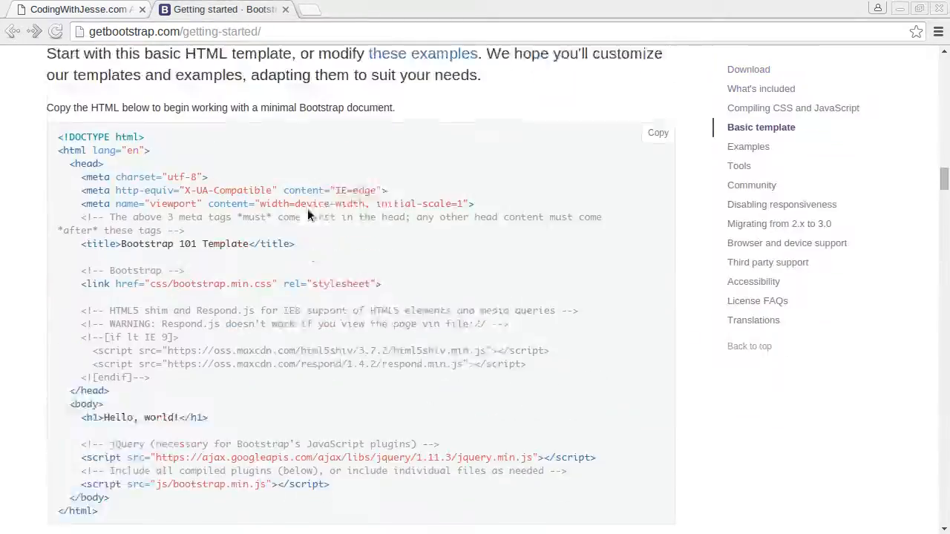
pyautogui.scroll(3)
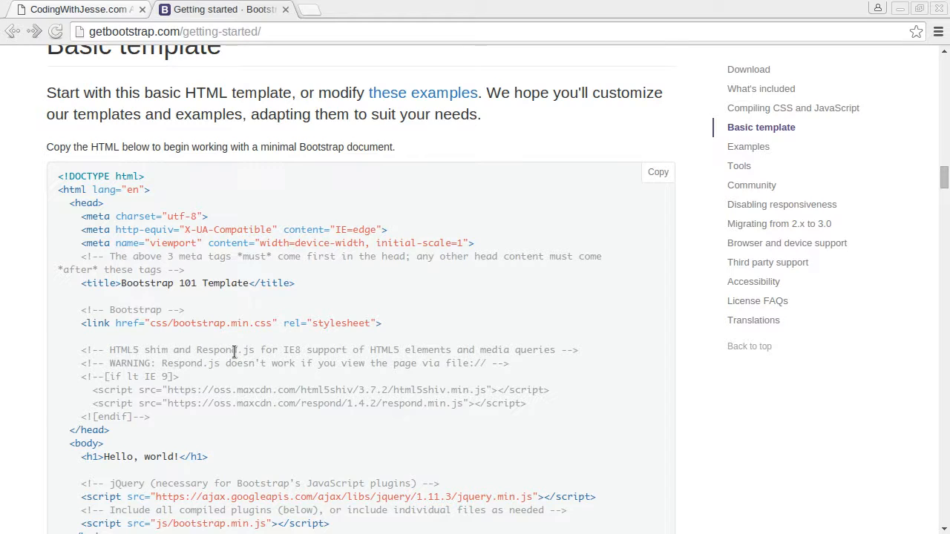
pyautogui.scroll(-3)
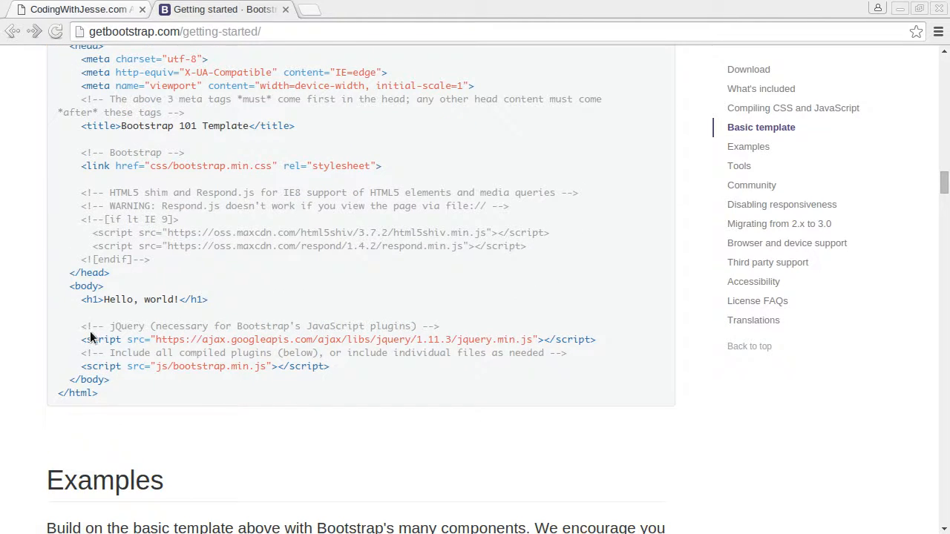
pyautogui.scroll(-3)
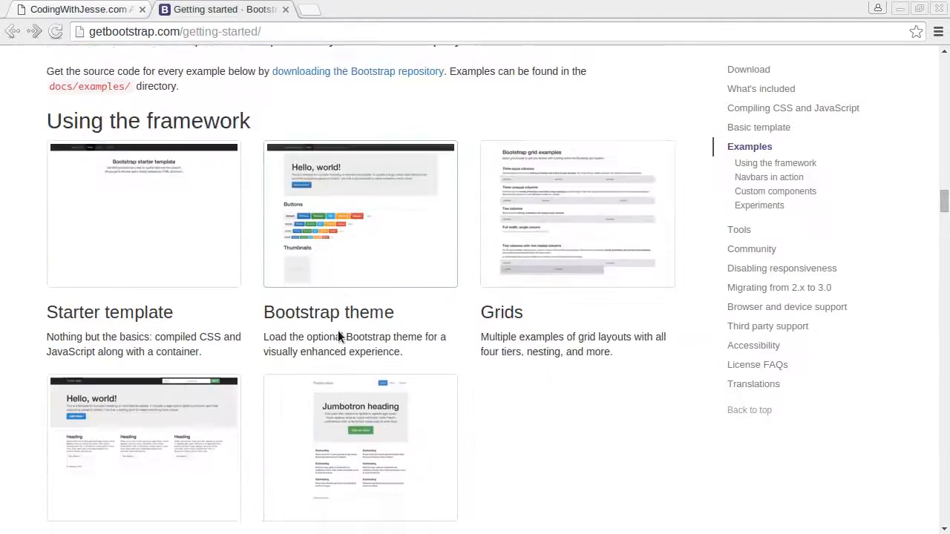
pyautogui.scroll(-3)
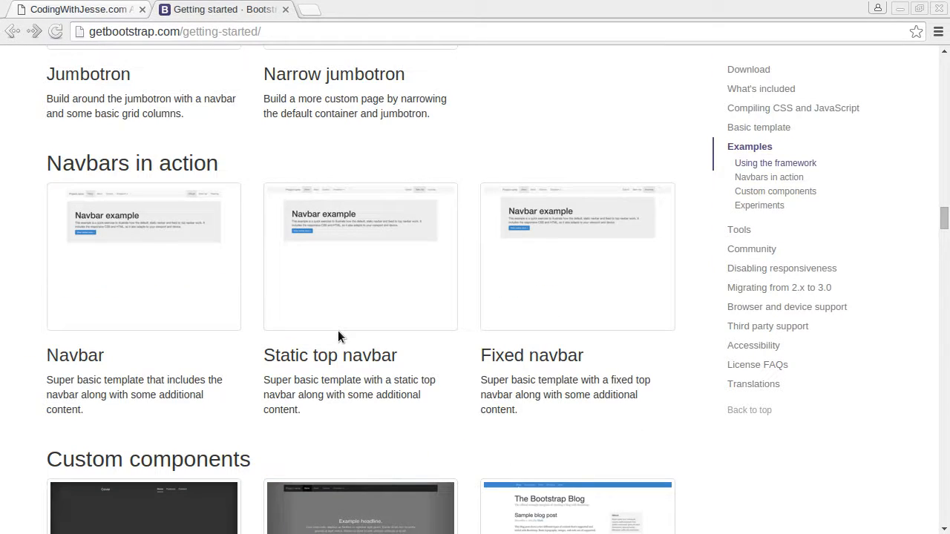
pyautogui.scroll(-3)
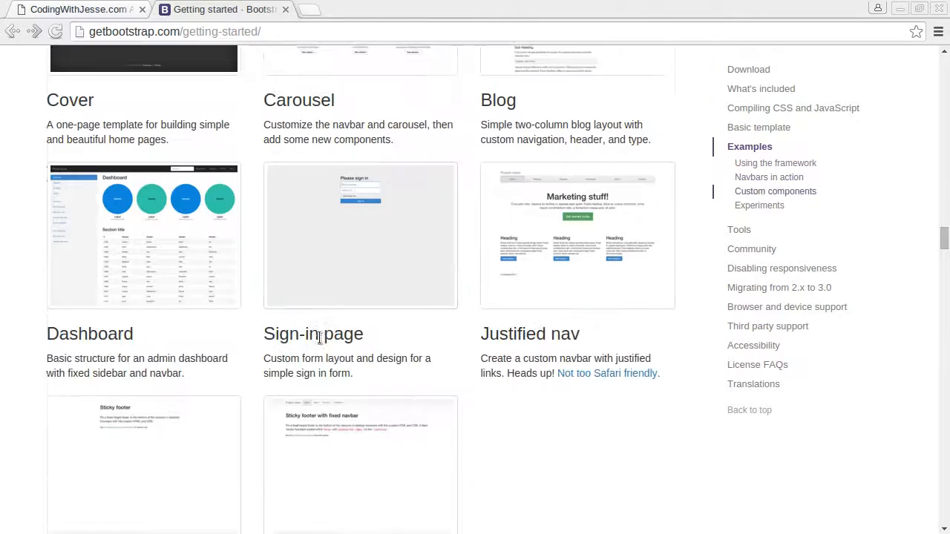
pyautogui.scroll(-3)
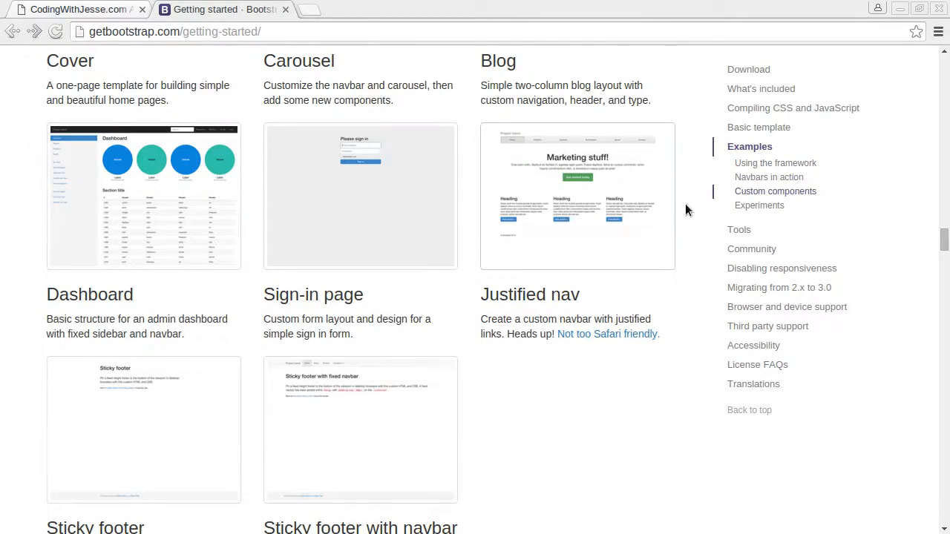
pyautogui.moveTo(446, 267)
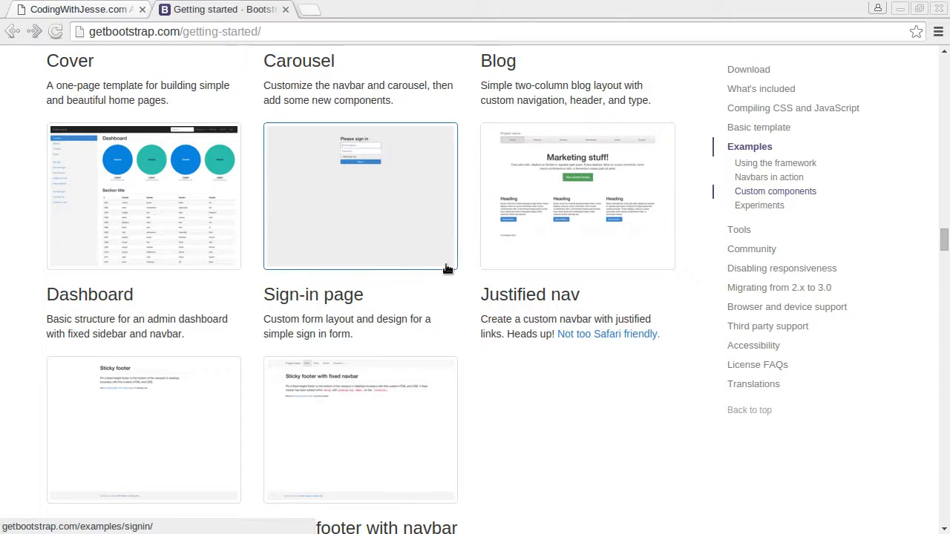
pyautogui.scroll(-3)
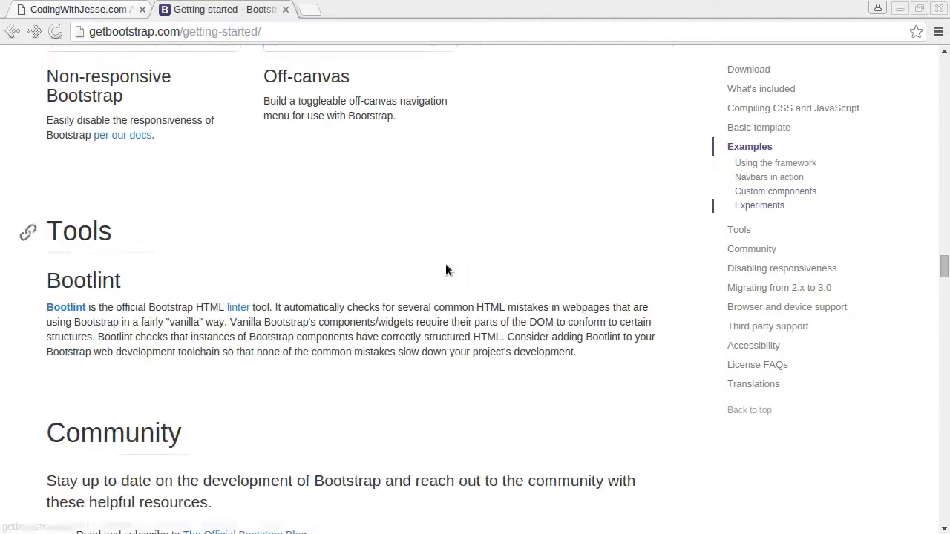
pyautogui.scroll(3)
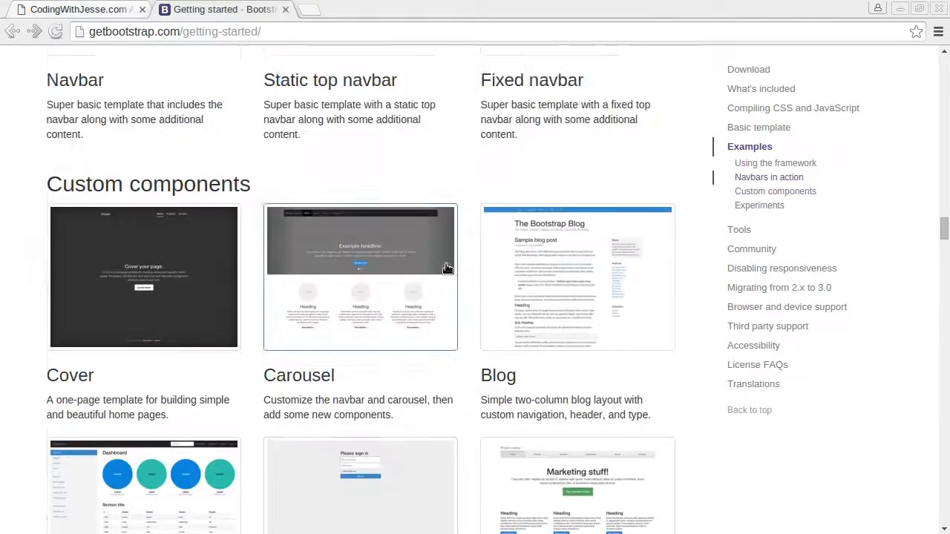
pyautogui.scroll(3)
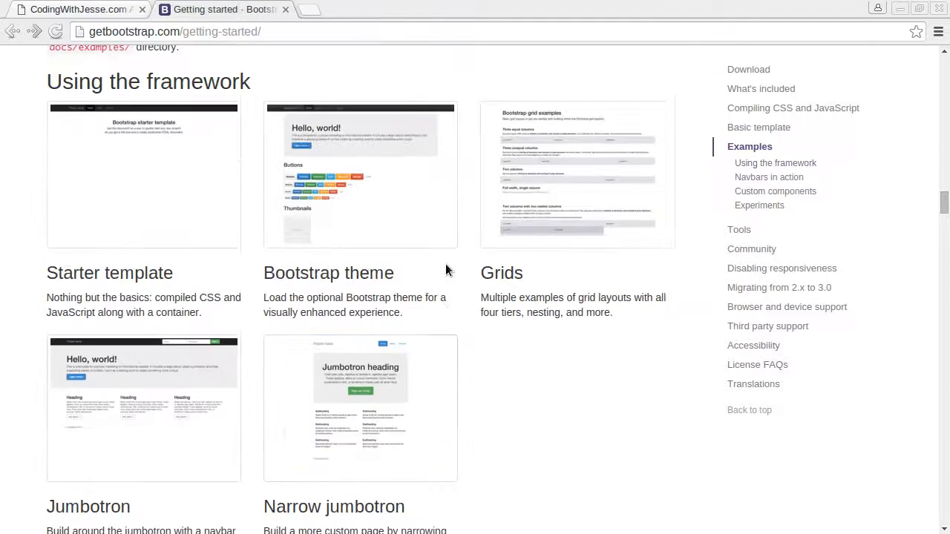
# Step: View the Starter template example's source and scroll through it
pyautogui.click(143, 175)
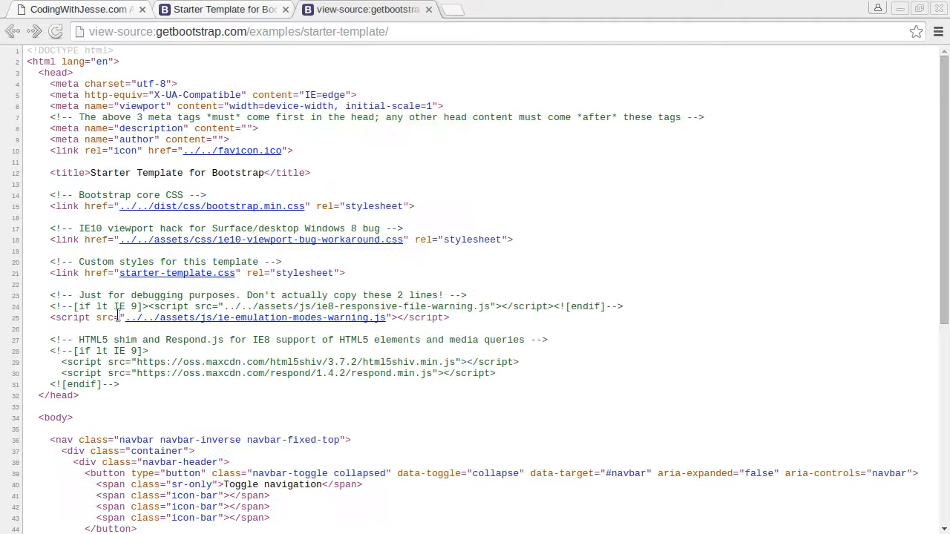
pyautogui.scroll(-3)
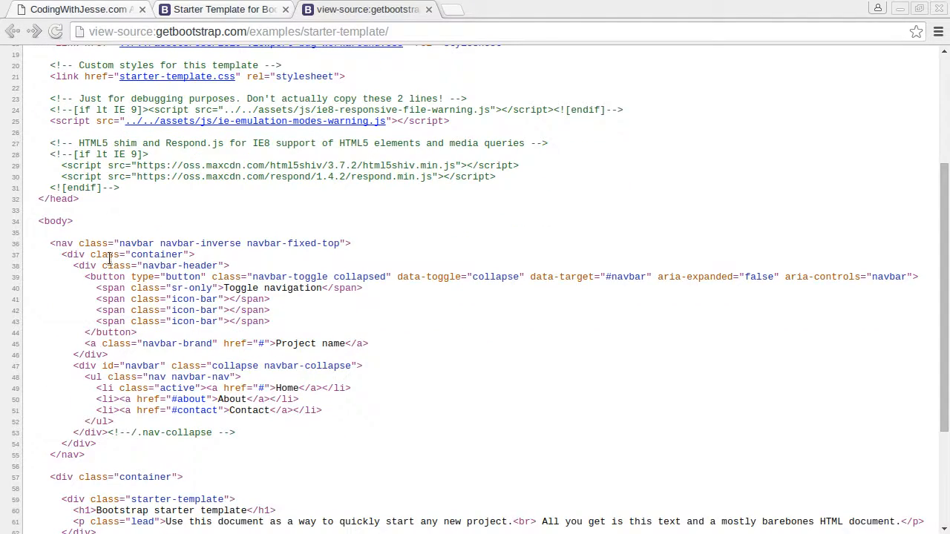
pyautogui.scroll(-3)
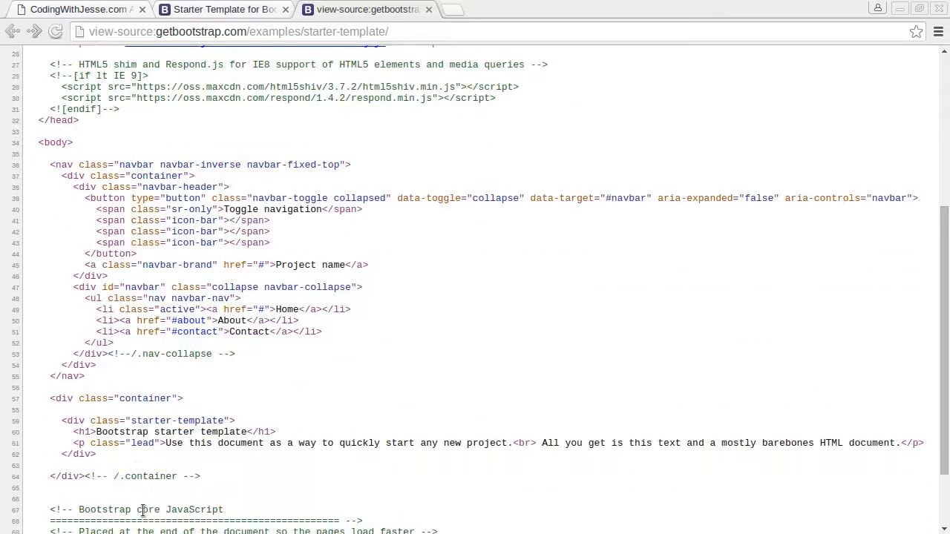
pyautogui.scroll(-3)
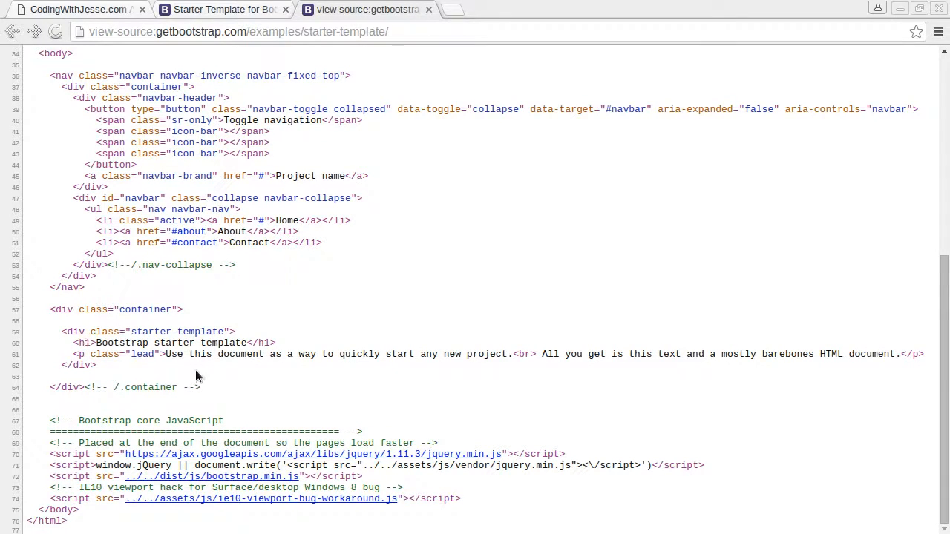
# Step: Close the starter template tab, return to the admin page and inspect it with the element picker
pyautogui.press('alt+tab')
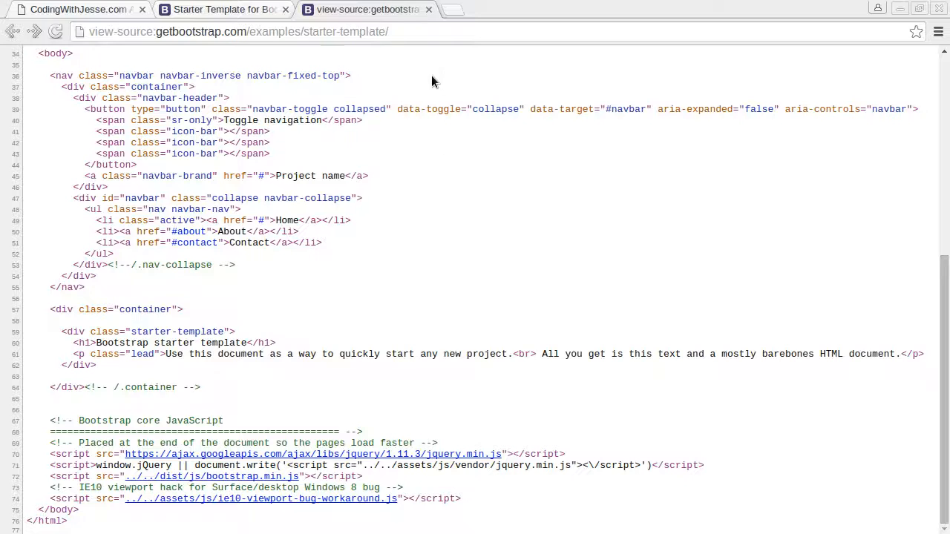
pyautogui.click(285, 9)
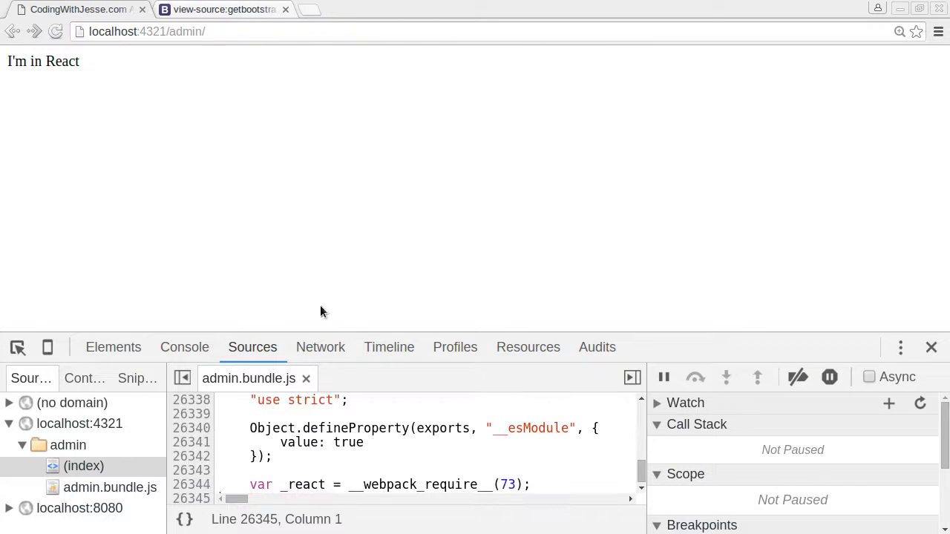
pyautogui.click(18, 347)
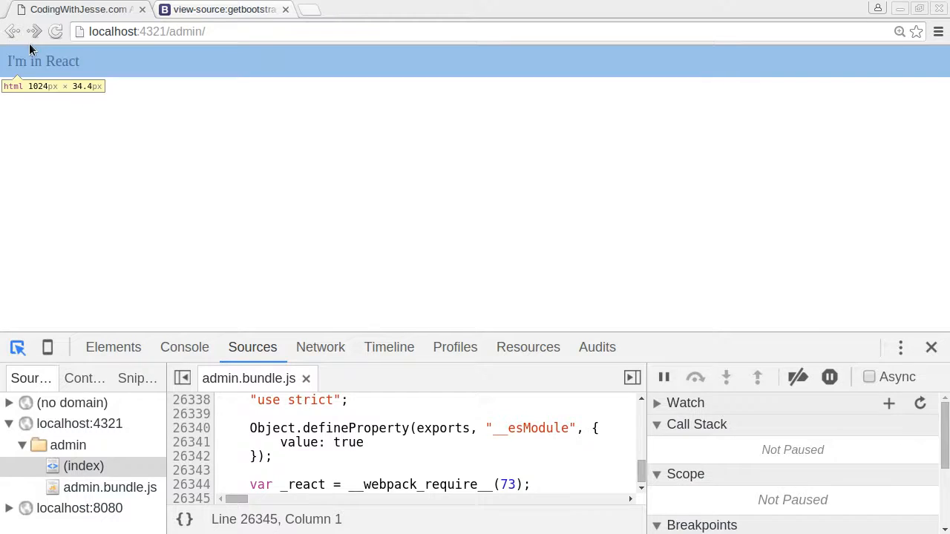
pyautogui.click(113, 348)
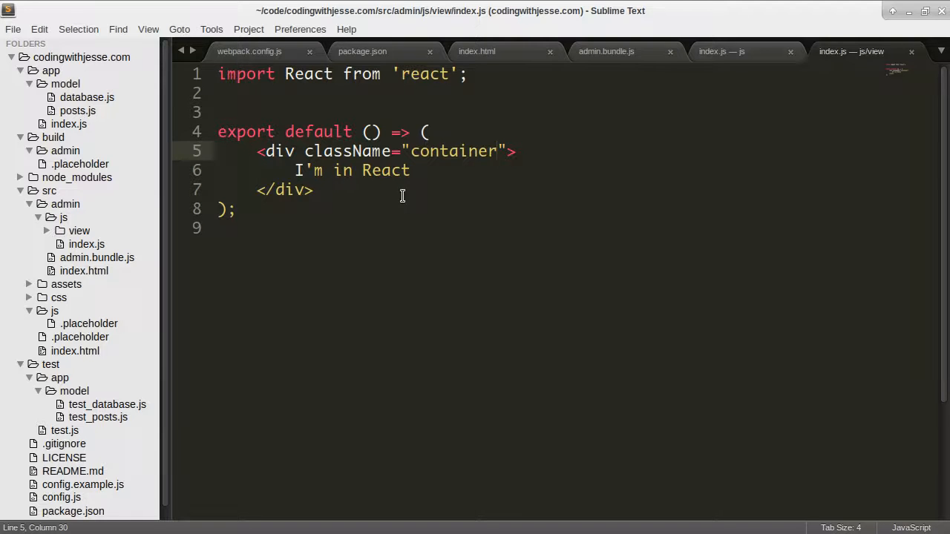
# Step: Add an import 'bootstrap/css/bootstrap.css' line on line 2 of view/index.js
pyautogui.click(218, 92)
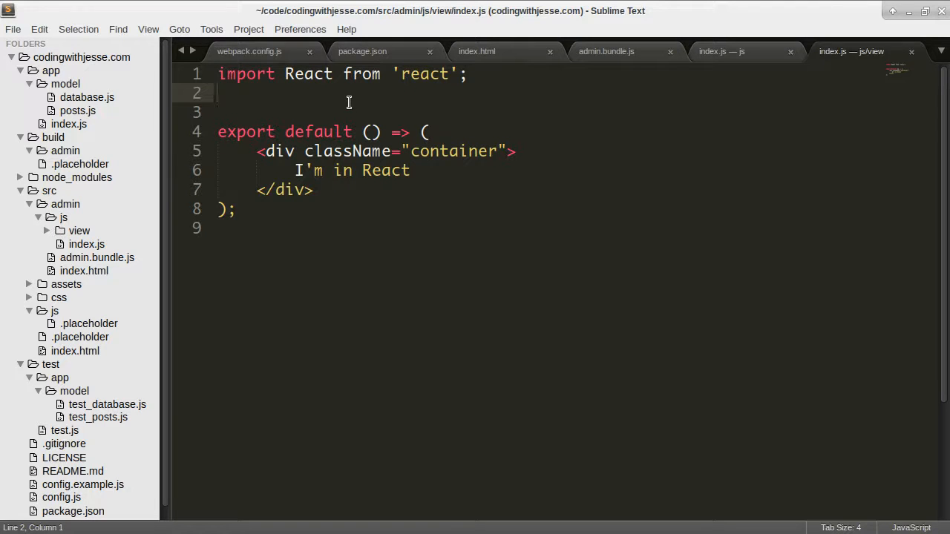
pyautogui.write('import')
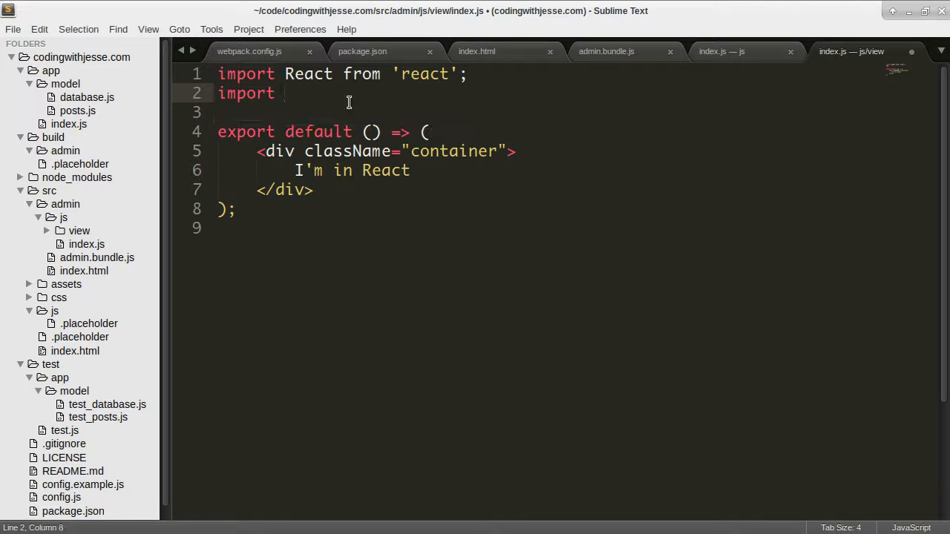
pyautogui.write("'o'")
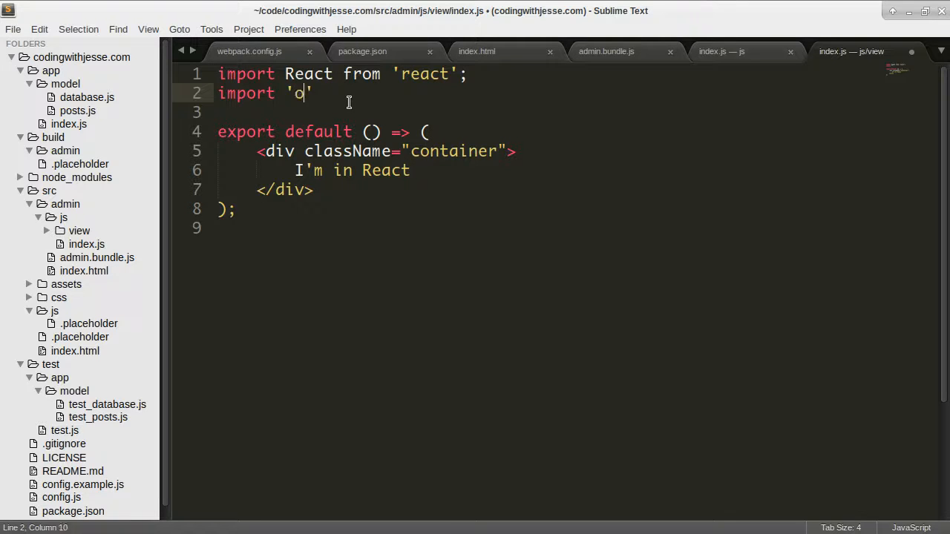
pyautogui.write('bootstrap/css')
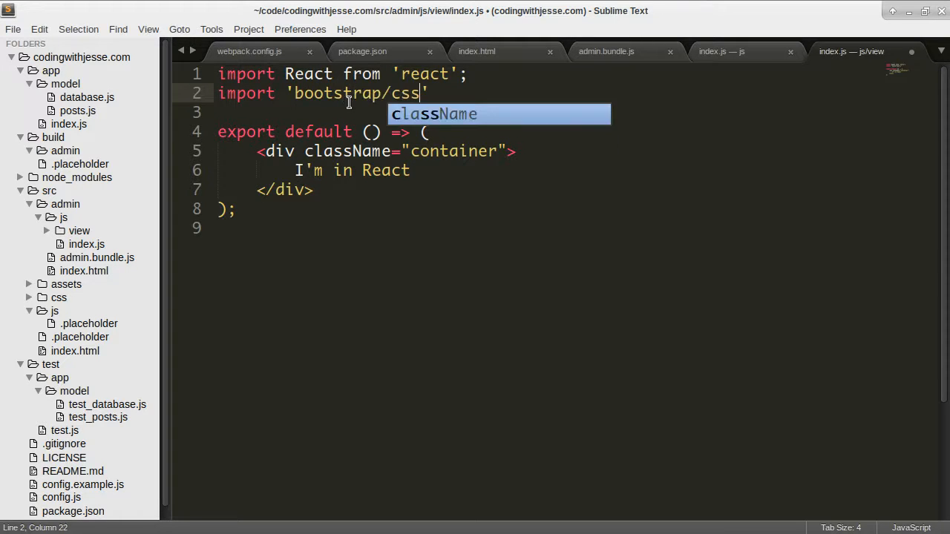
pyautogui.write('/bootstra')
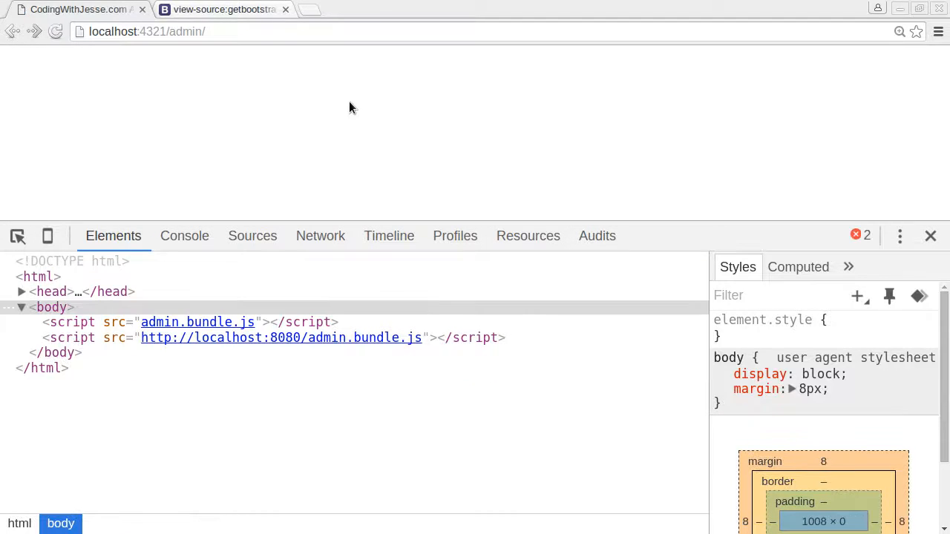
pyautogui.moveTo(387, 294)
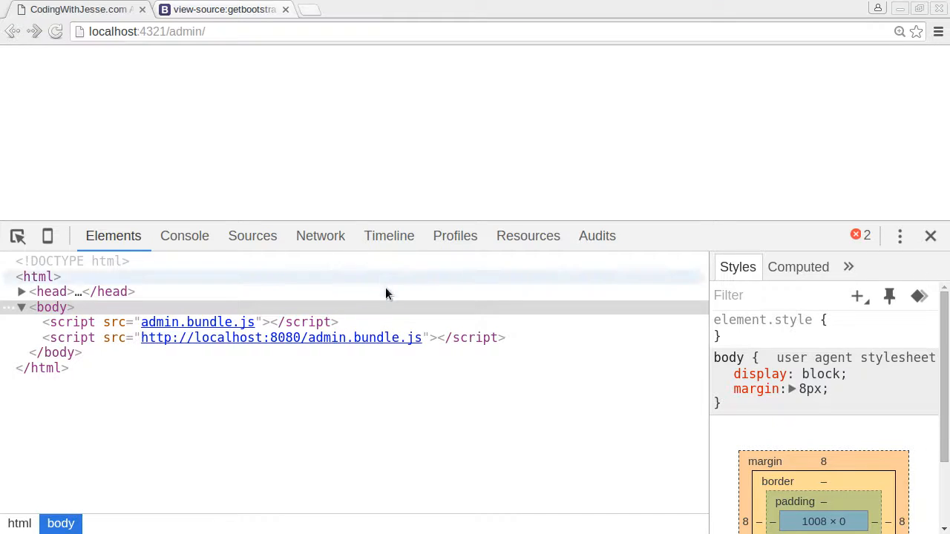
# Step: Review the console's 'Module not found' error for bootstrap/css/bootstrap.css, then return to the editor
pyautogui.click(184, 236)
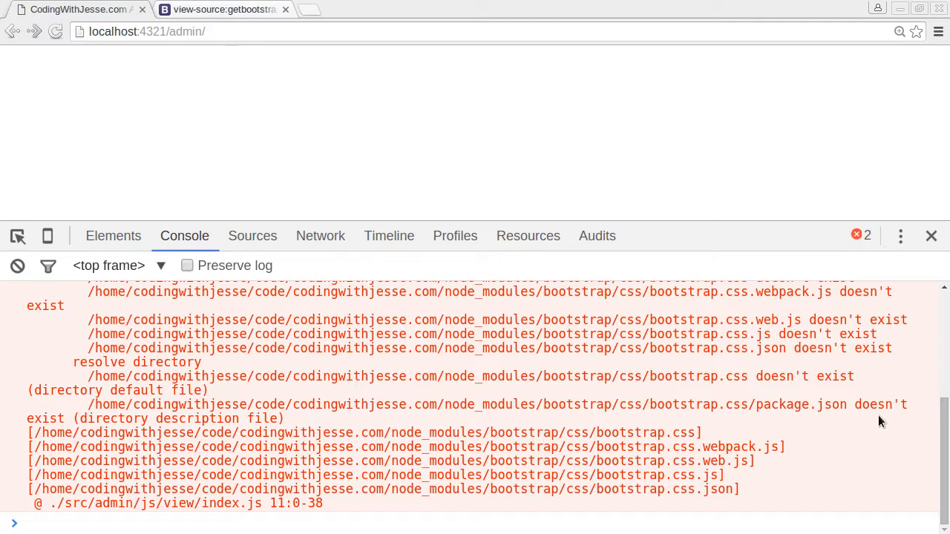
pyautogui.scroll(3)
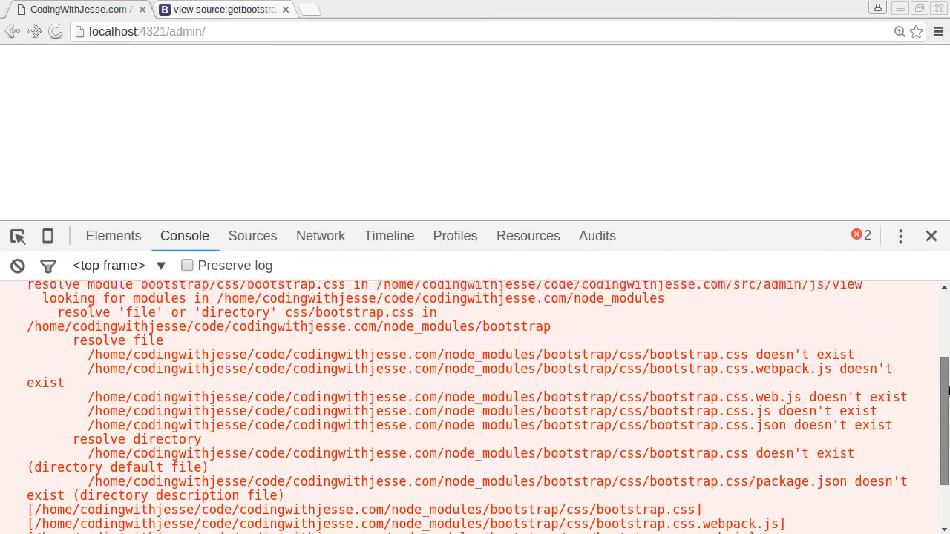
pyautogui.scroll(3)
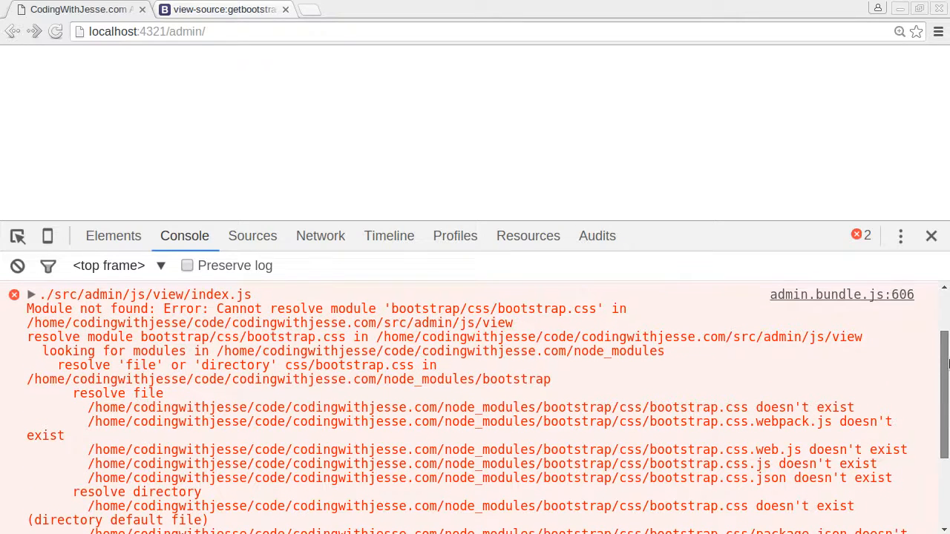
pyautogui.moveTo(419, 389)
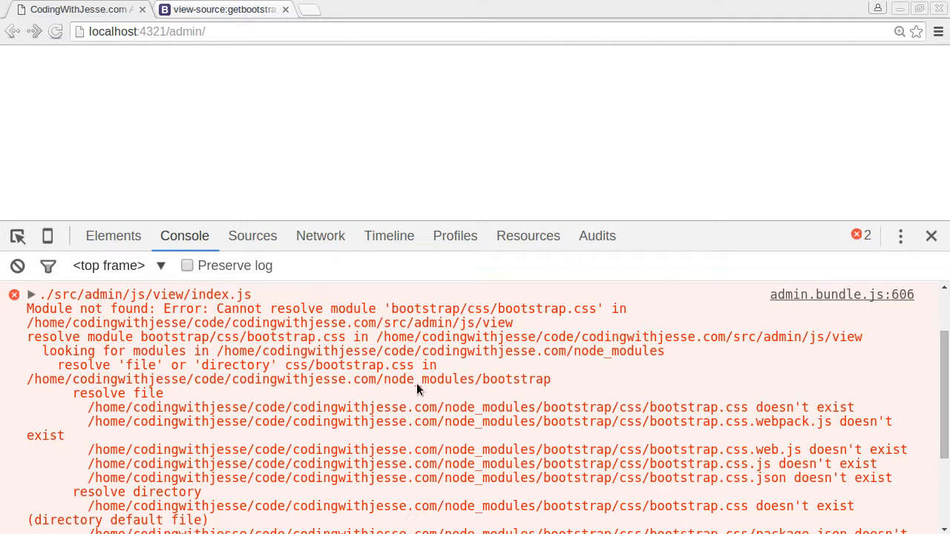
pyautogui.moveTo(594, 405)
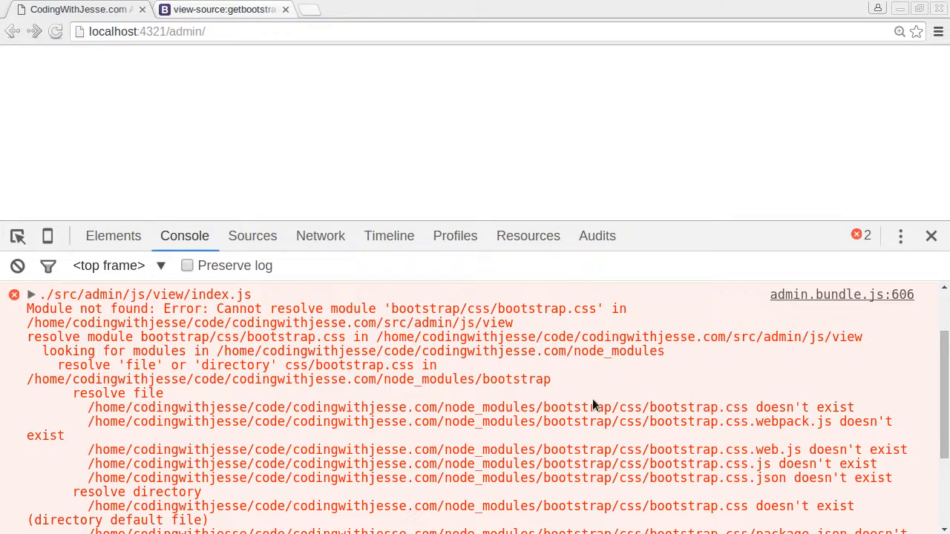
pyautogui.press('alt+tab')
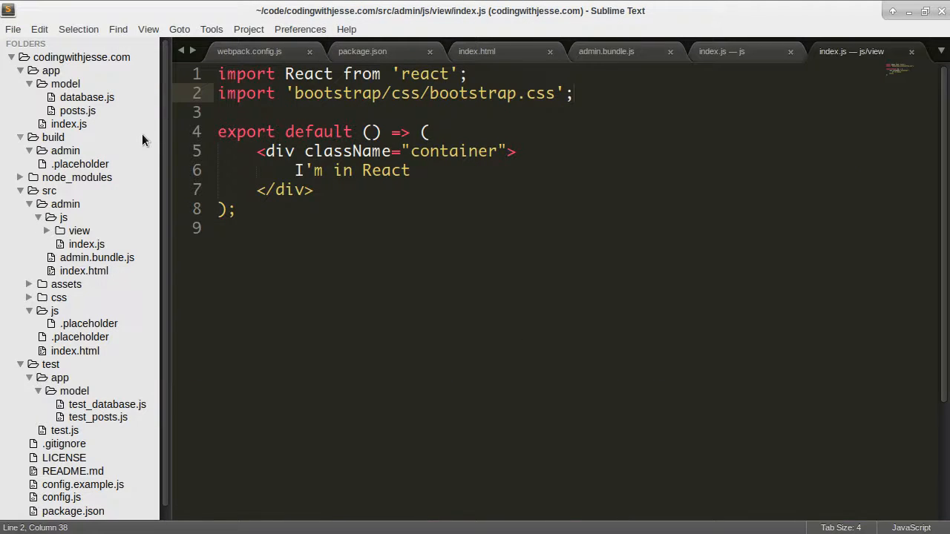
# Step: Expand node_modules in the sidebar and locate the bootstrap package folder
pyautogui.click(77, 177)
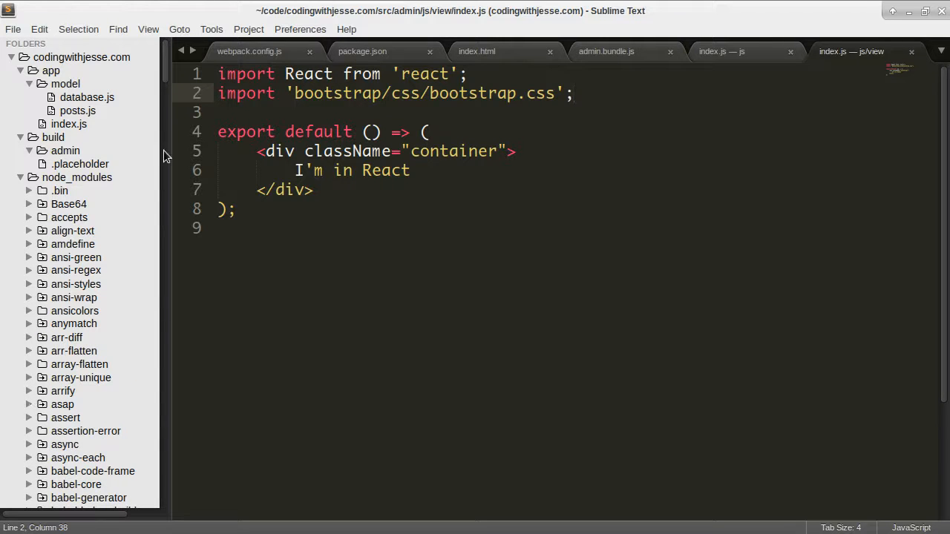
pyautogui.scroll(-3)
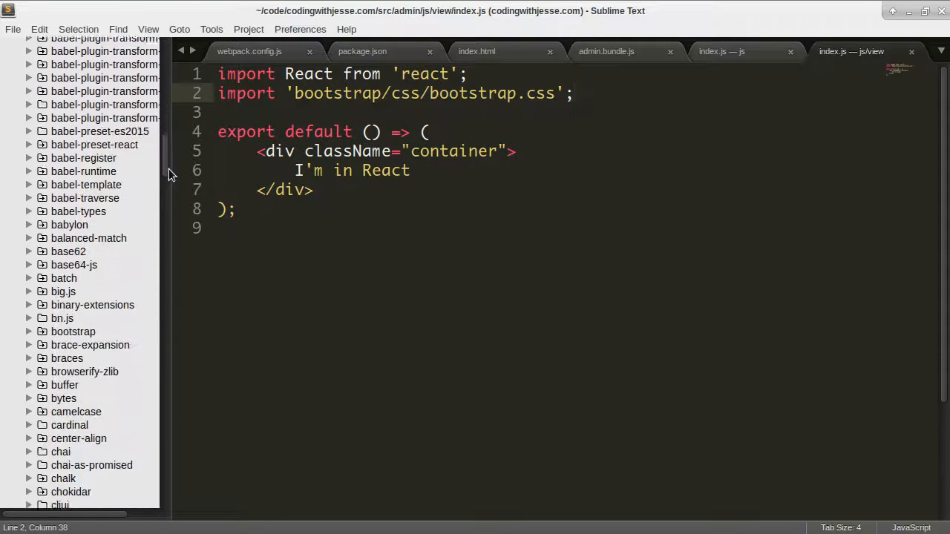
pyautogui.scroll(-3)
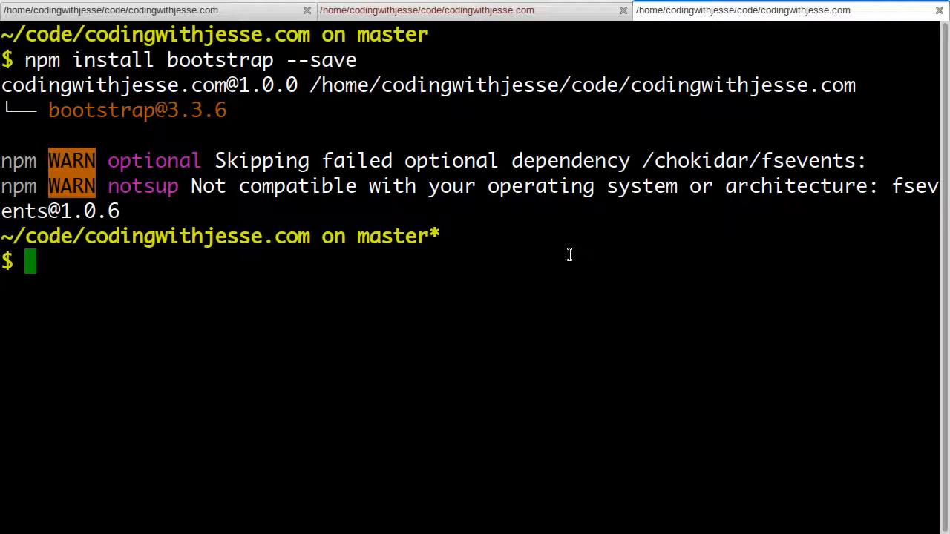
# Step: Navigate into node_modules/bootstrap, list its contents and head into dist/
pyautogui.write('cd node_modules/')
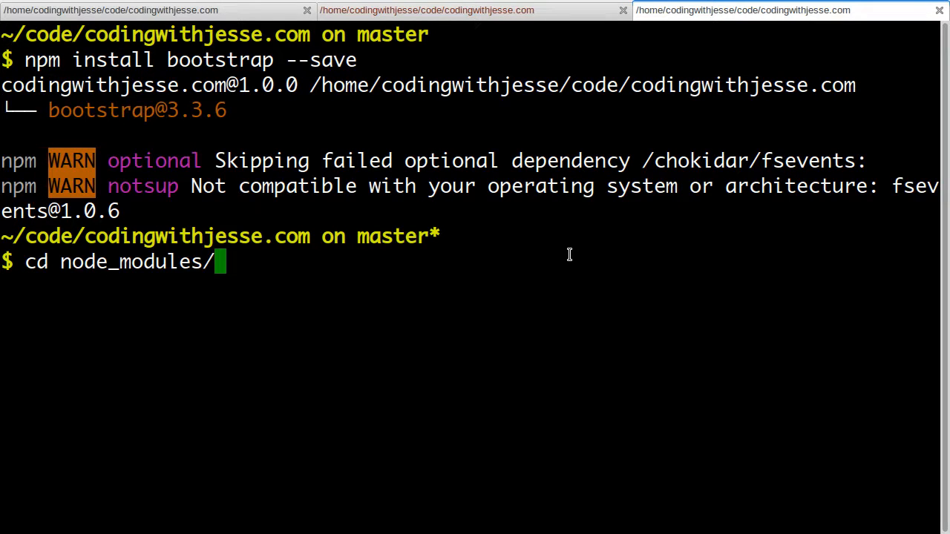
pyautogui.press('Return')
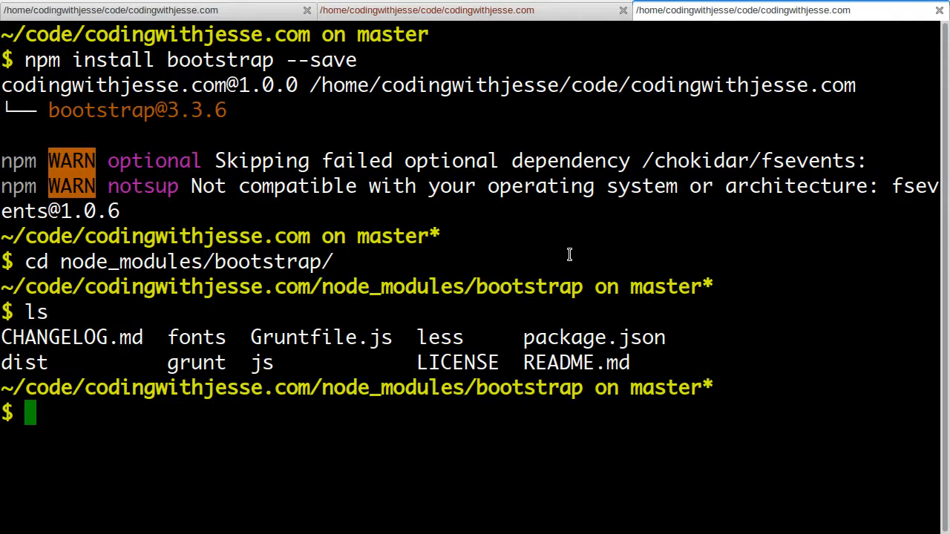
pyautogui.write('cd')
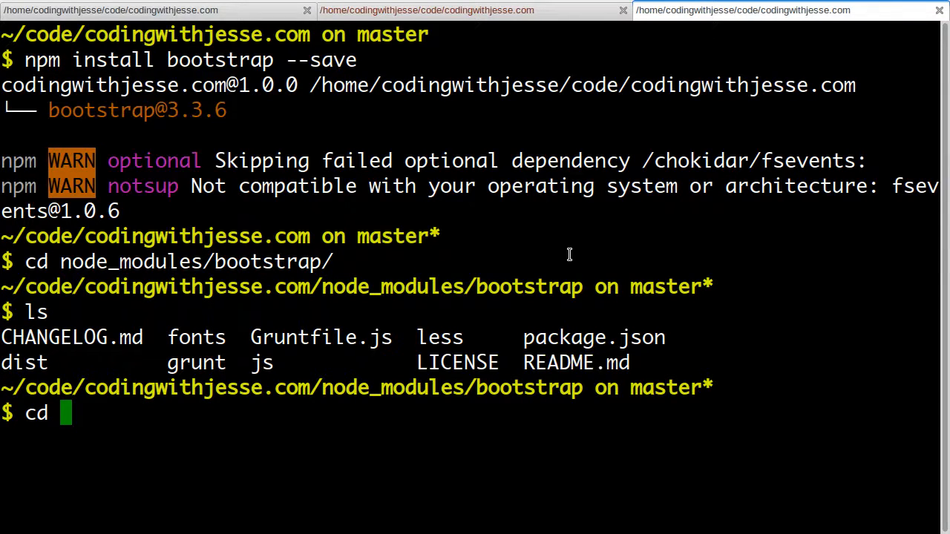
pyautogui.write('dist/')
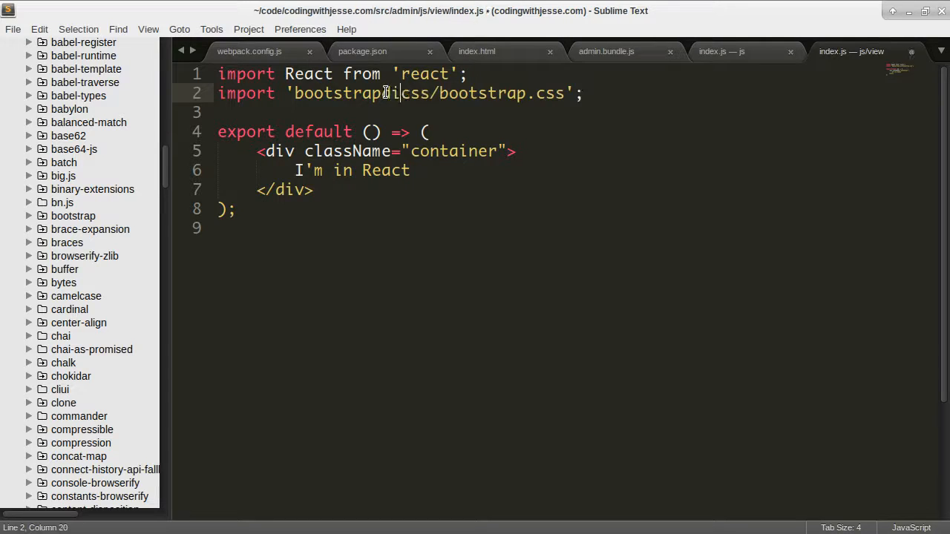
# Step: Change the import path to 'bootstrap/dist/css/bootstrap.css'
pyautogui.write('dist/')
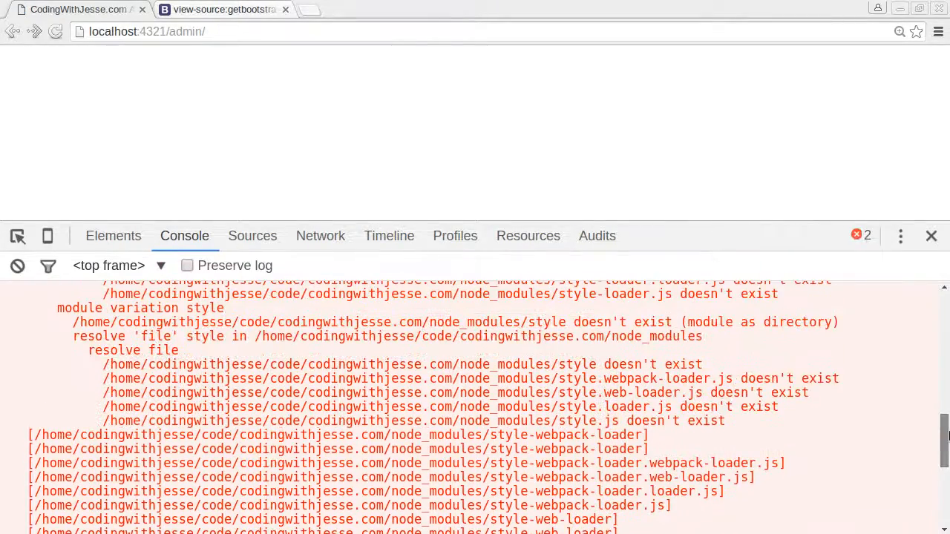
pyautogui.scroll(3)
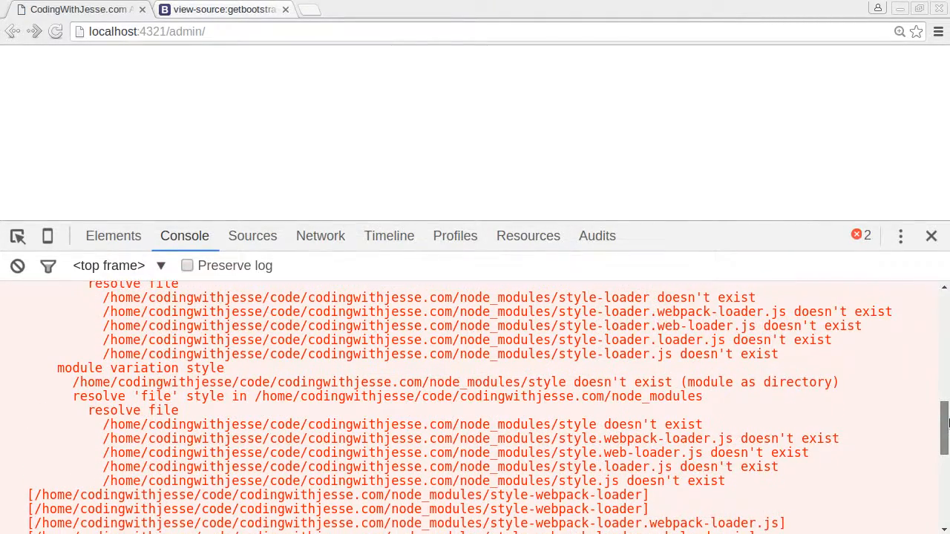
pyautogui.scroll(3)
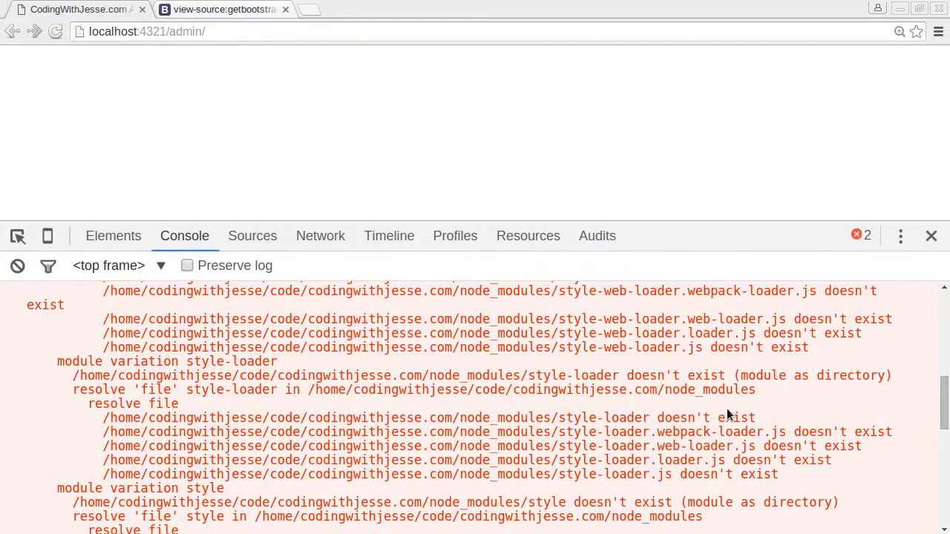
pyautogui.scroll(3)
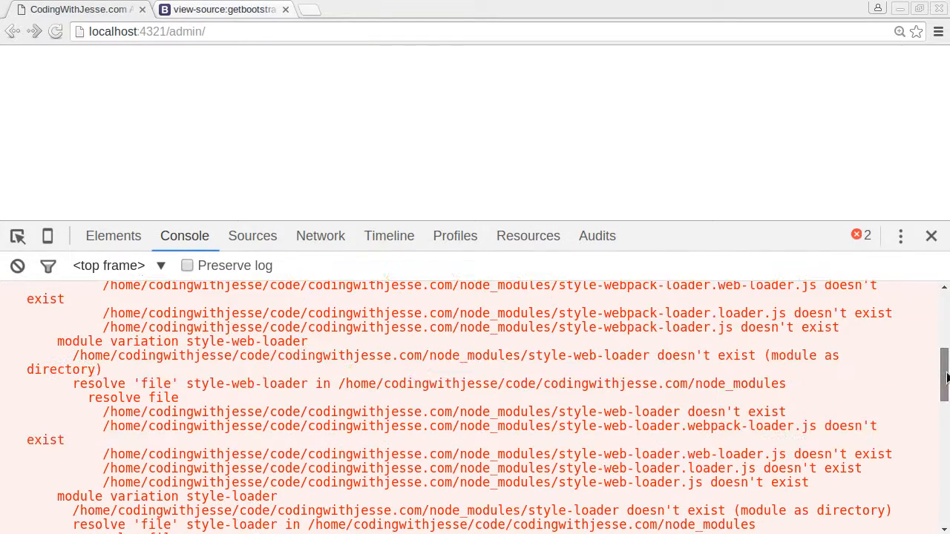
pyautogui.scroll(-3)
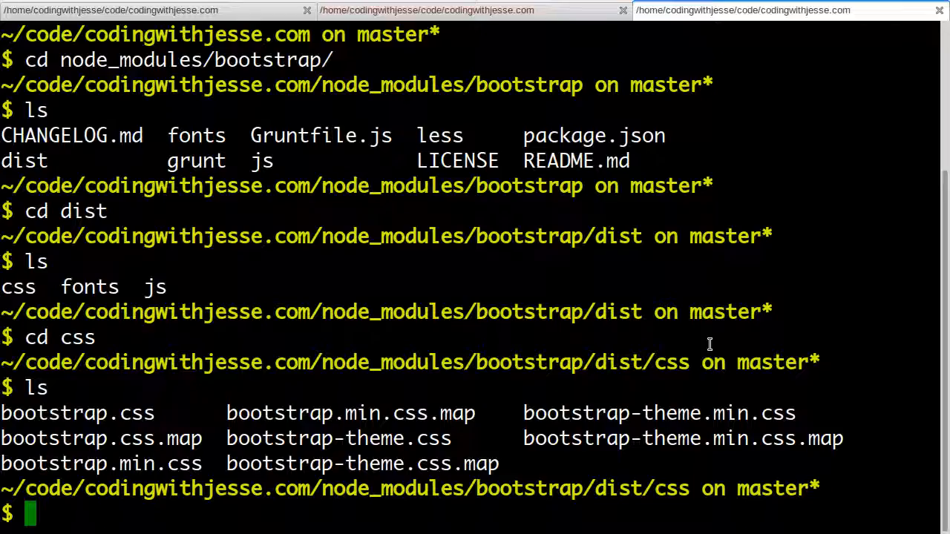
# Step: Enter npm install --save style-loader at the prompt
pyautogui.write('npm install --save')
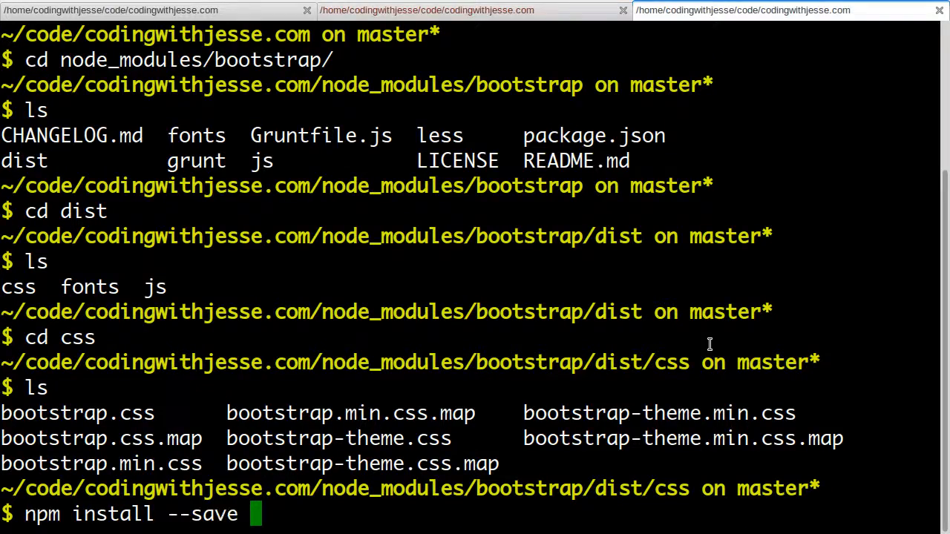
pyautogui.write('style-loader')
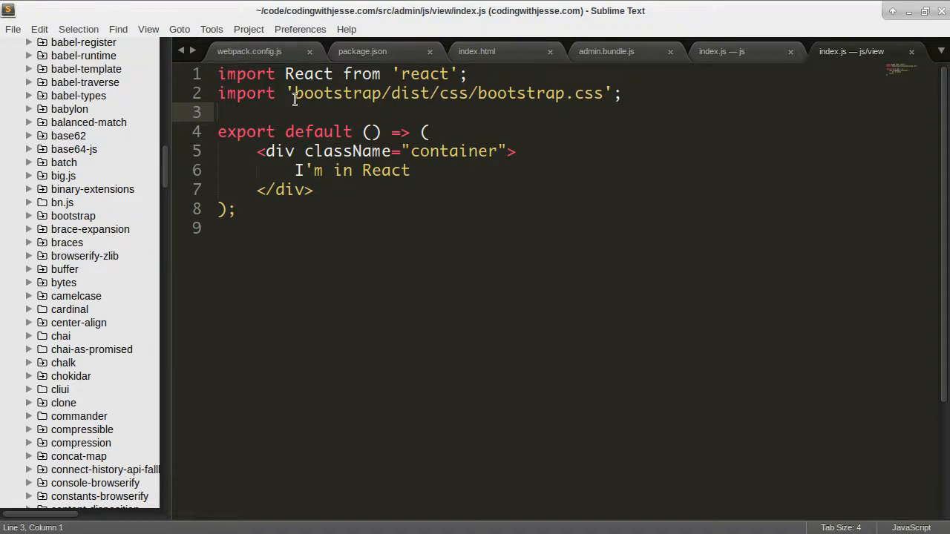
# Step: Inspect the 'style!css' loader rule for .css files in webpack.config.js
pyautogui.click(249, 50)
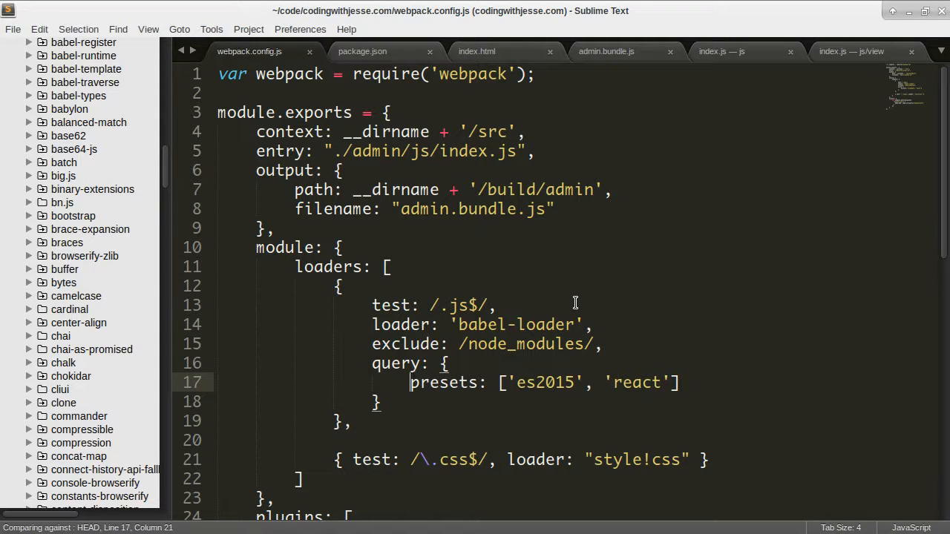
pyautogui.scroll(-3)
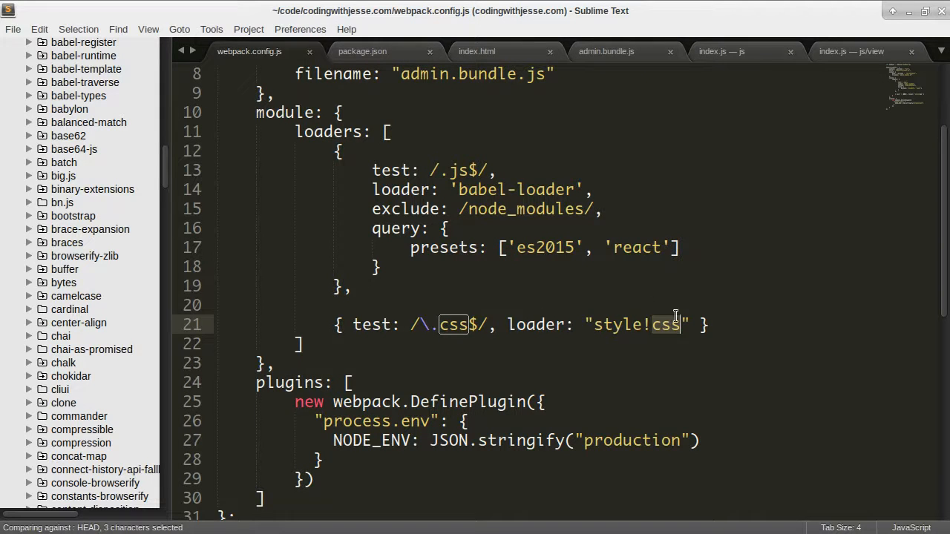
pyautogui.click(605, 304)
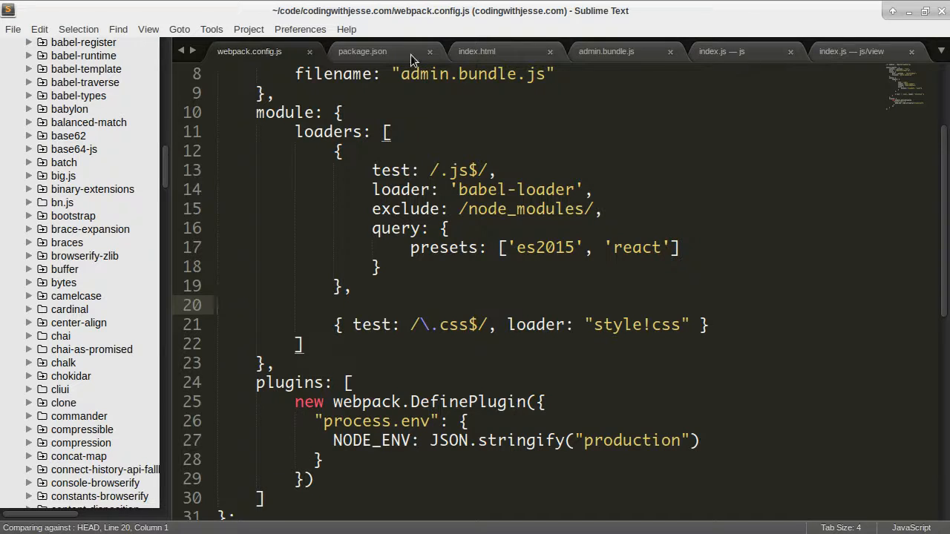
pyautogui.click(852, 51)
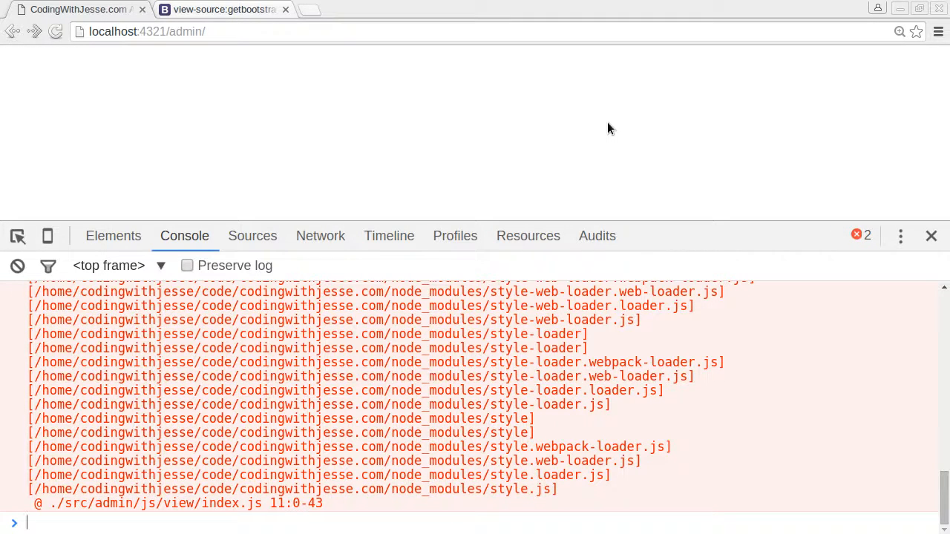
pyautogui.moveTo(572, 126)
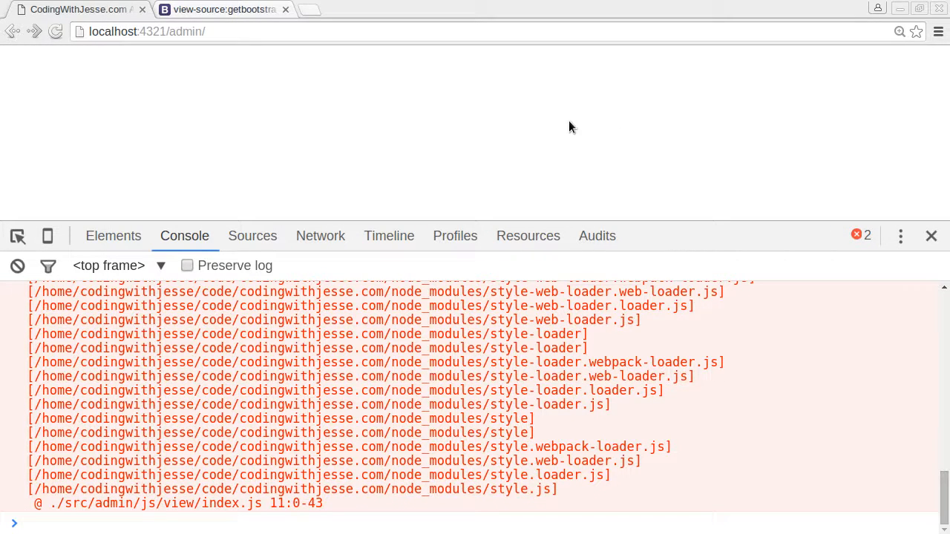
pyautogui.moveTo(496, 125)
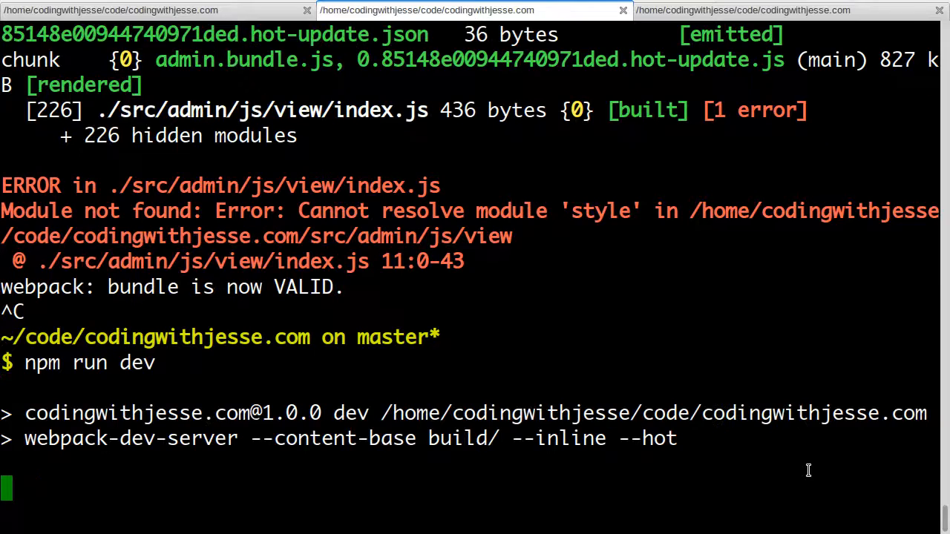
# Step: Scroll the restarted dev server's build output showing the unresolved 'style' module
pyautogui.scroll(-3)
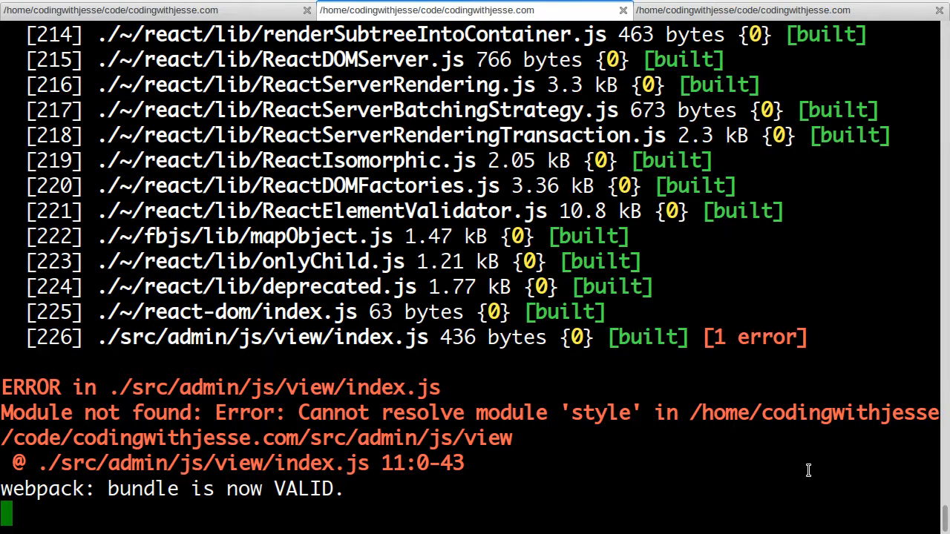
pyautogui.moveTo(571, 419)
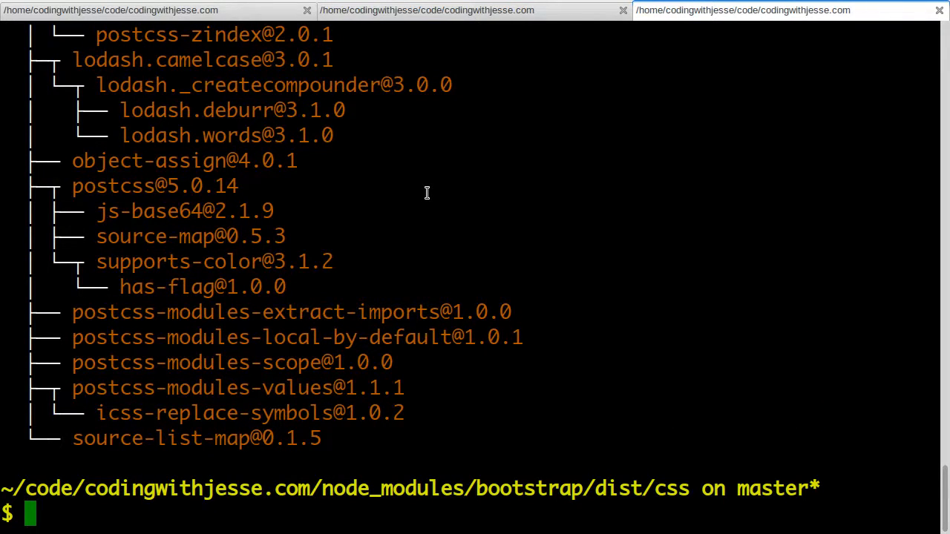
# Step: Return to the project root and run npm install --save css-loader style-loader
pyautogui.write('cd ..')
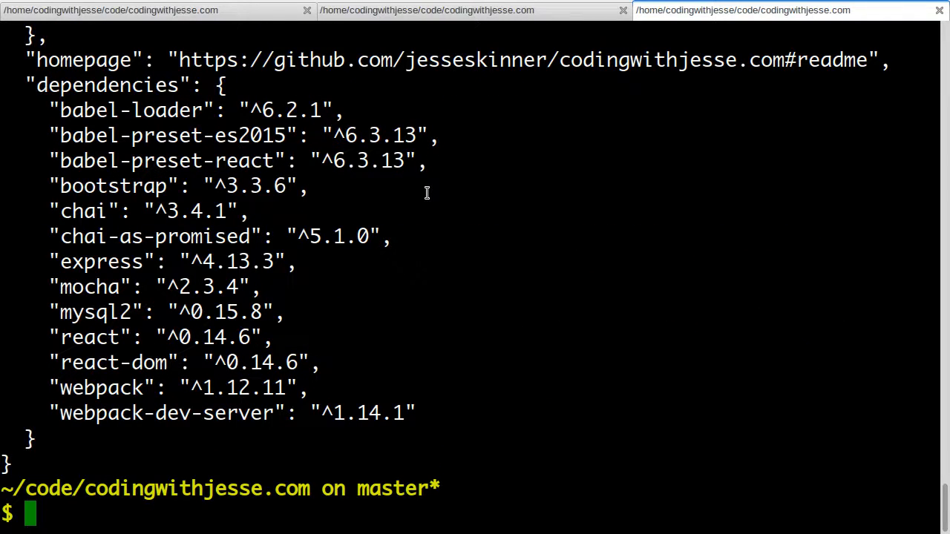
pyautogui.moveTo(125, 329)
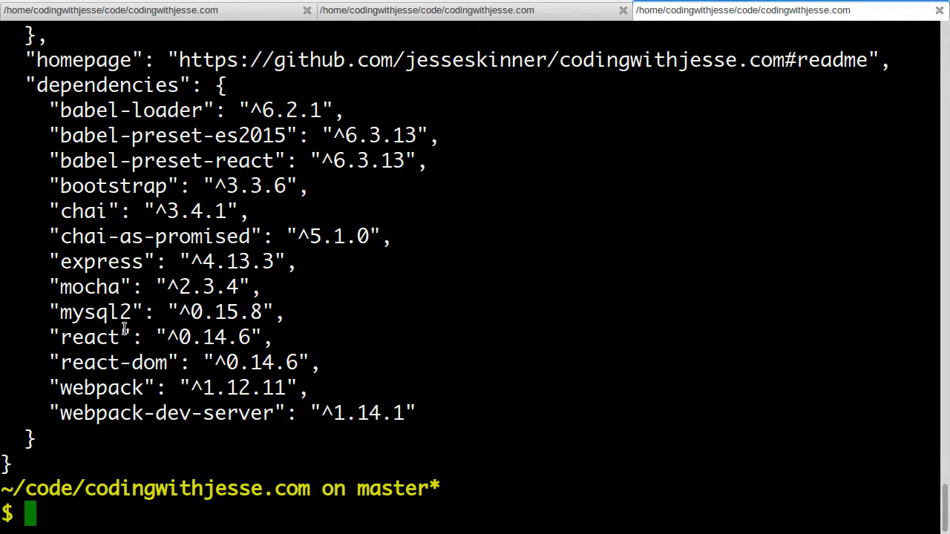
pyautogui.moveTo(504, 282)
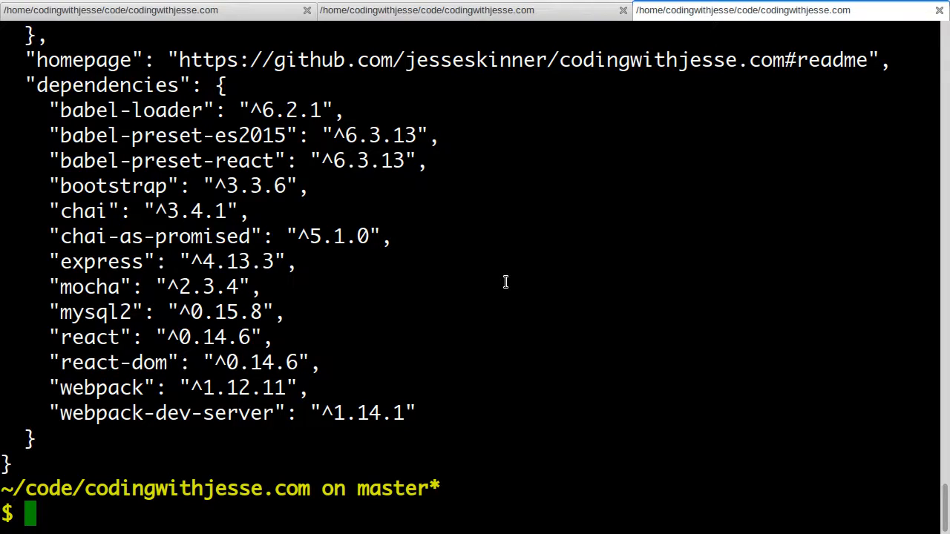
pyautogui.write('ls')
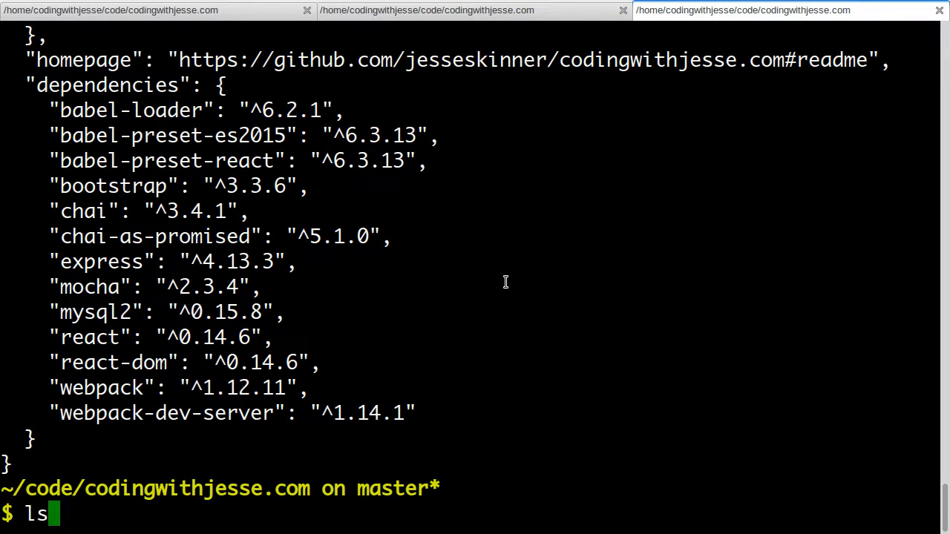
pyautogui.write('npm install --save css-loader style-')
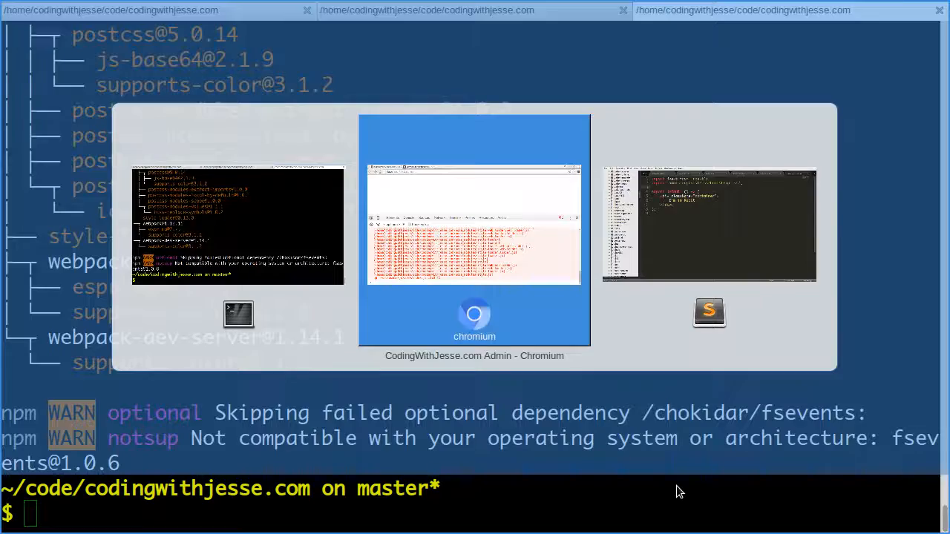
# Step: Review the dev server's 'appropriate loader' errors for the Bootstrap glyphicons font files
pyautogui.click(475, 230)
pyautogui.write('cat package.json')
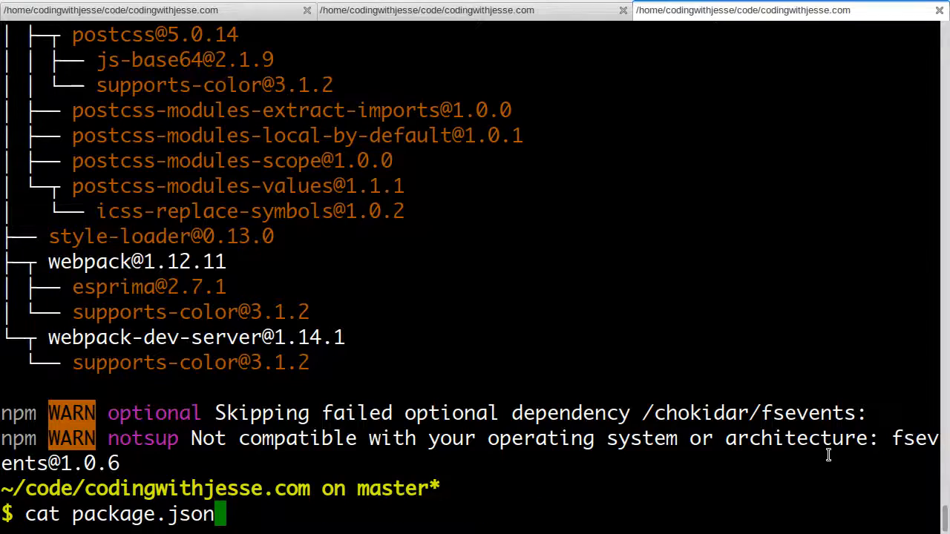
pyautogui.press('Return')
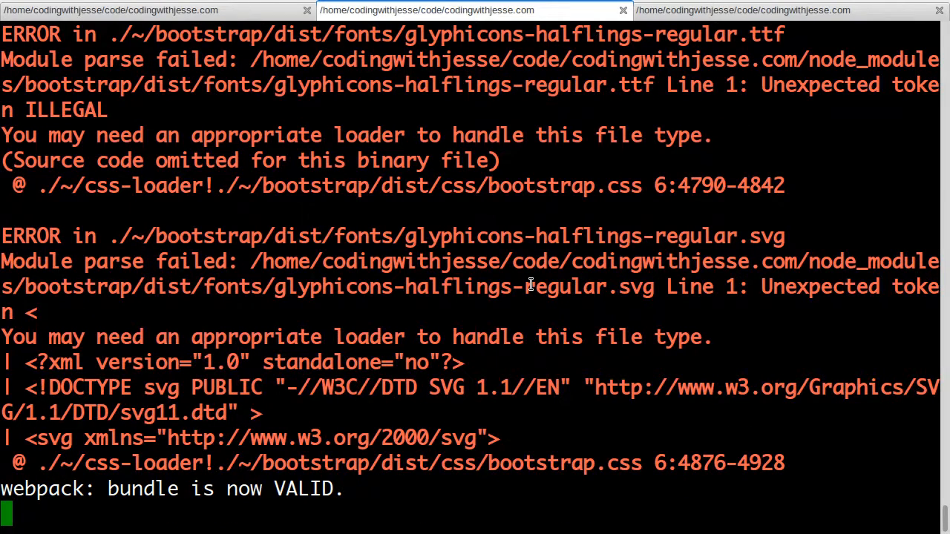
pyautogui.moveTo(612, 307)
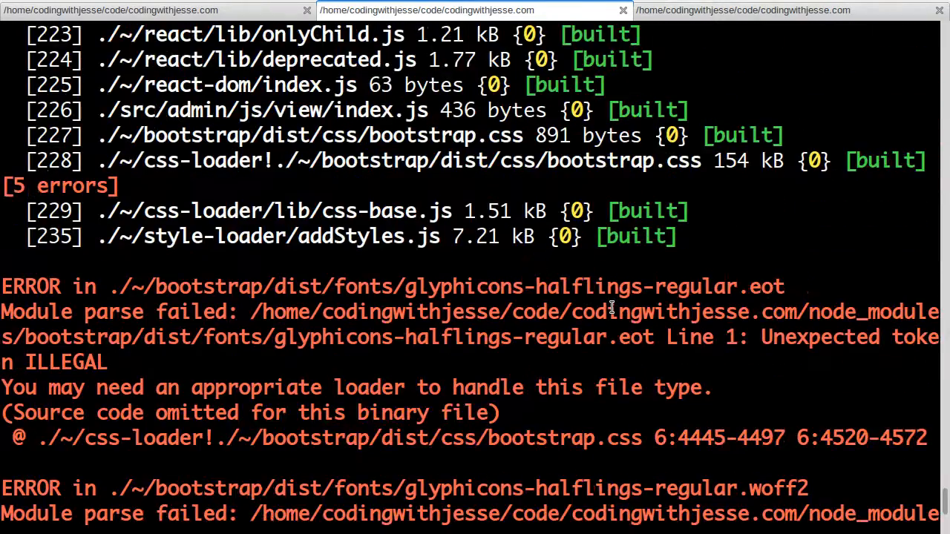
pyautogui.scroll(-3)
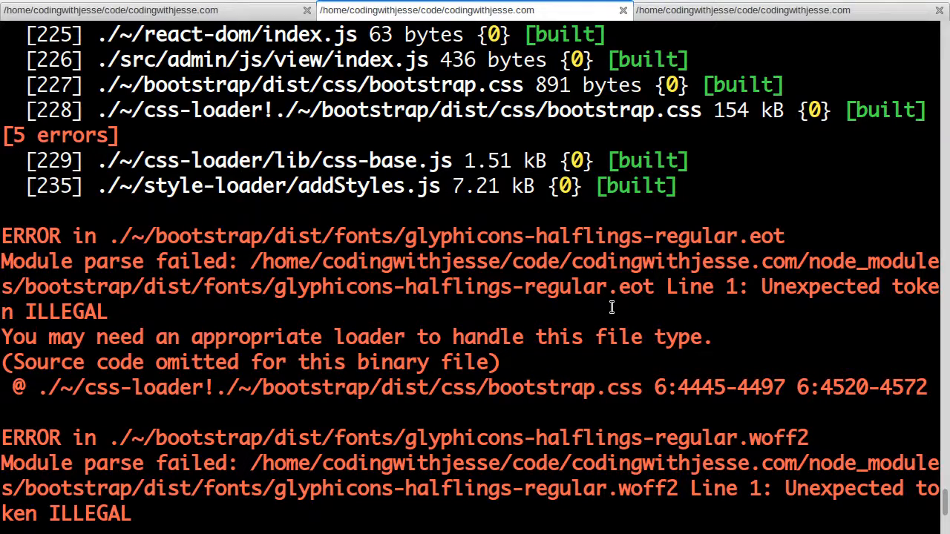
pyautogui.scroll(-3)
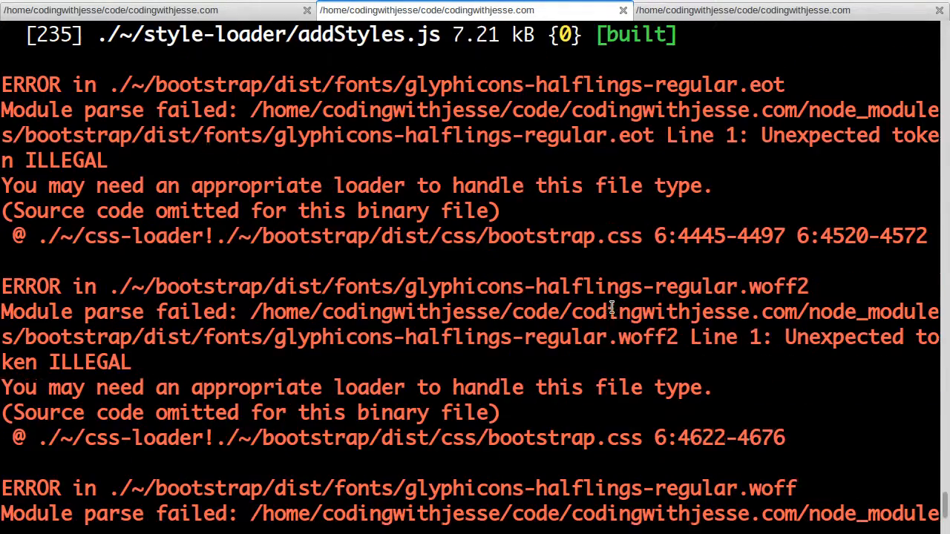
pyautogui.scroll(-3)
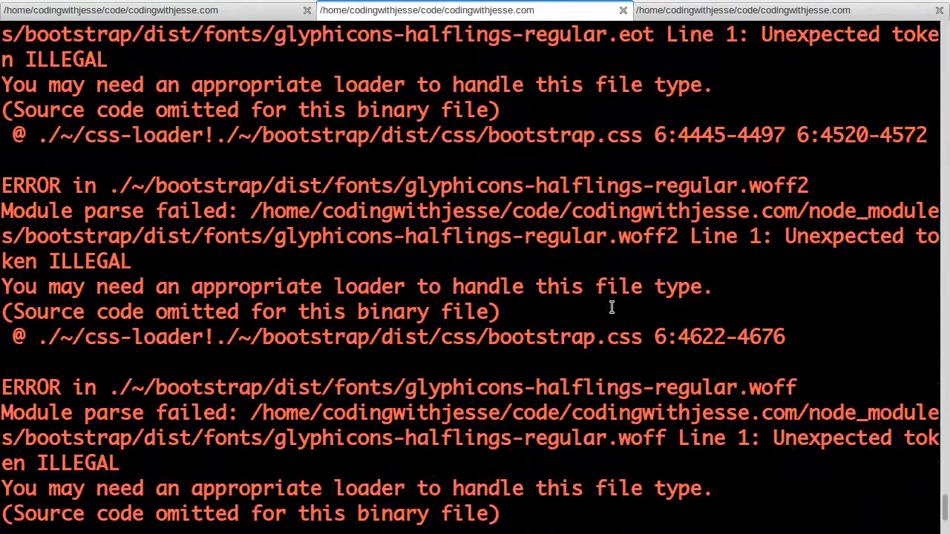
pyautogui.scroll(-3)
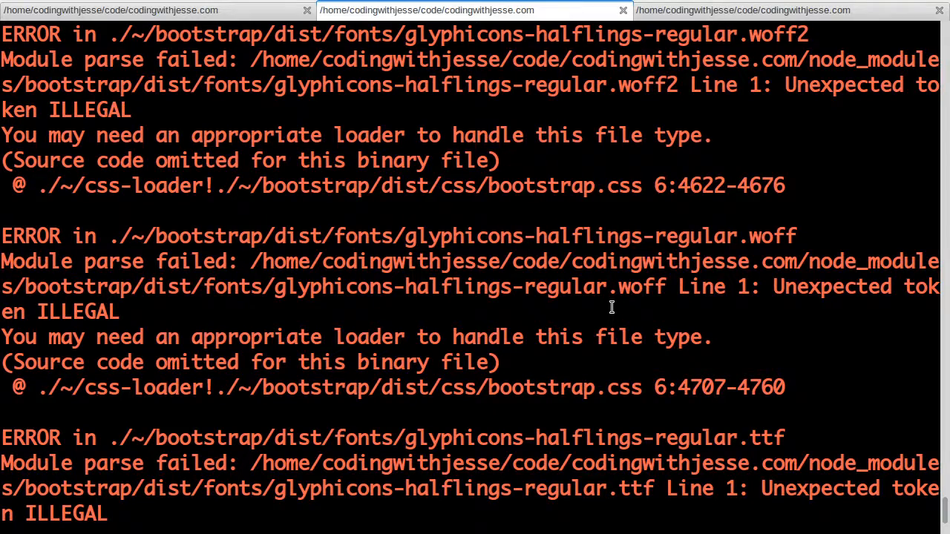
pyautogui.scroll(-3)
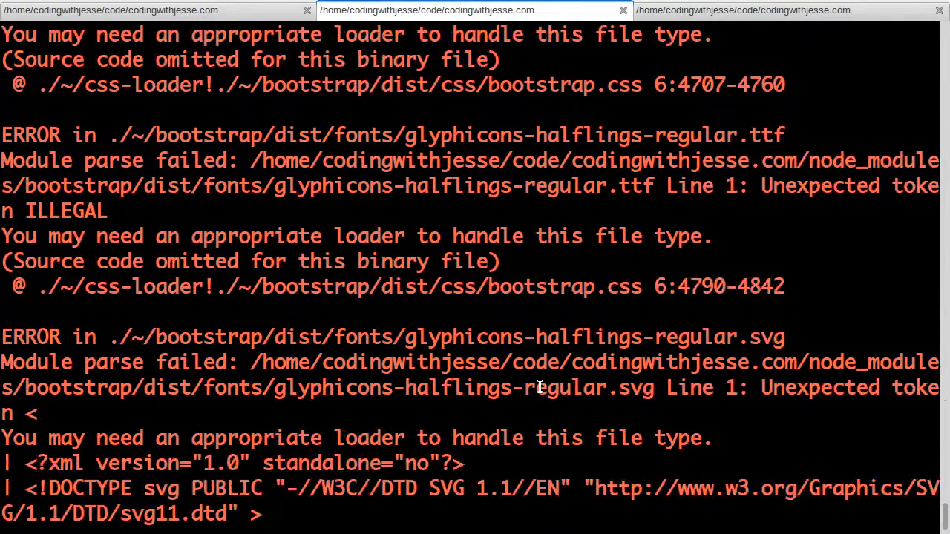
pyautogui.scroll(-3)
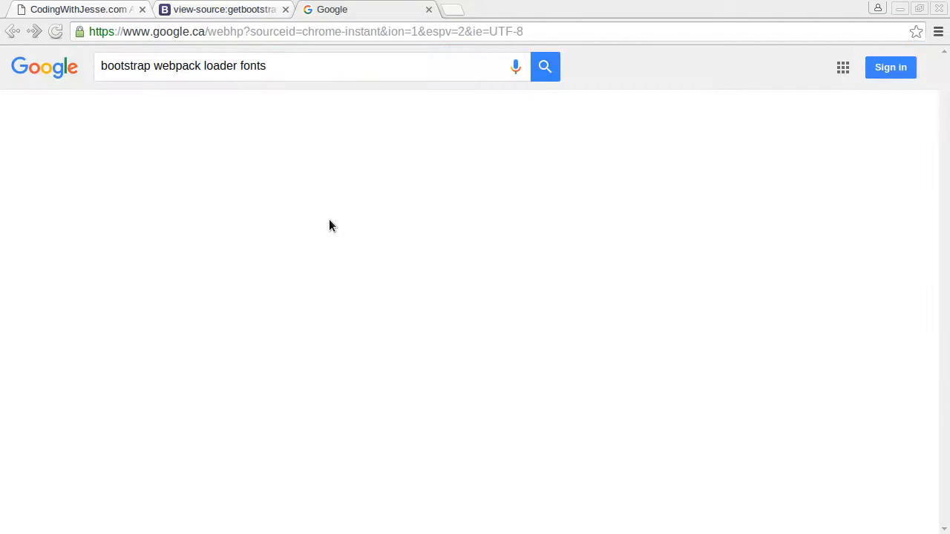
# Step: Search Google for webpack css fonts / font-loader
pyautogui.click(545, 67)
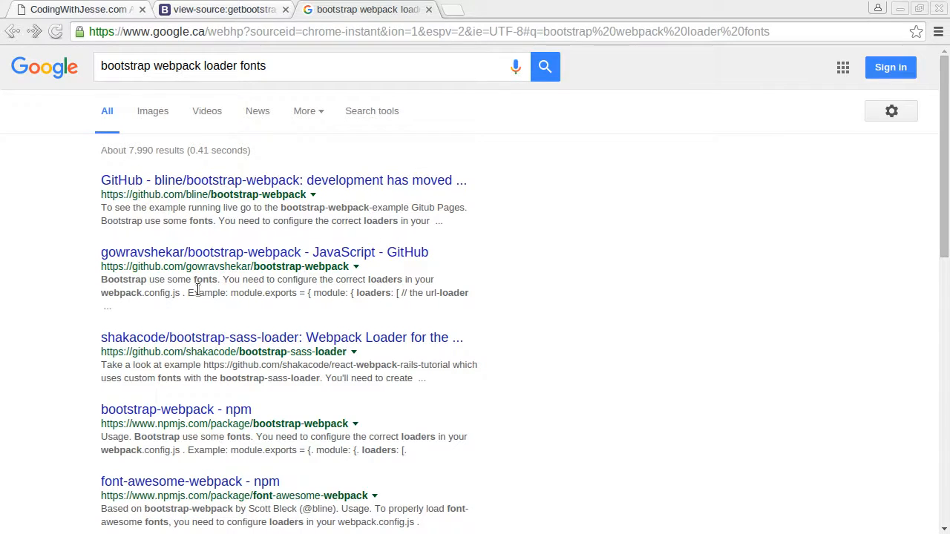
pyautogui.scroll(-3)
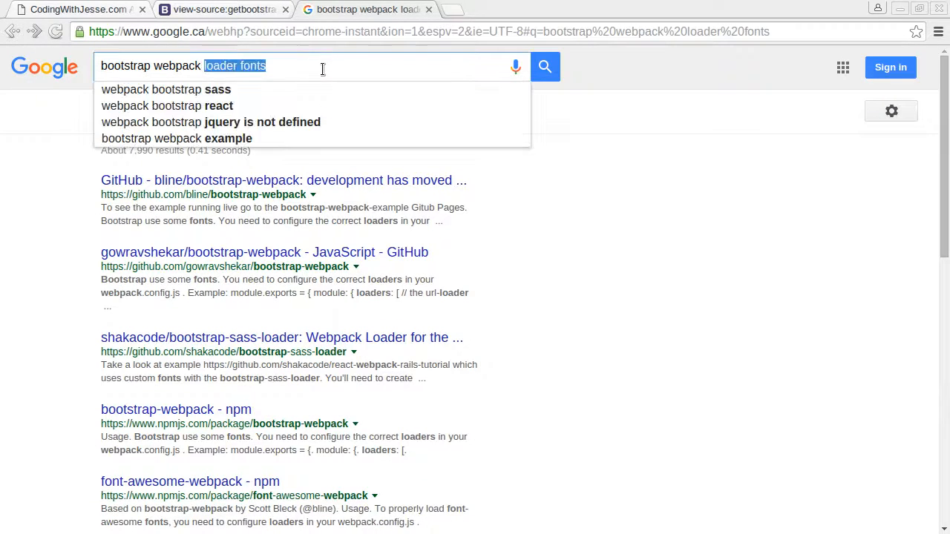
pyautogui.write('font-loader')
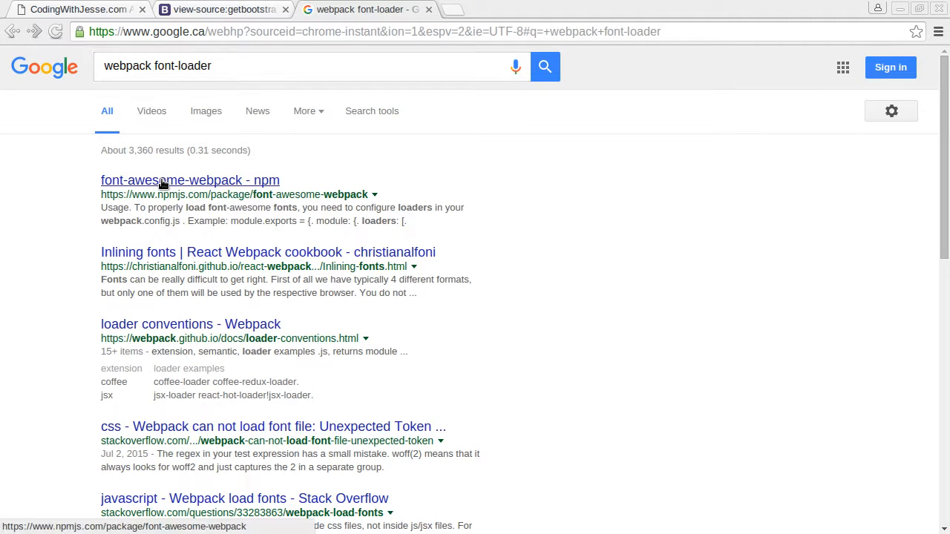
pyautogui.moveTo(234, 199)
pyautogui.write('css ')
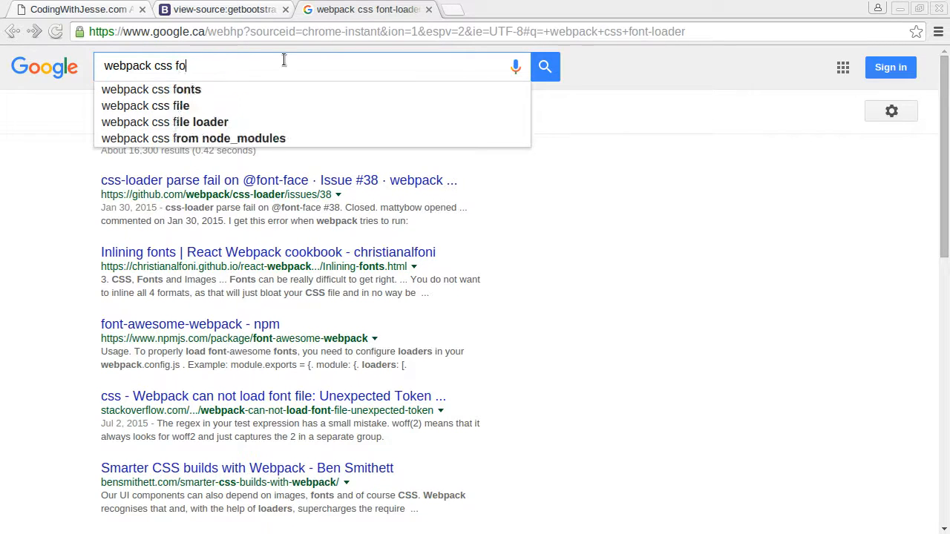
pyautogui.click(151, 89)
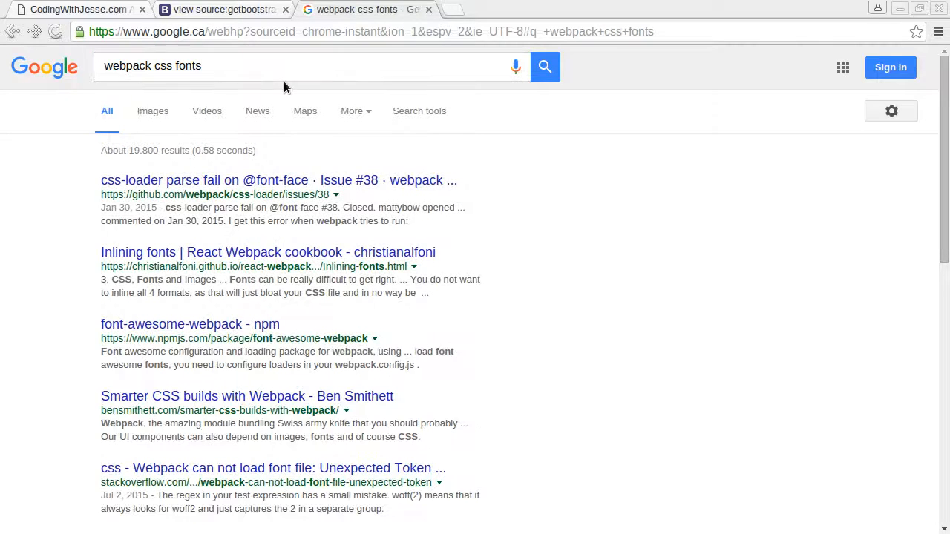
pyautogui.moveTo(208, 308)
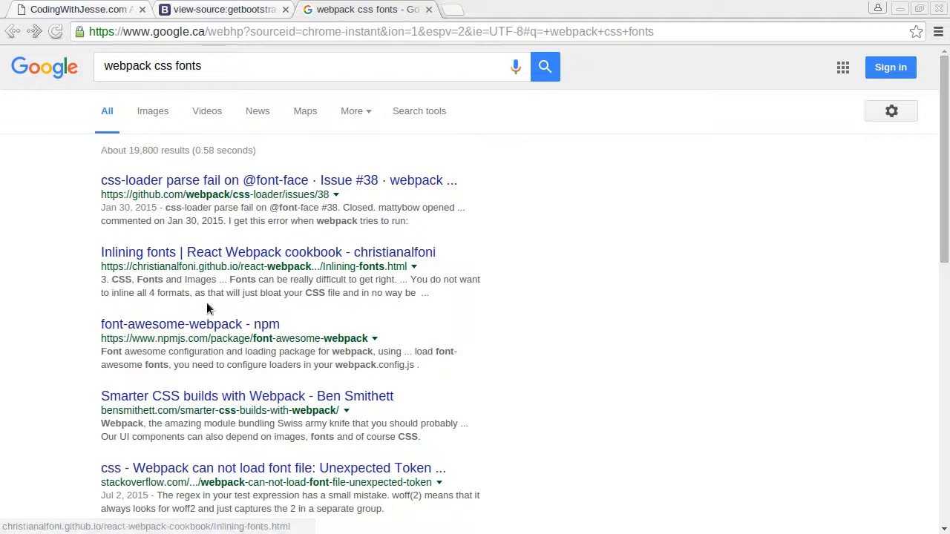
pyautogui.moveTo(190, 324)
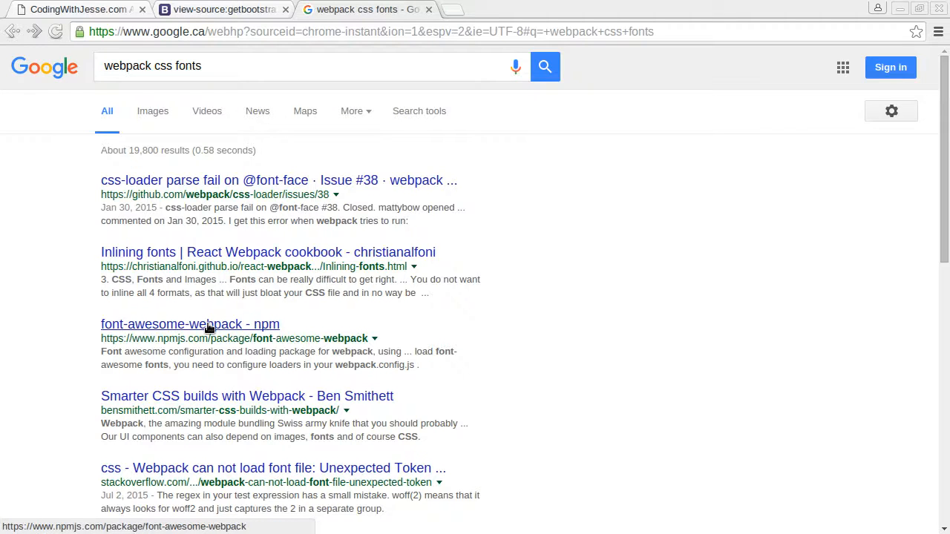
# Step: Open 'Inlining fonts | React Webpack cookbook' and scroll to its url-loader example
pyautogui.scroll(-3)
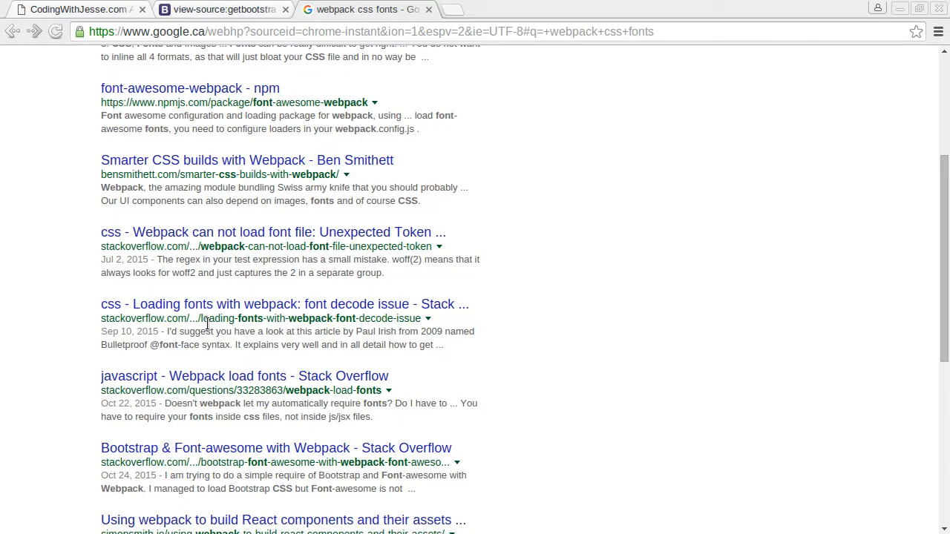
pyautogui.scroll(3)
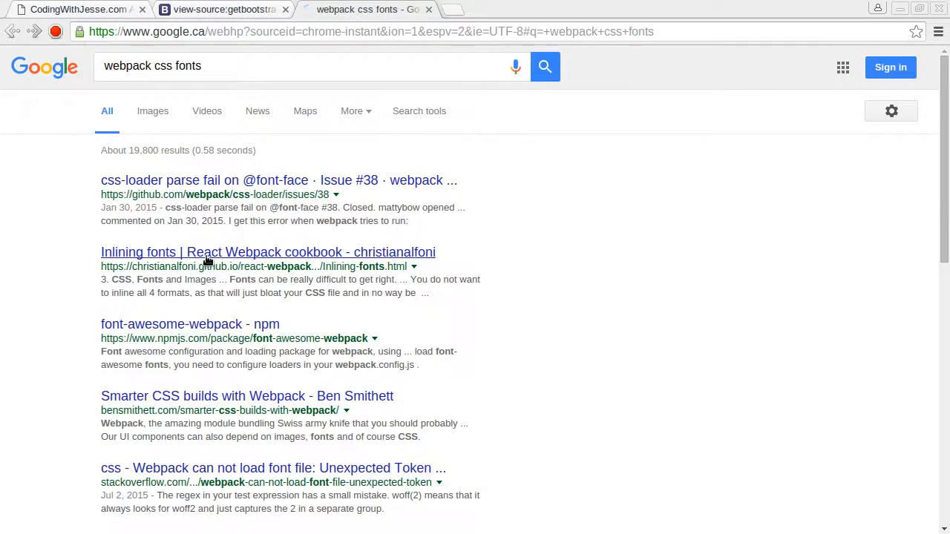
pyautogui.click(267, 253)
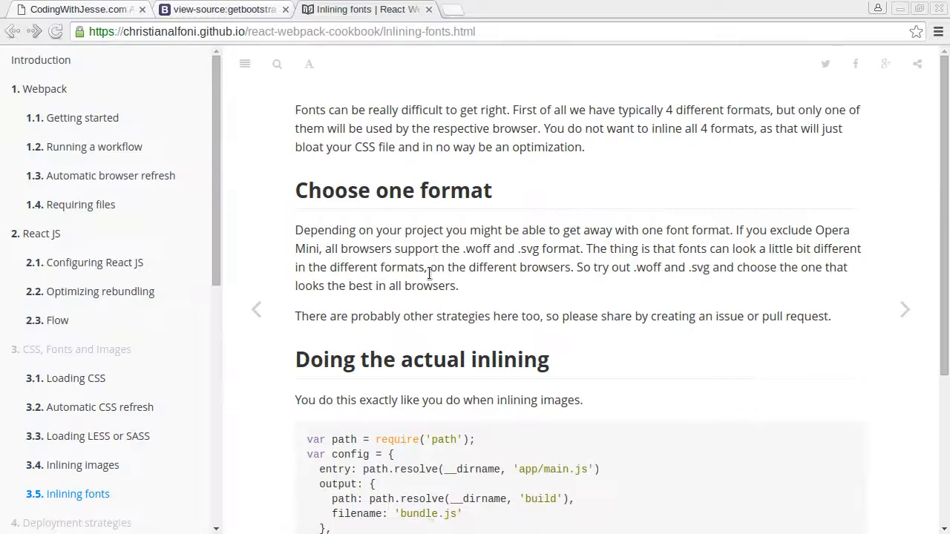
pyautogui.scroll(-3)
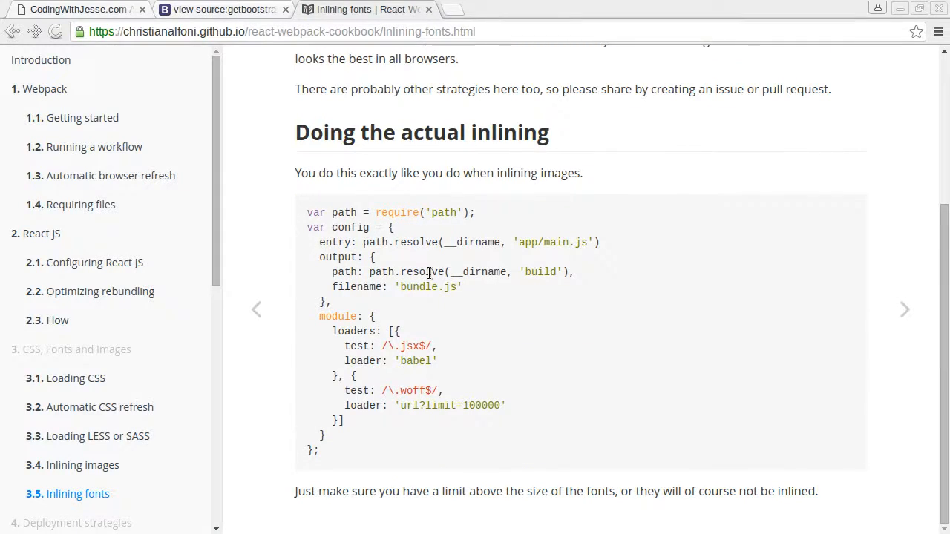
pyautogui.moveTo(414, 405)
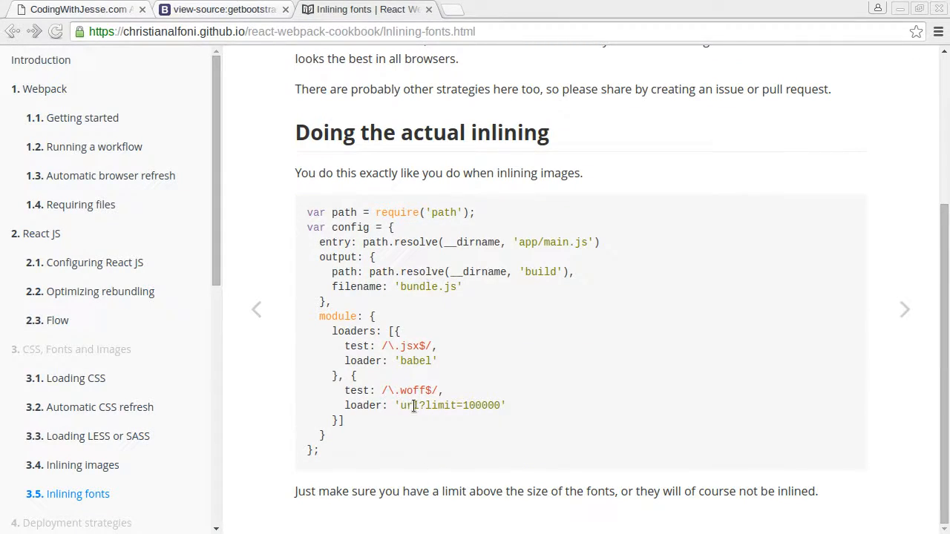
pyautogui.moveTo(661, 322)
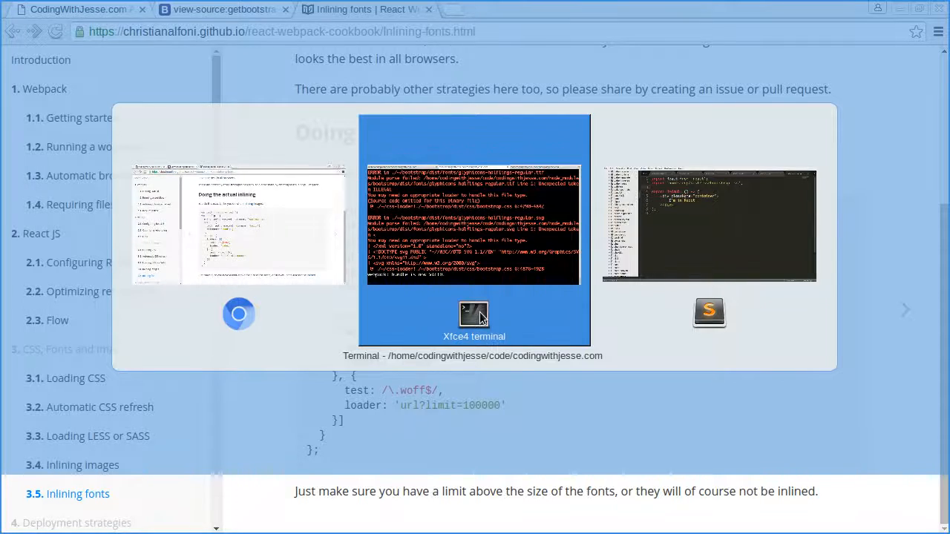
# Step: Run npm install --save url-loader in the project terminal
pyautogui.click(475, 312)
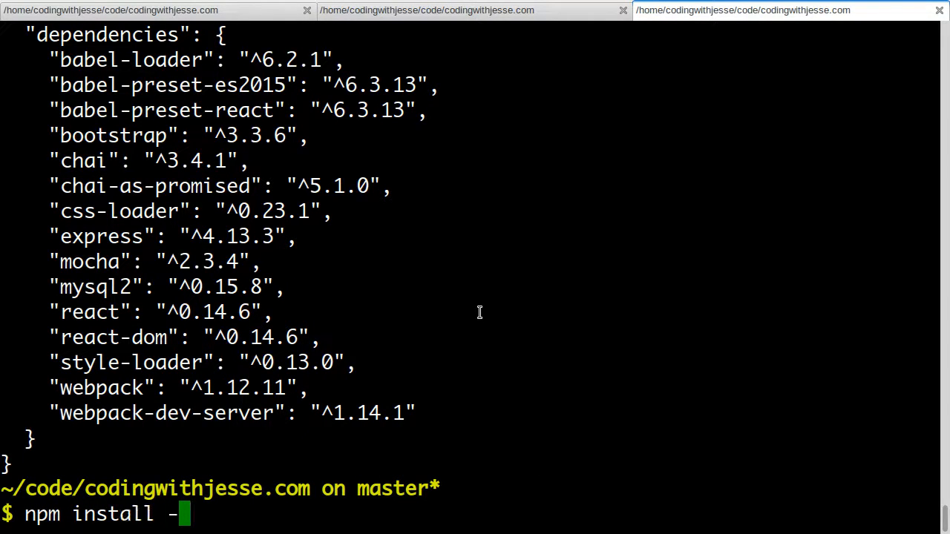
pyautogui.write('-save url-loade')
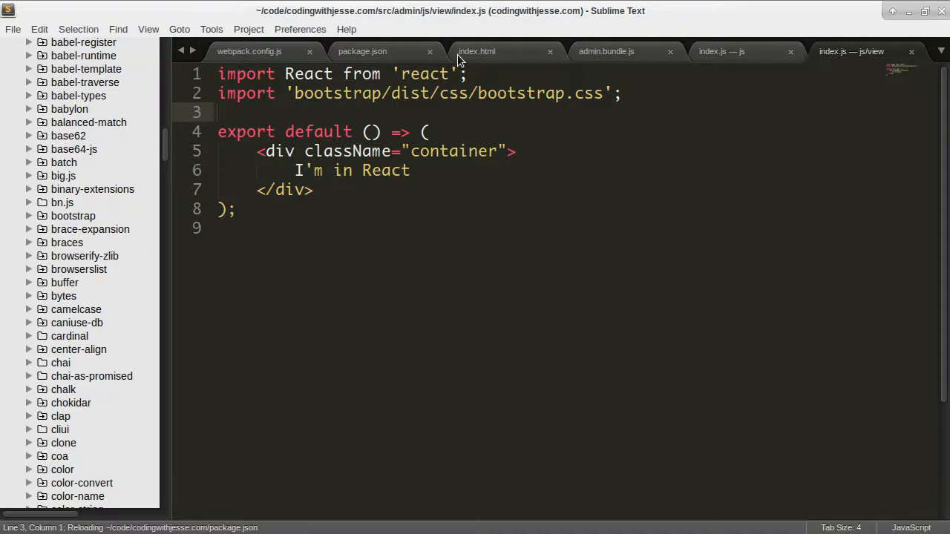
# Step: Write the loader rule { test: /\.(woff|eot)$/, loader: 'url' } in webpack.config.js
pyautogui.click(250, 50)
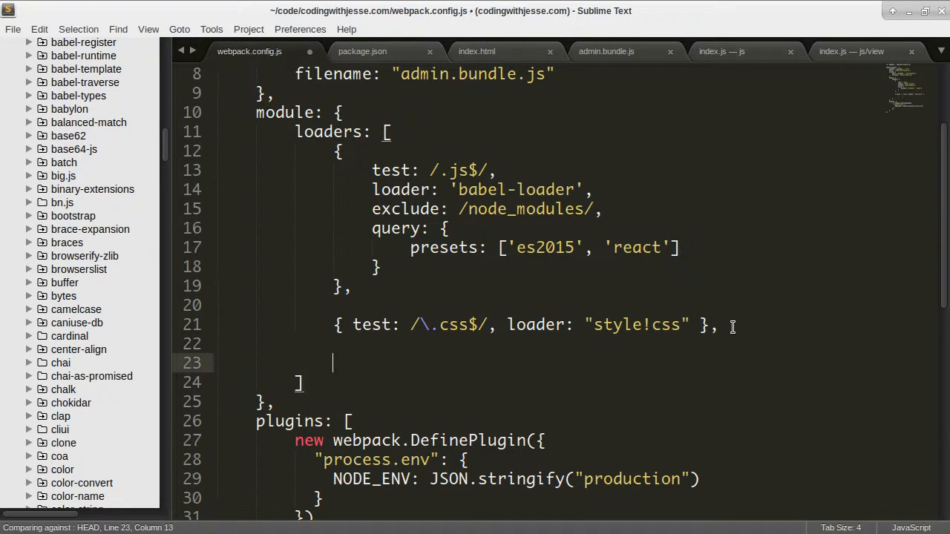
pyautogui.write('{ test: /}')
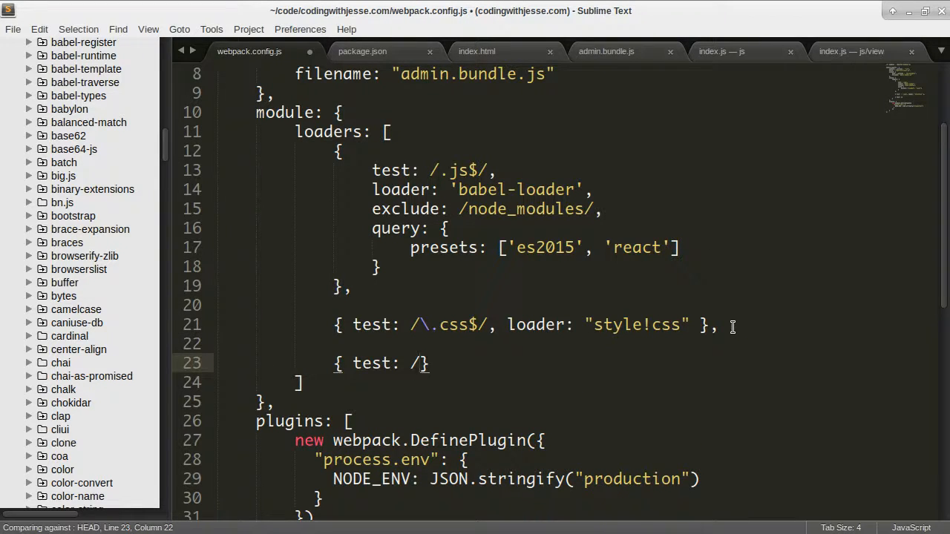
pyautogui.write('\\.woff|')
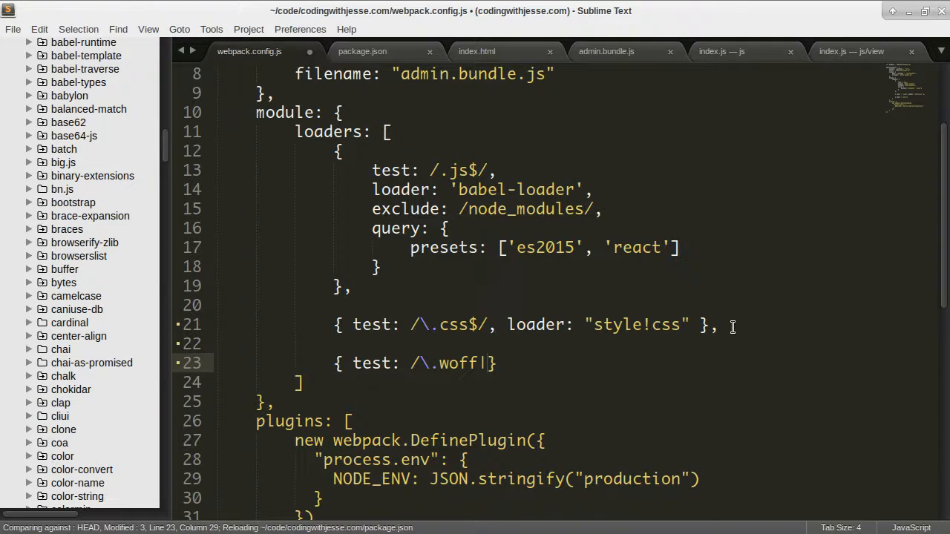
pyautogui.write('\\.eot')
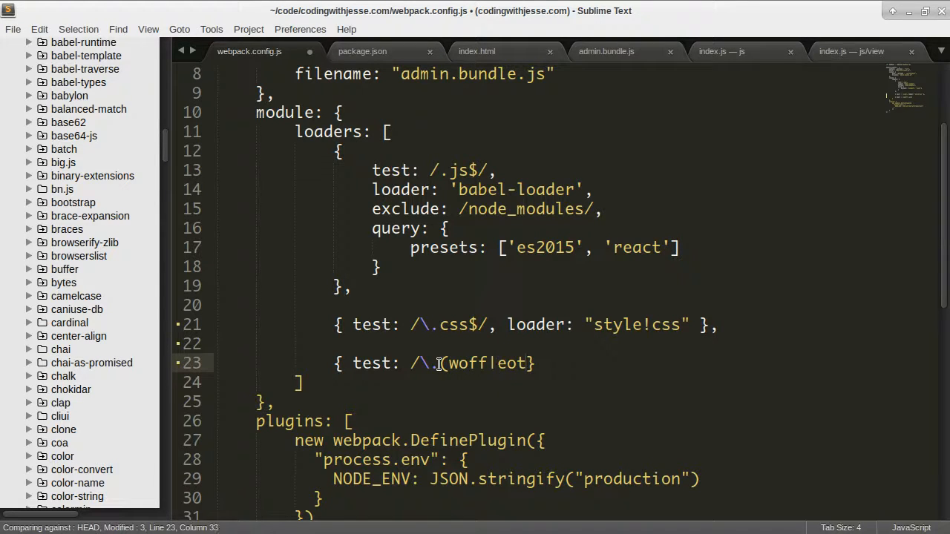
pyautogui.write(')$}')
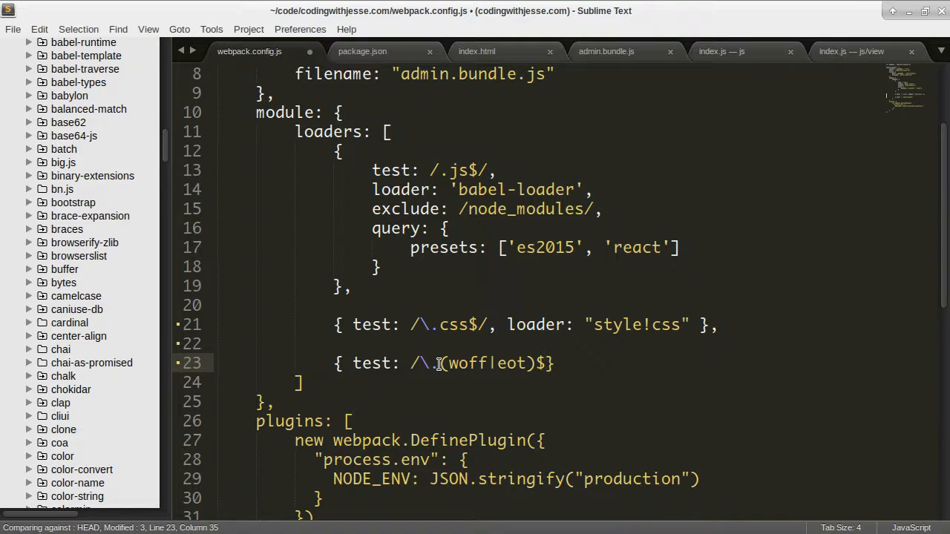
pyautogui.write(", loader: 'ur'")
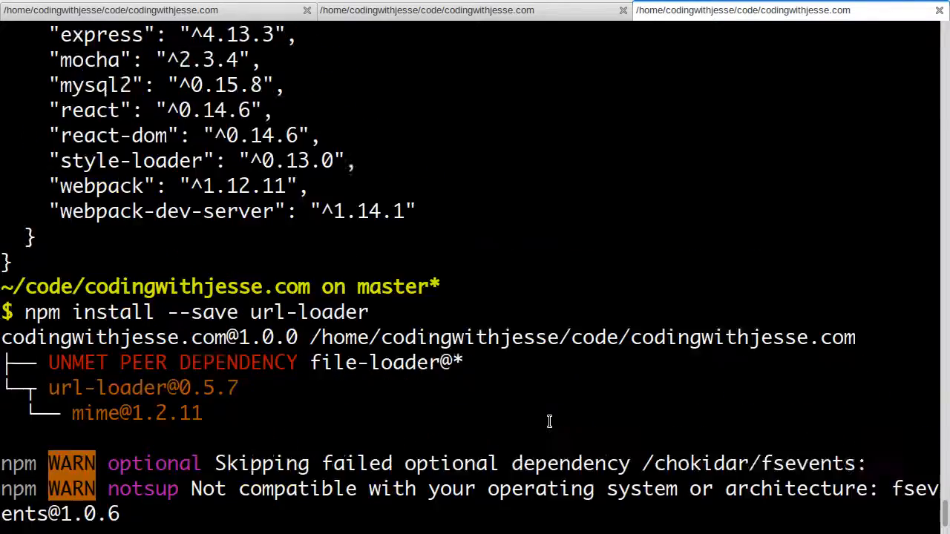
# Step: Review the webpack font-file errors and extend the font rule's test pattern with ttf
pyautogui.scroll(-3)
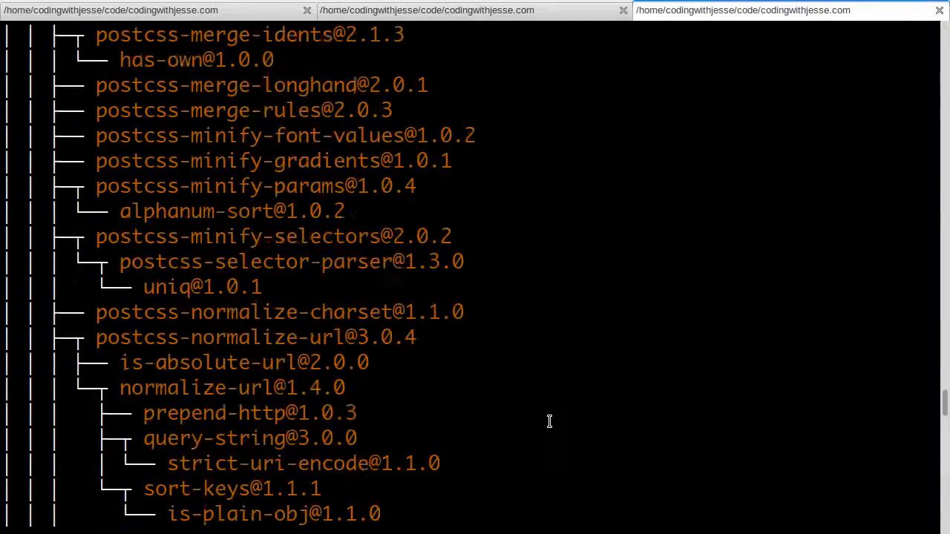
pyautogui.scroll(-3)
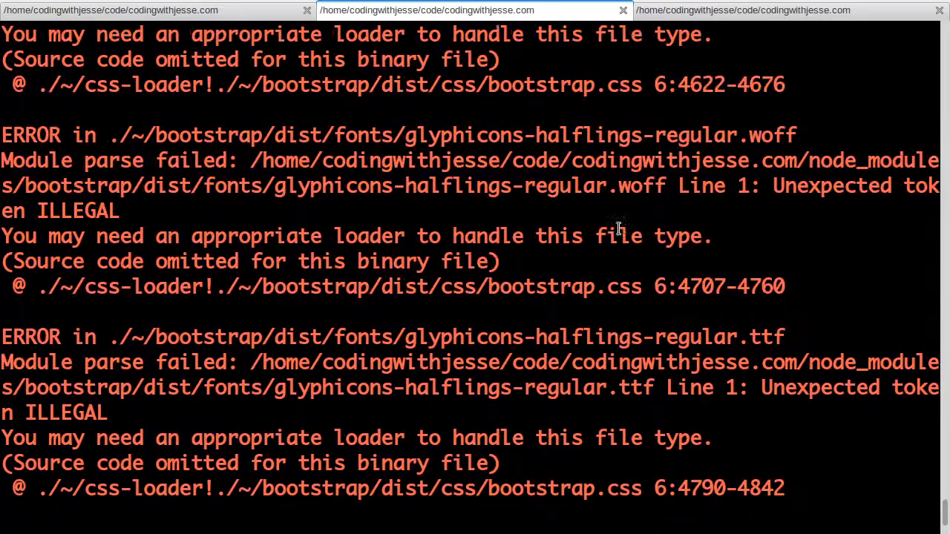
pyautogui.scroll(3)
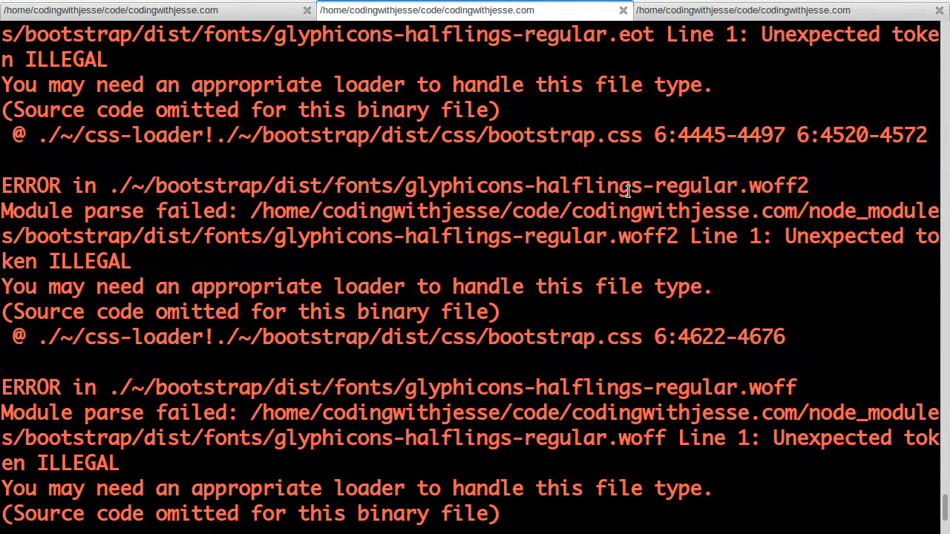
pyautogui.scroll(3)
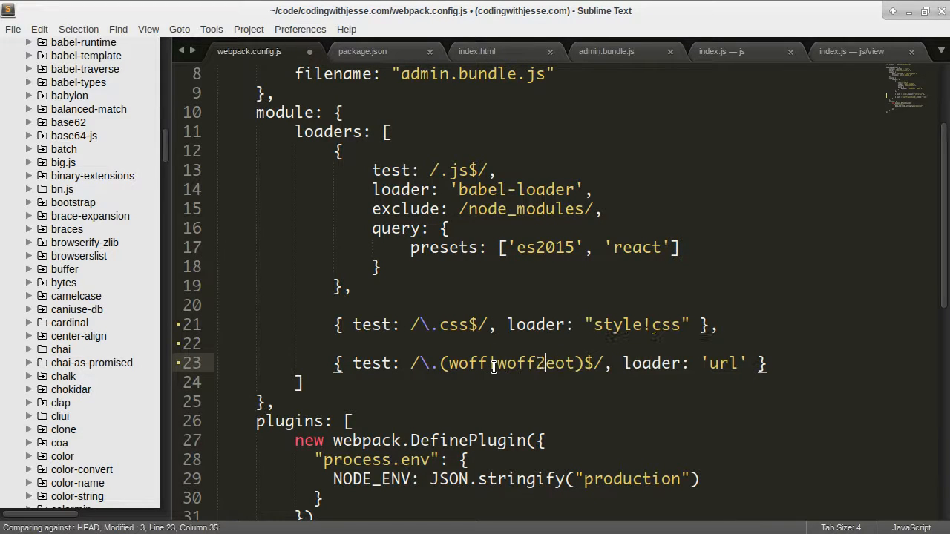
pyautogui.write('|tt')
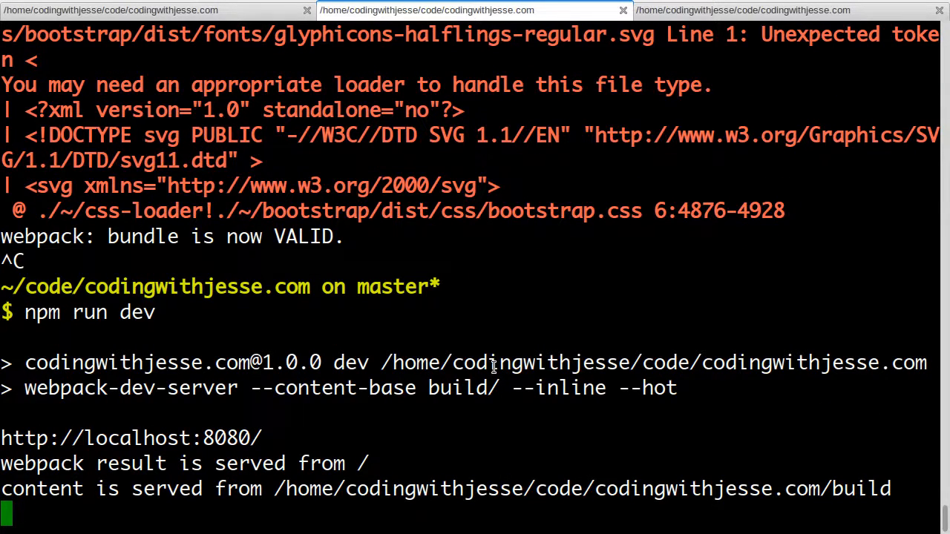
pyautogui.moveTo(600, 356)
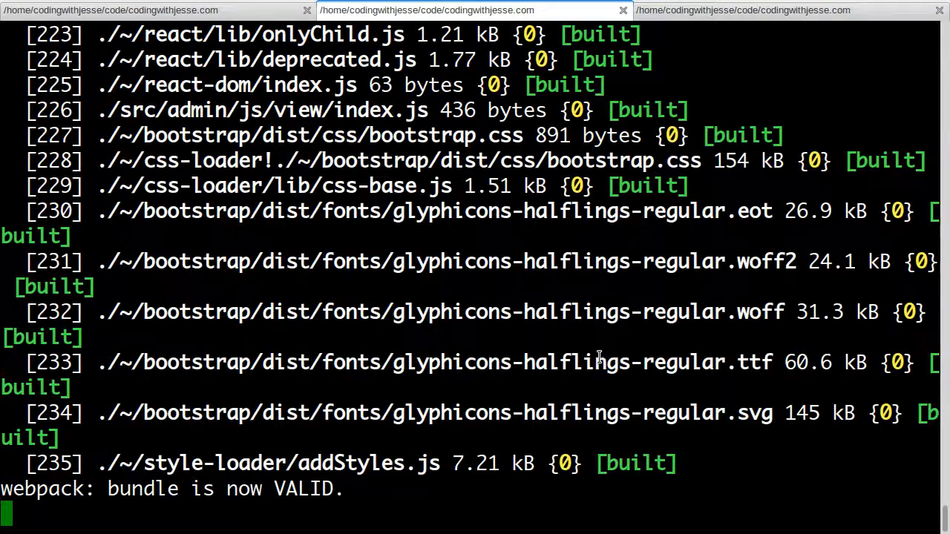
pyautogui.moveTo(520, 268)
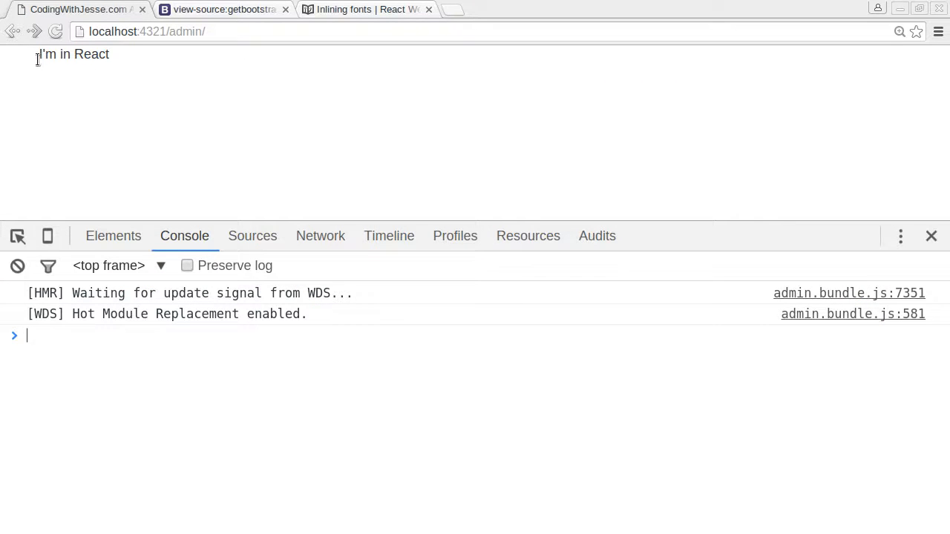
# Step: Inspect div.container on localhost/admin to check its Bootstrap 970px sizing
pyautogui.click(113, 236)
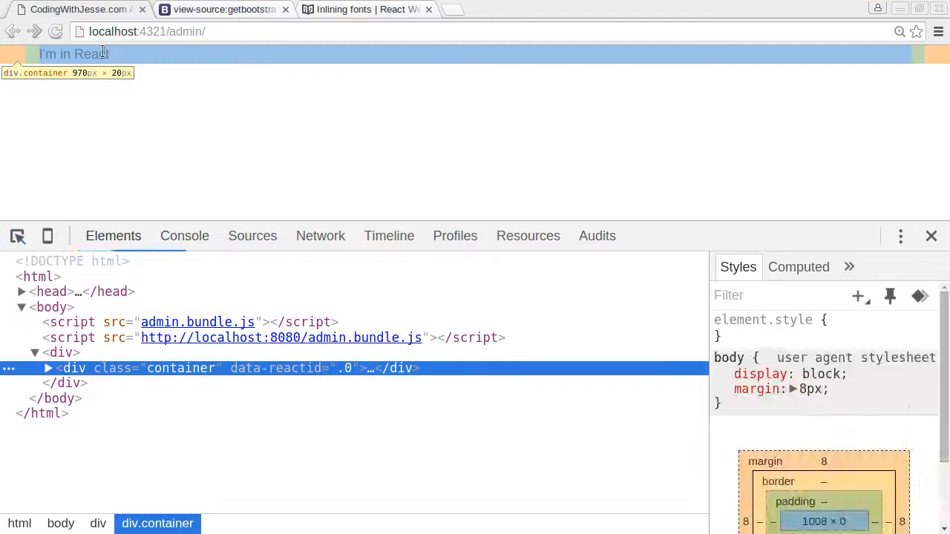
pyautogui.click(181, 368)
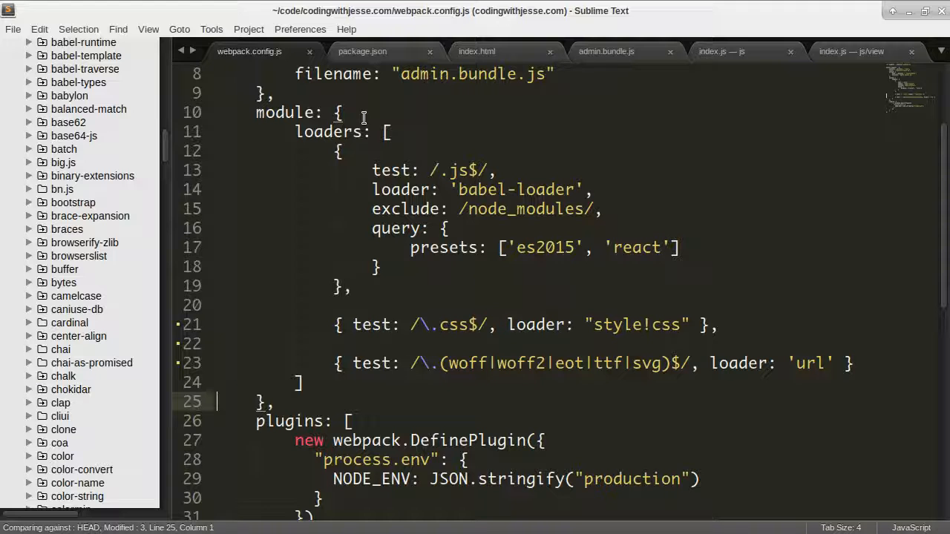
# Step: Add a trailing comma after the module block's closing brace
pyautogui.click(770, 398)
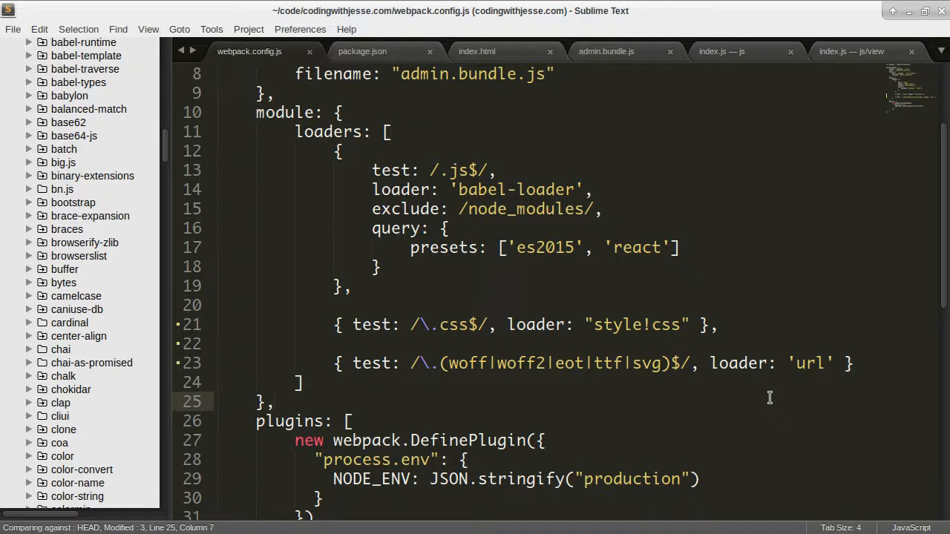
pyautogui.write(',')
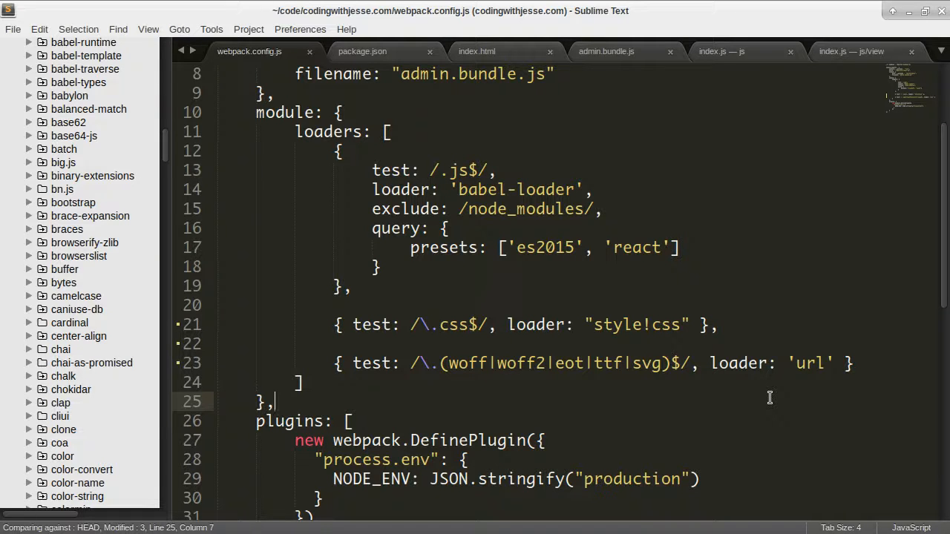